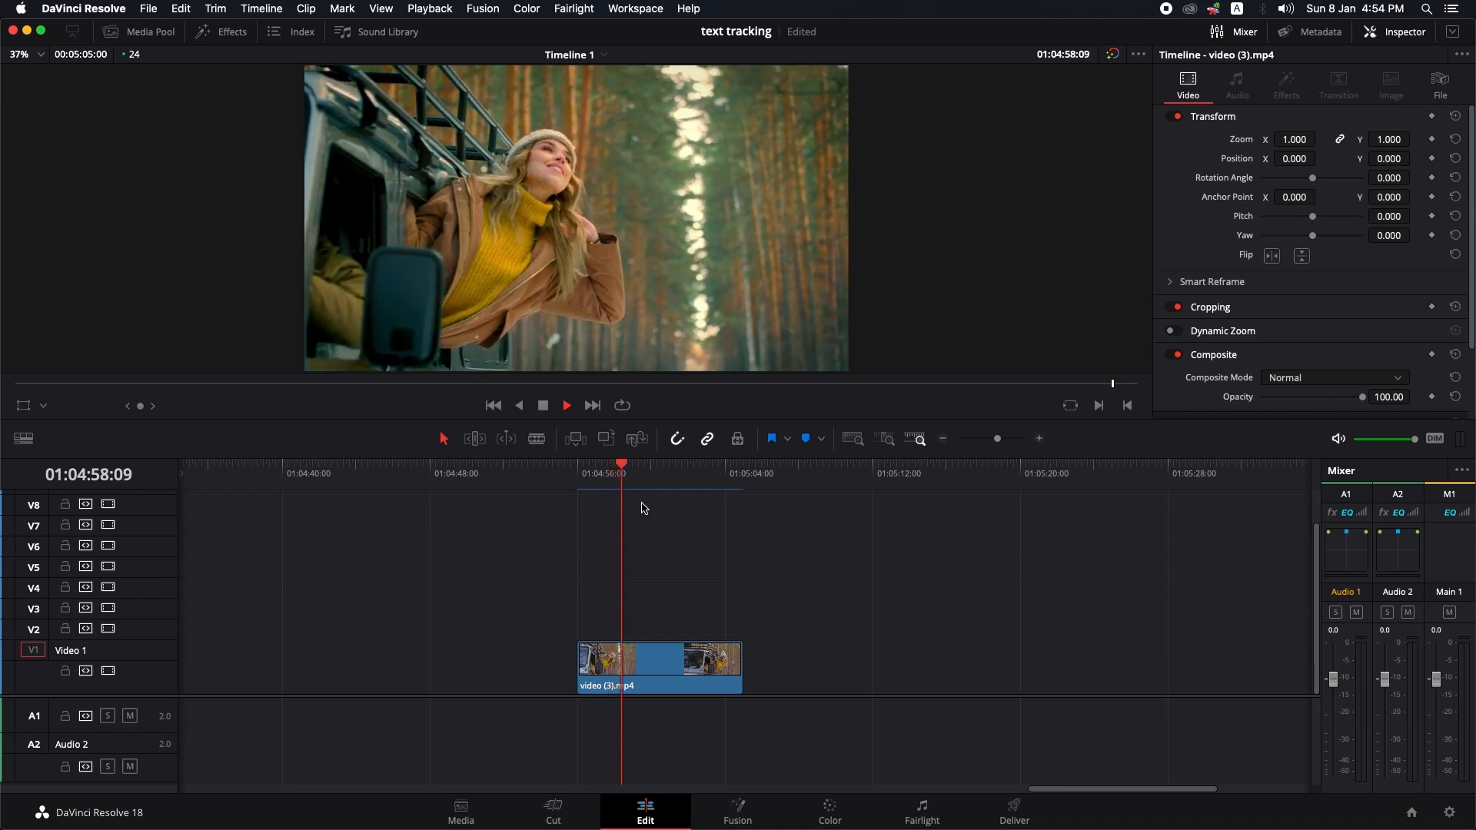
# Check the forest clip's grade on the Color page, then return to Edit and go to Fusion
pyautogui.click(829, 812)
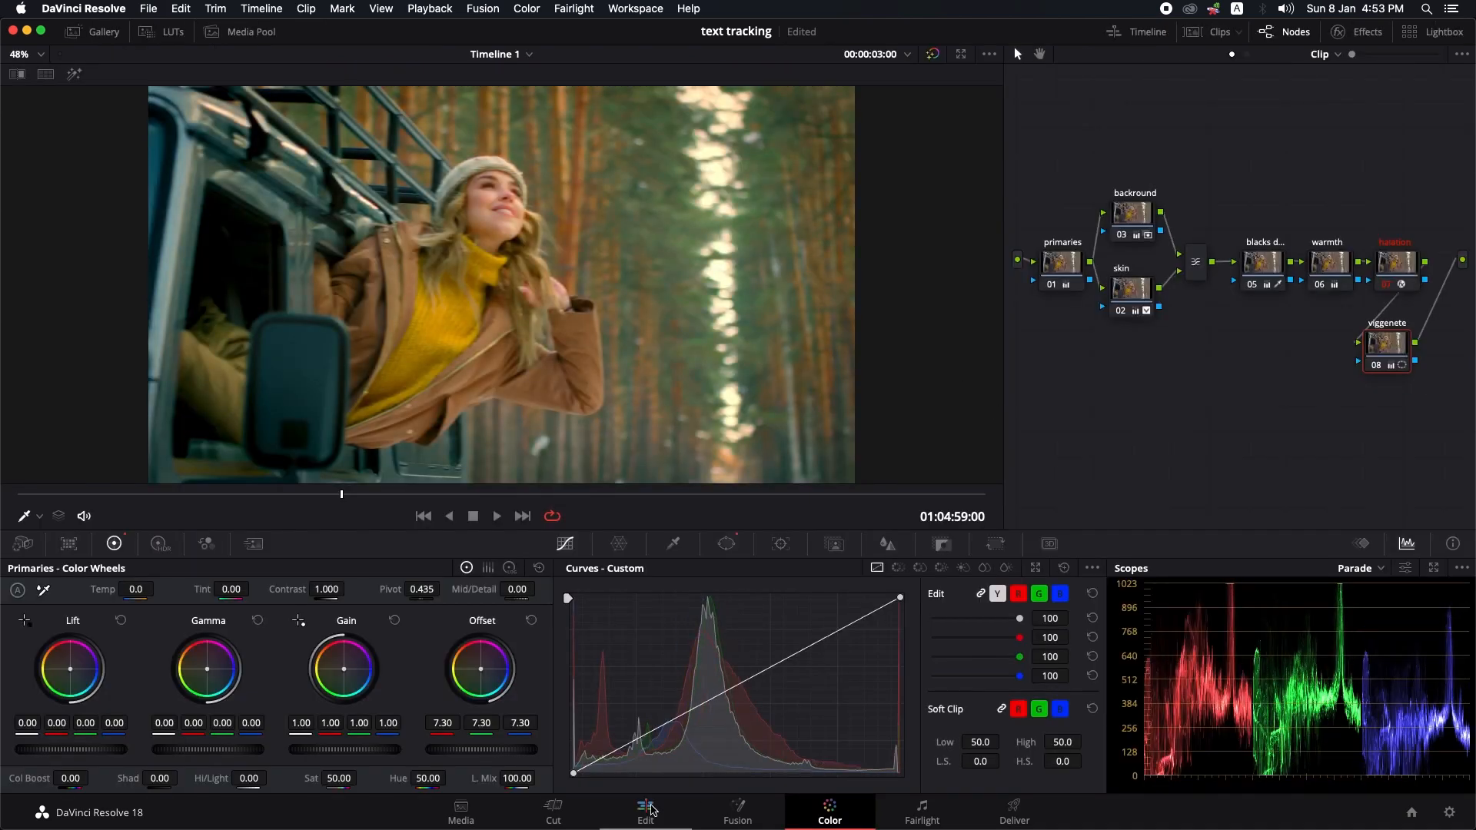
pyautogui.click(646, 809)
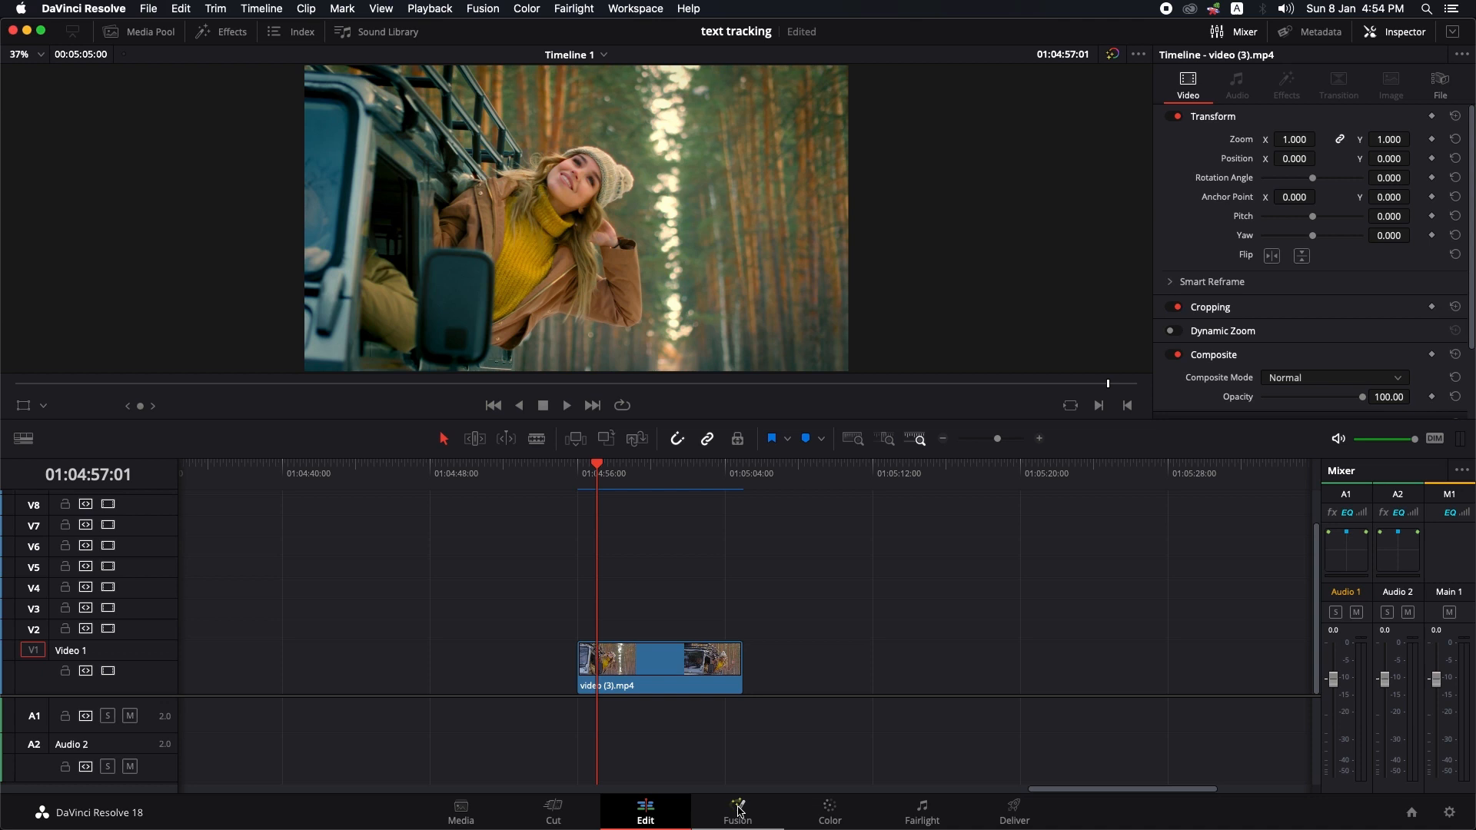
pyautogui.click(738, 812)
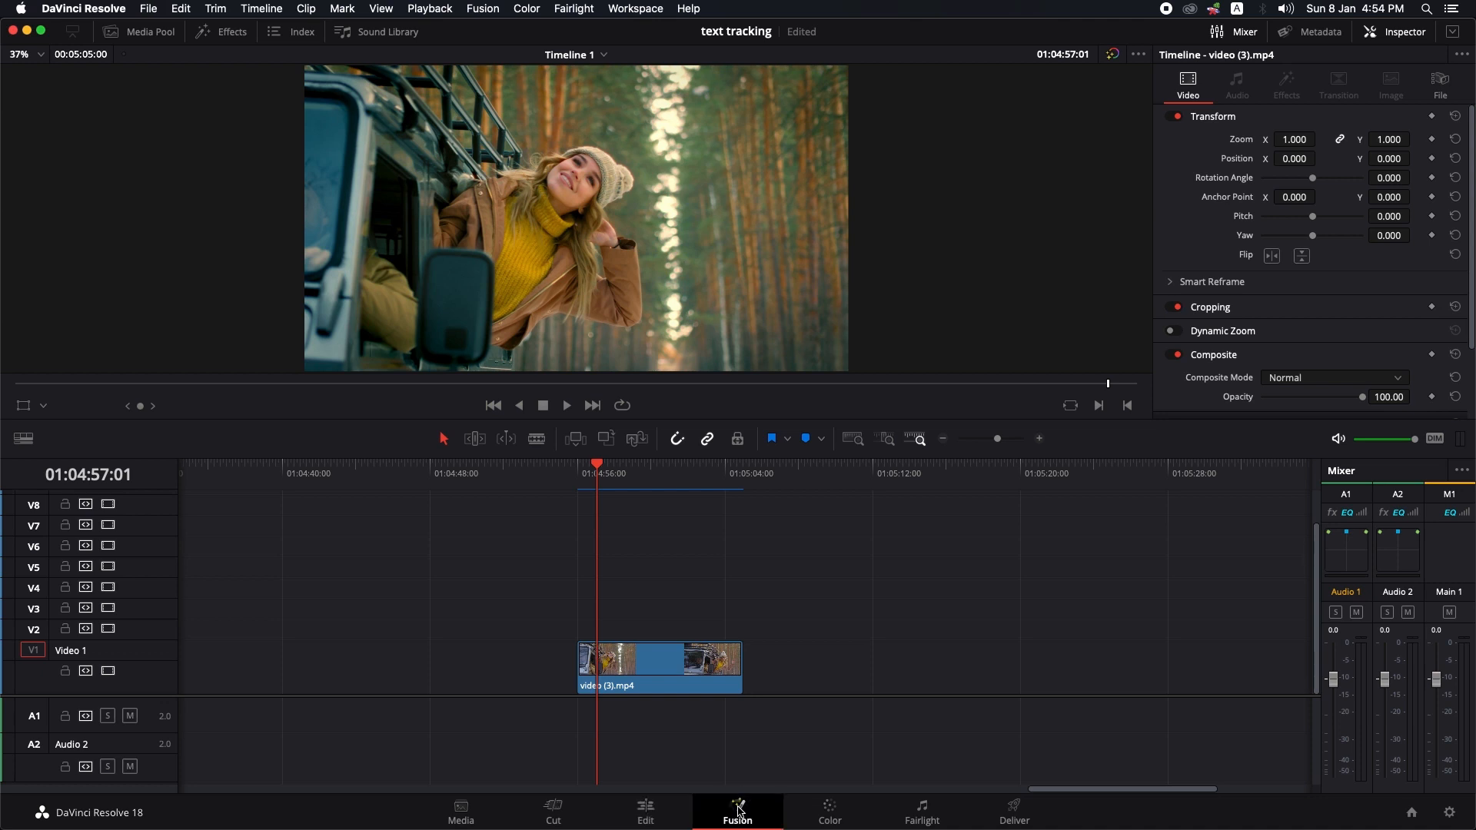
# Open the forest clip in Fusion and select its MediaIn1 node
pyautogui.click(737, 812)
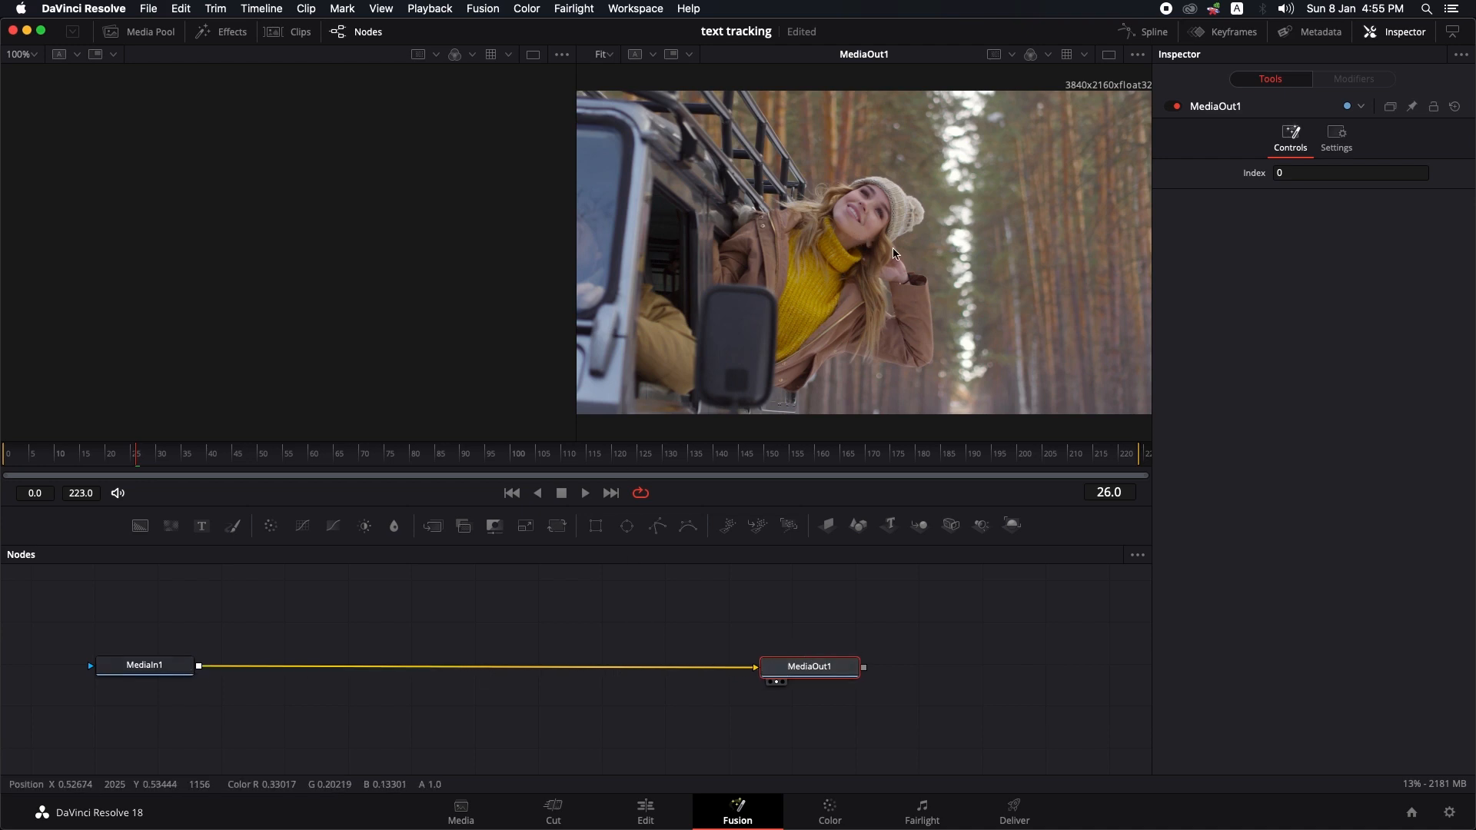
pyautogui.moveTo(892, 298)
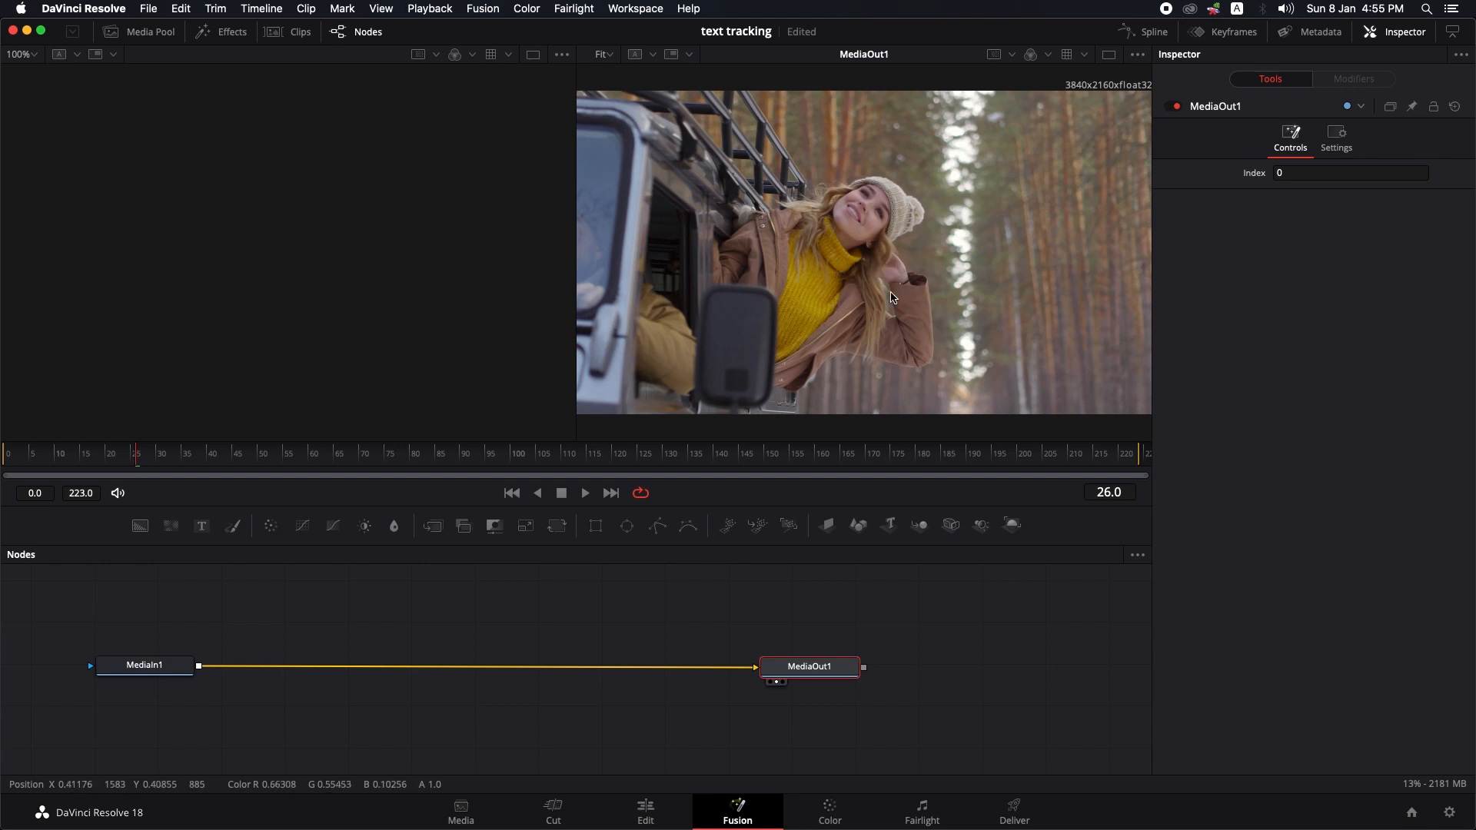
pyautogui.moveTo(825, 499)
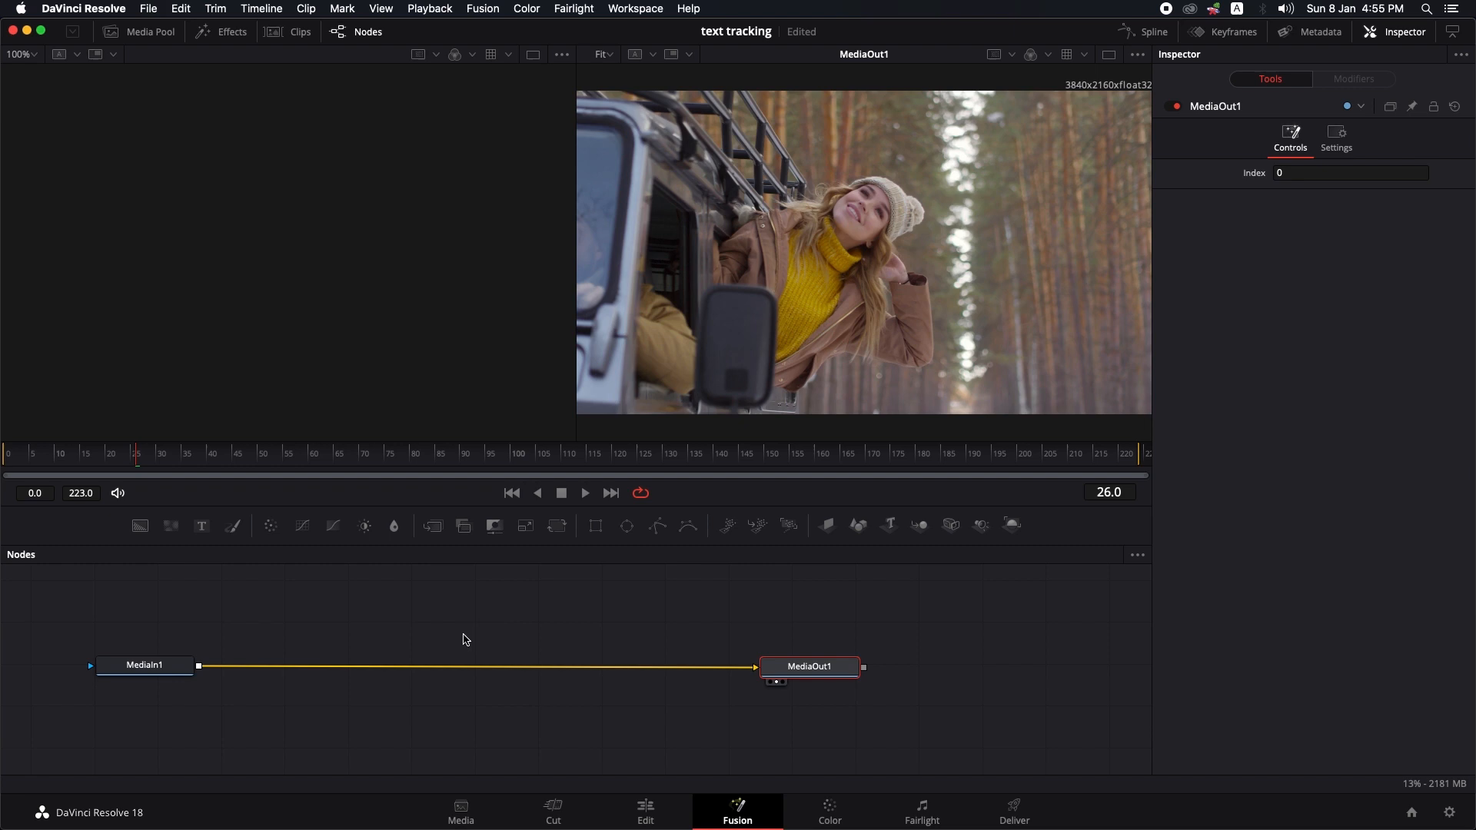
pyautogui.moveTo(465, 634)
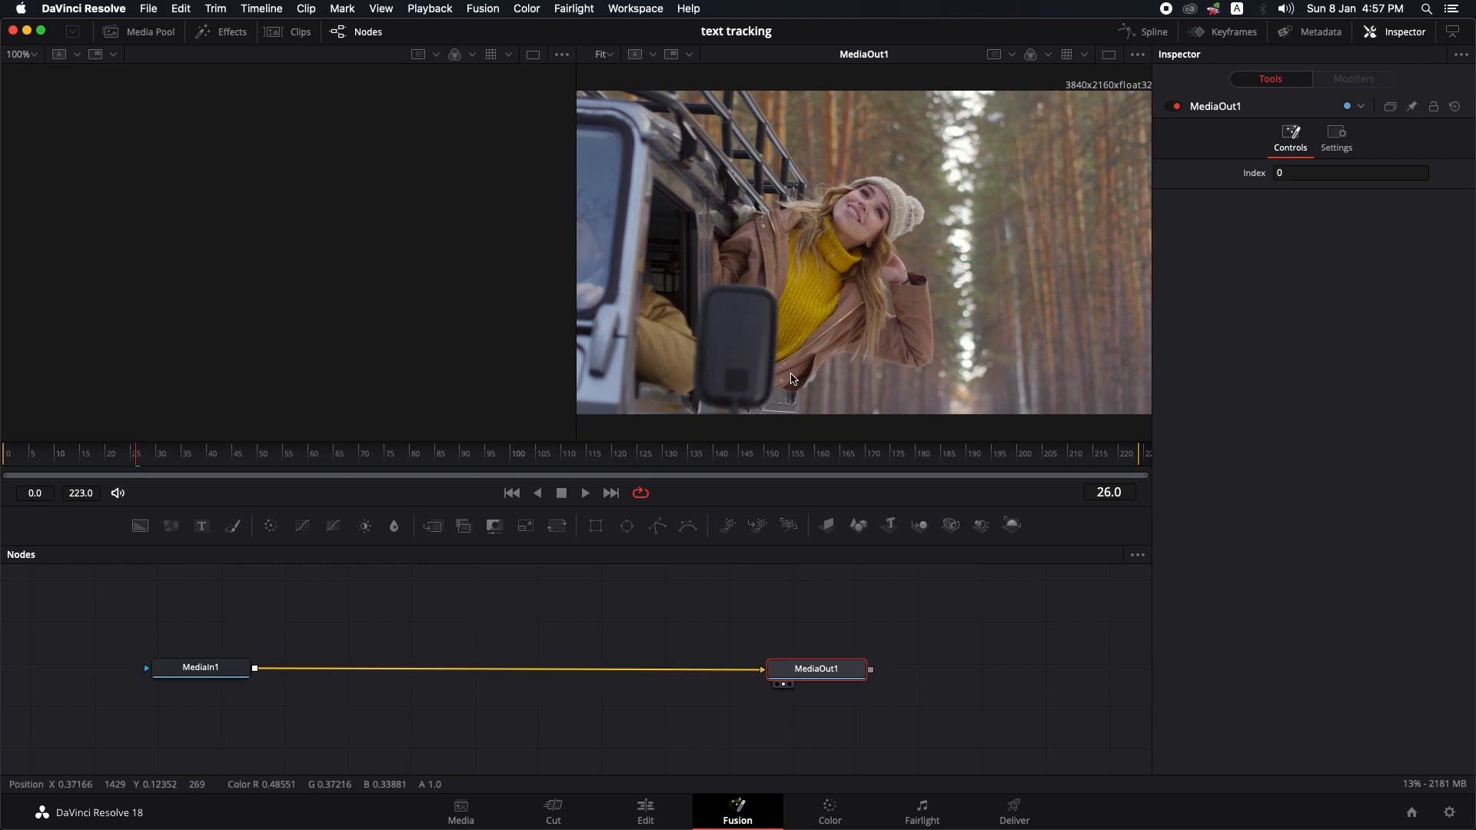
pyautogui.moveTo(1108, 54)
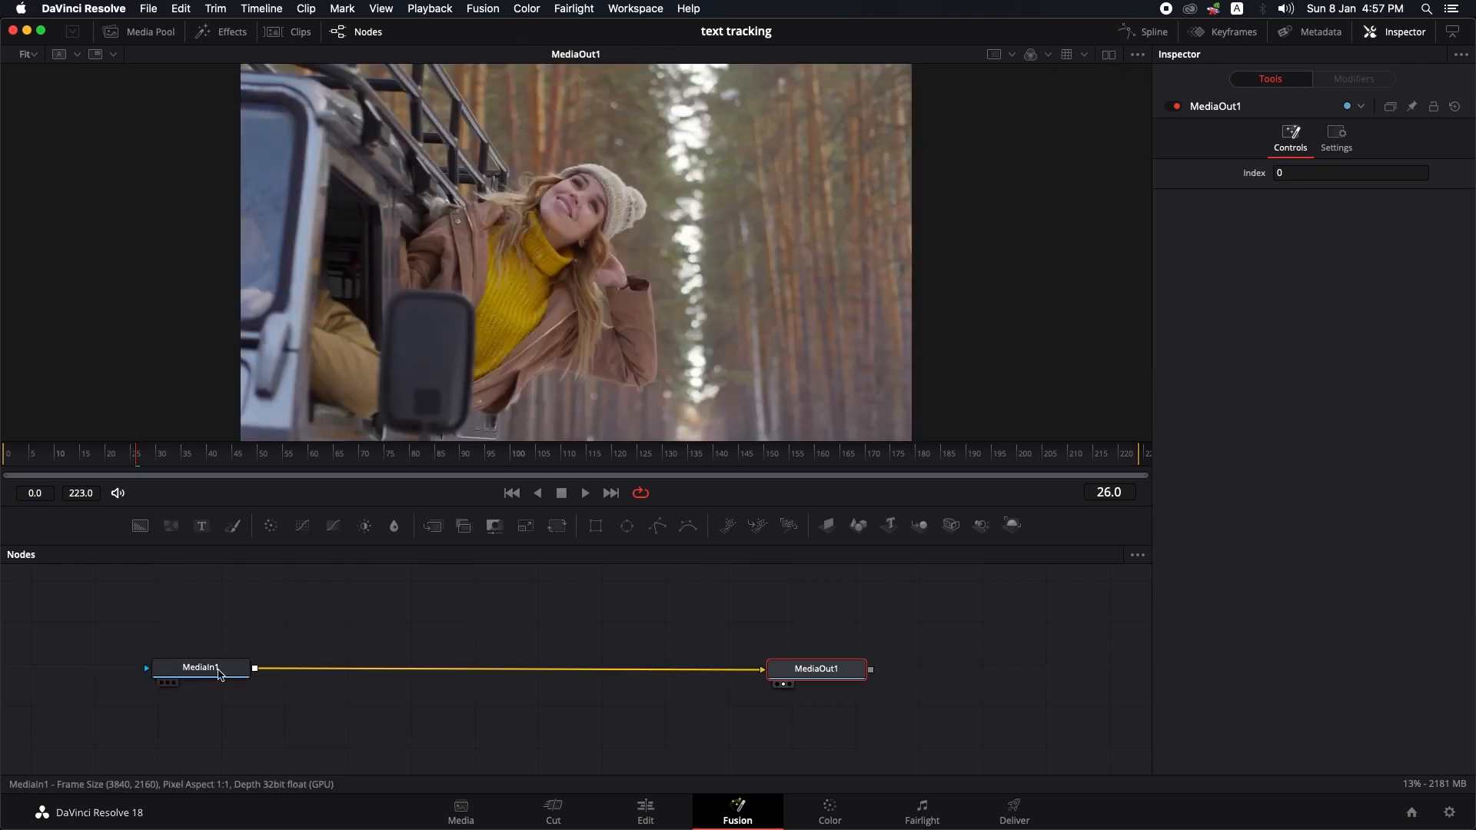
pyautogui.click(199, 668)
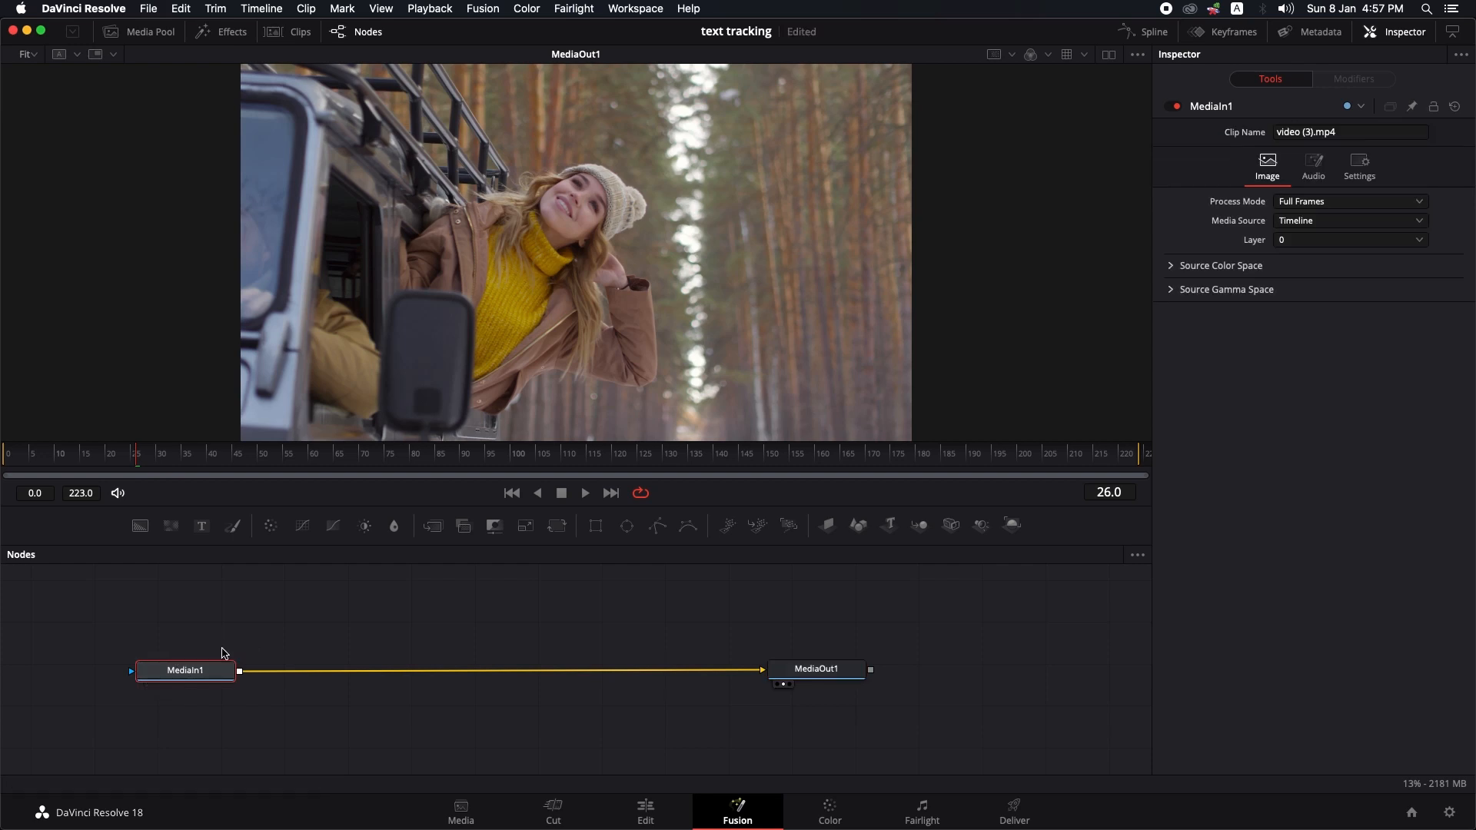
pyautogui.moveTo(197, 672)
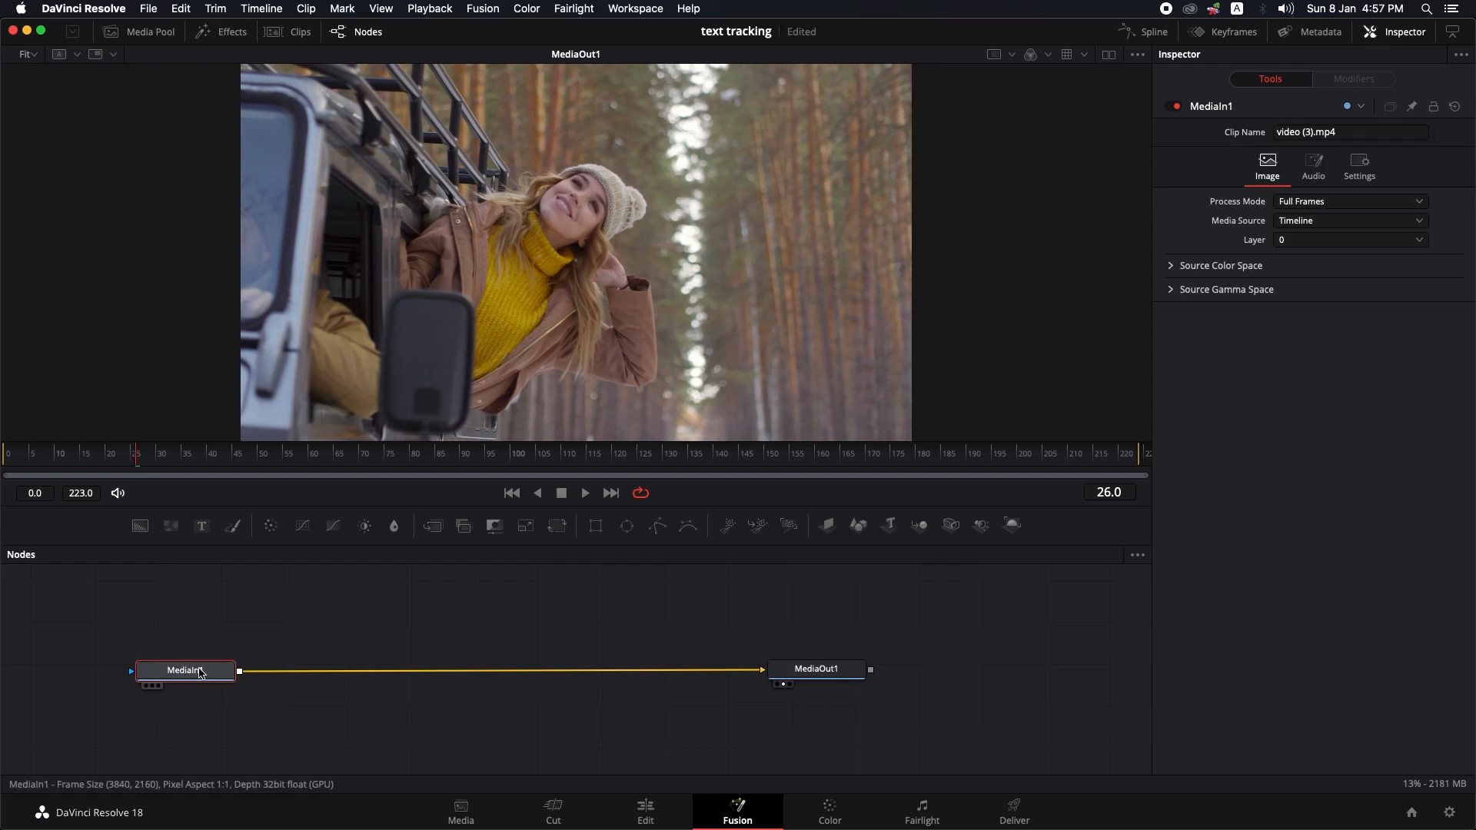
# Add a Tracker node from the 'tracker' tool search between MediaIn1 and MediaOut1
pyautogui.press('shift+space')
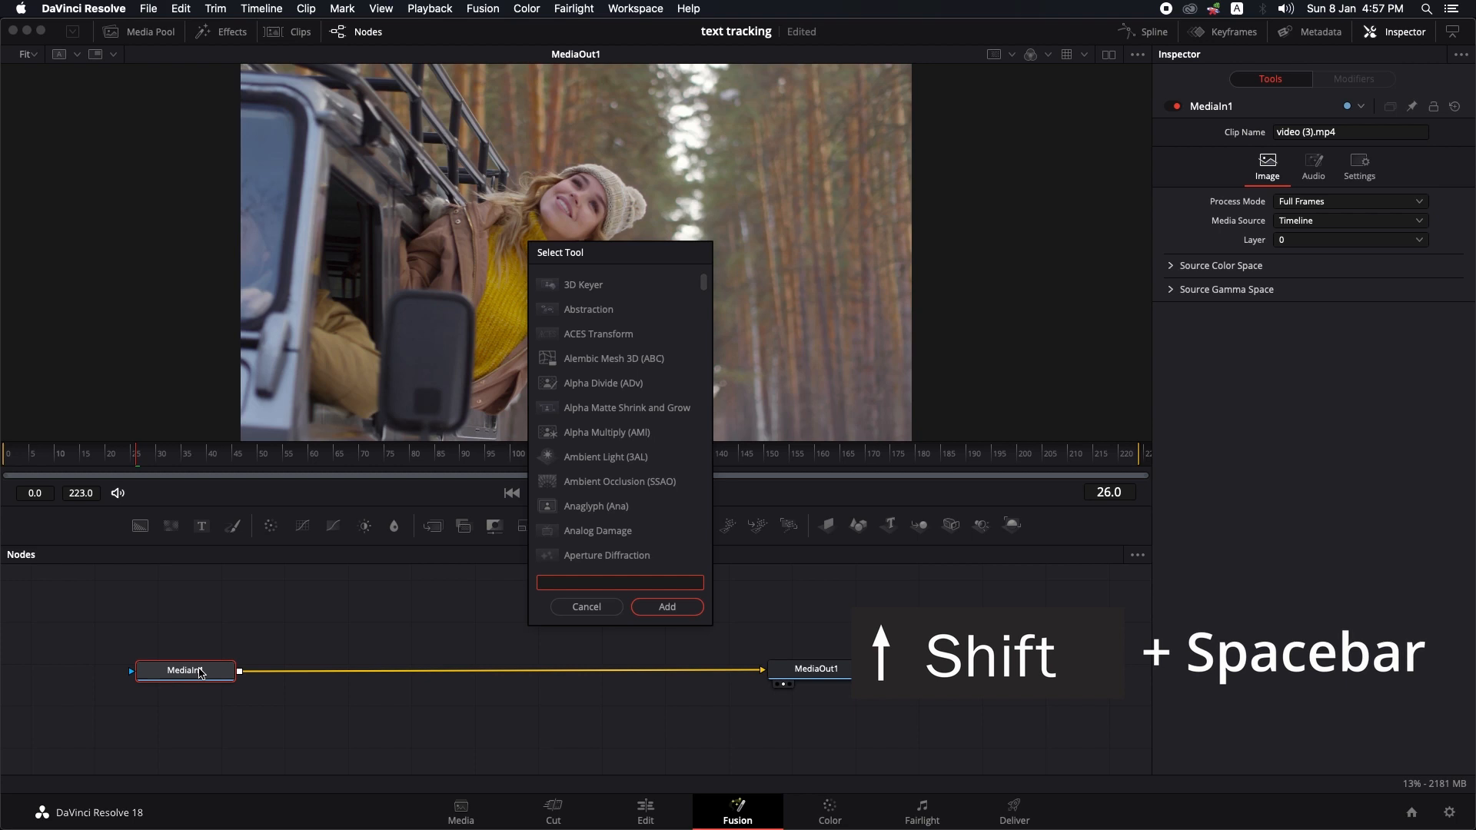
pyautogui.write('tracker')
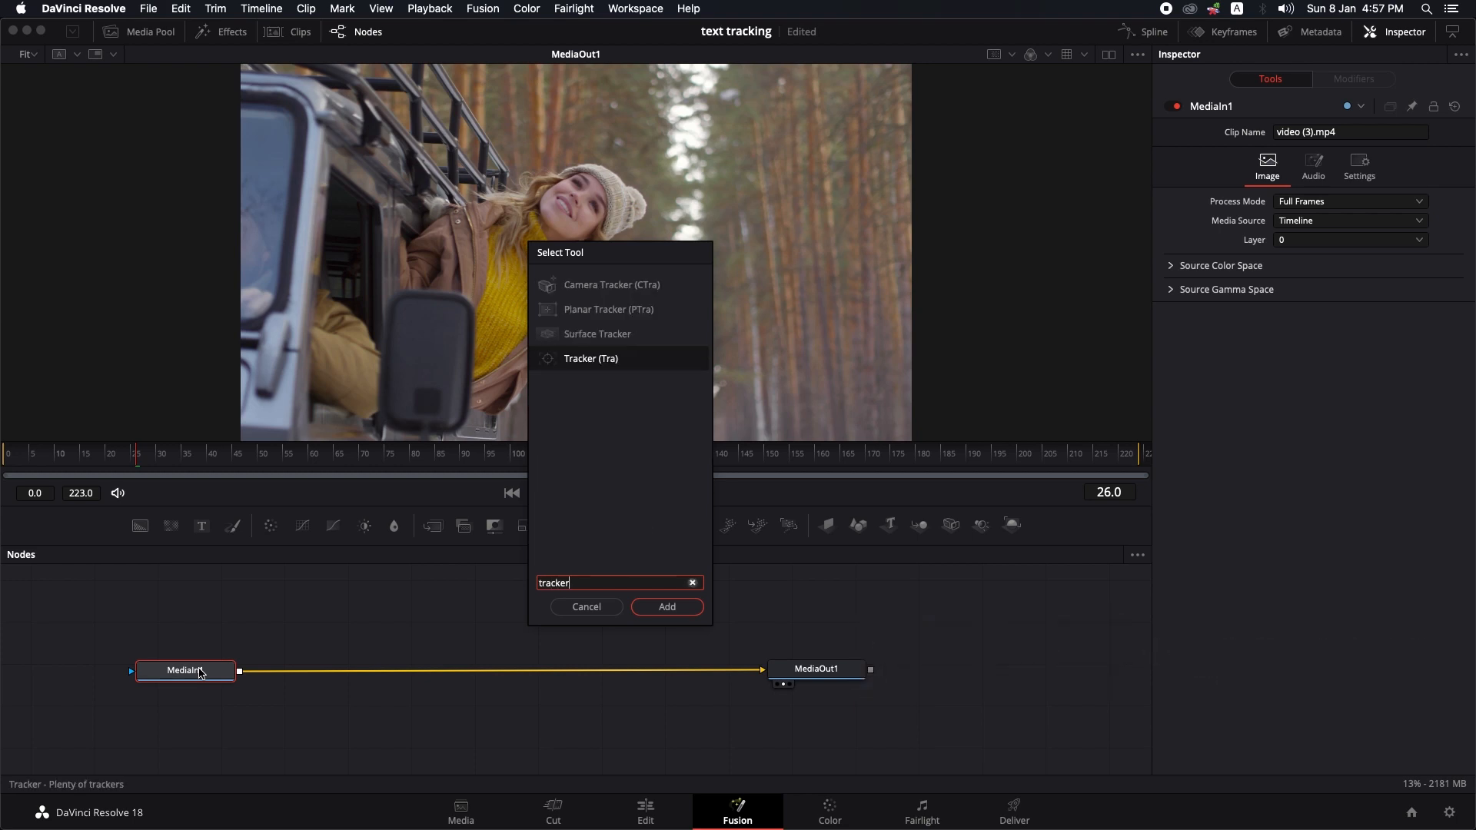
pyautogui.click(667, 607)
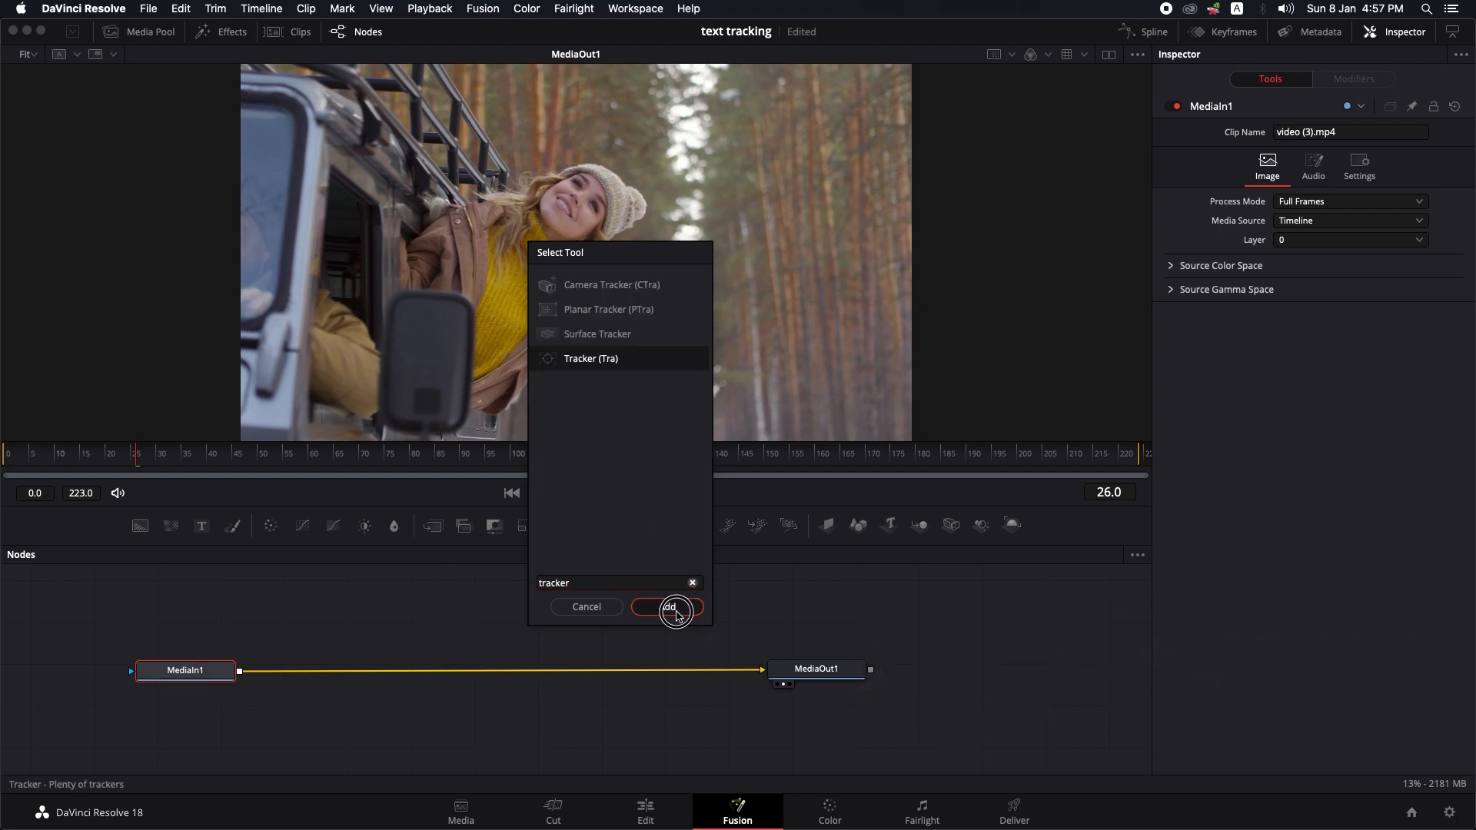
pyautogui.click(667, 607)
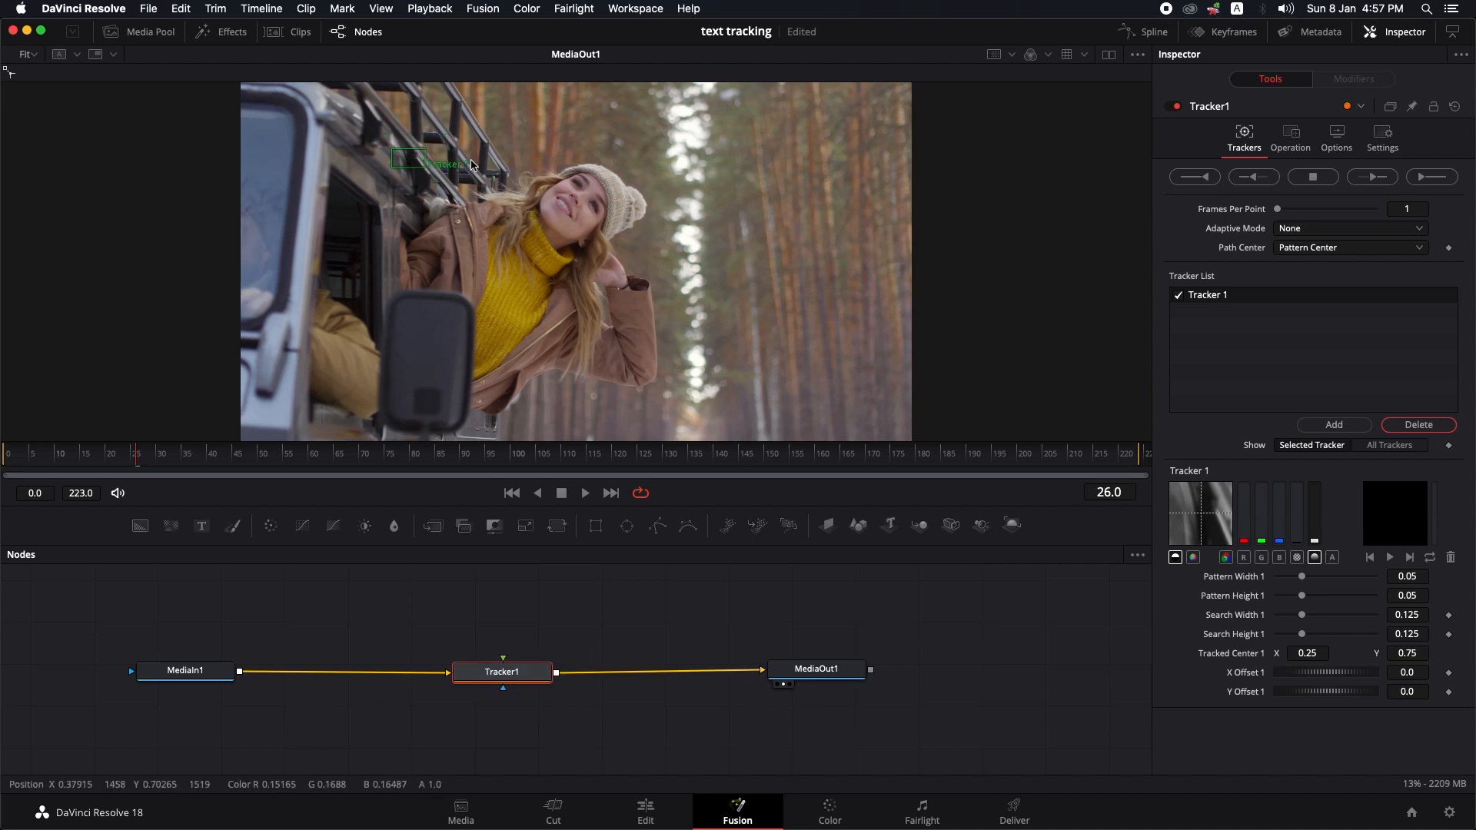
# Move the Tracker 1 point onto the car's side mirror
pyautogui.moveTo(443, 163); pyautogui.dragTo(396, 217)
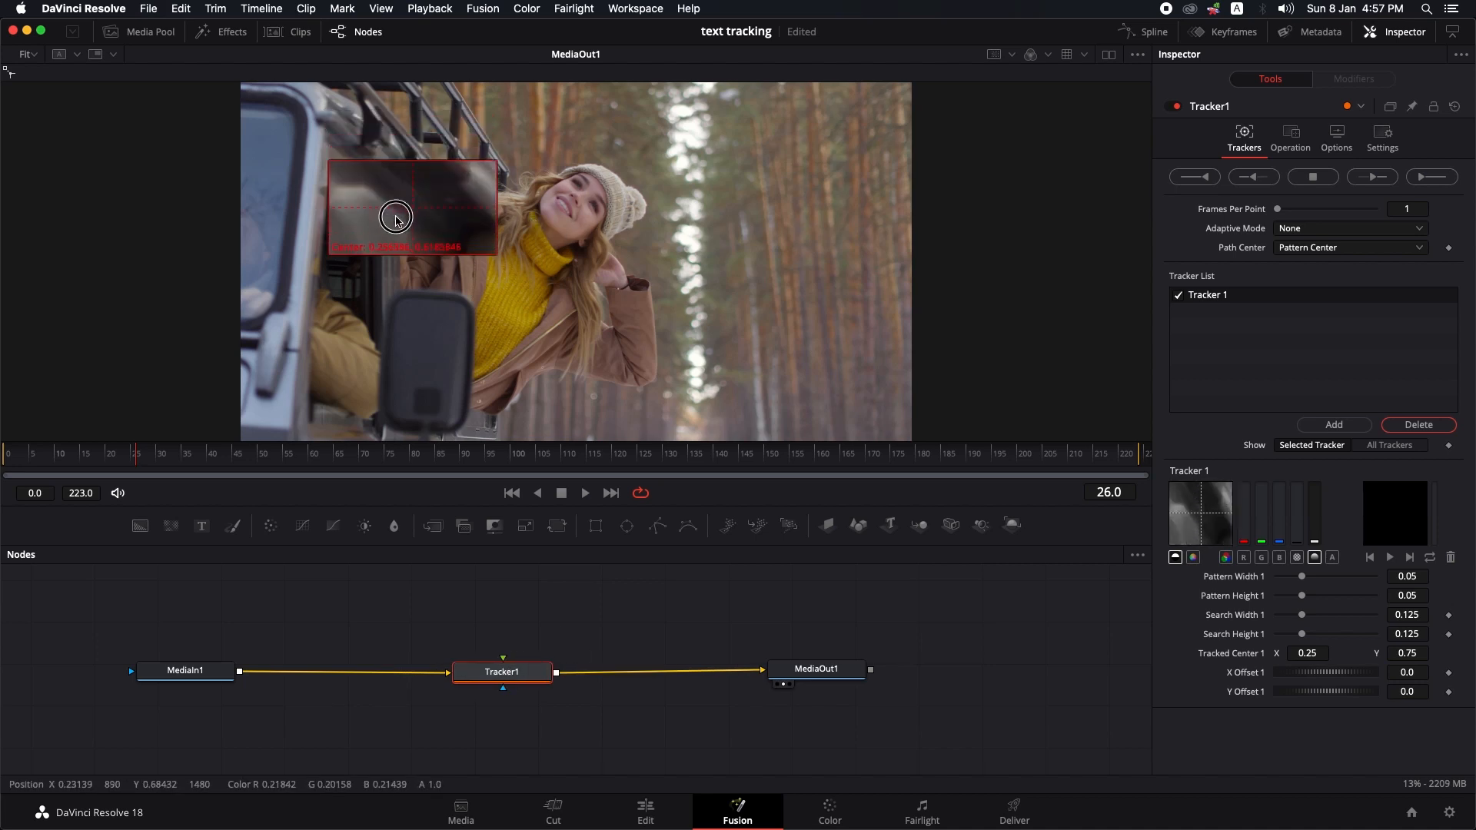
pyautogui.moveTo(396, 217); pyautogui.dragTo(410, 391)
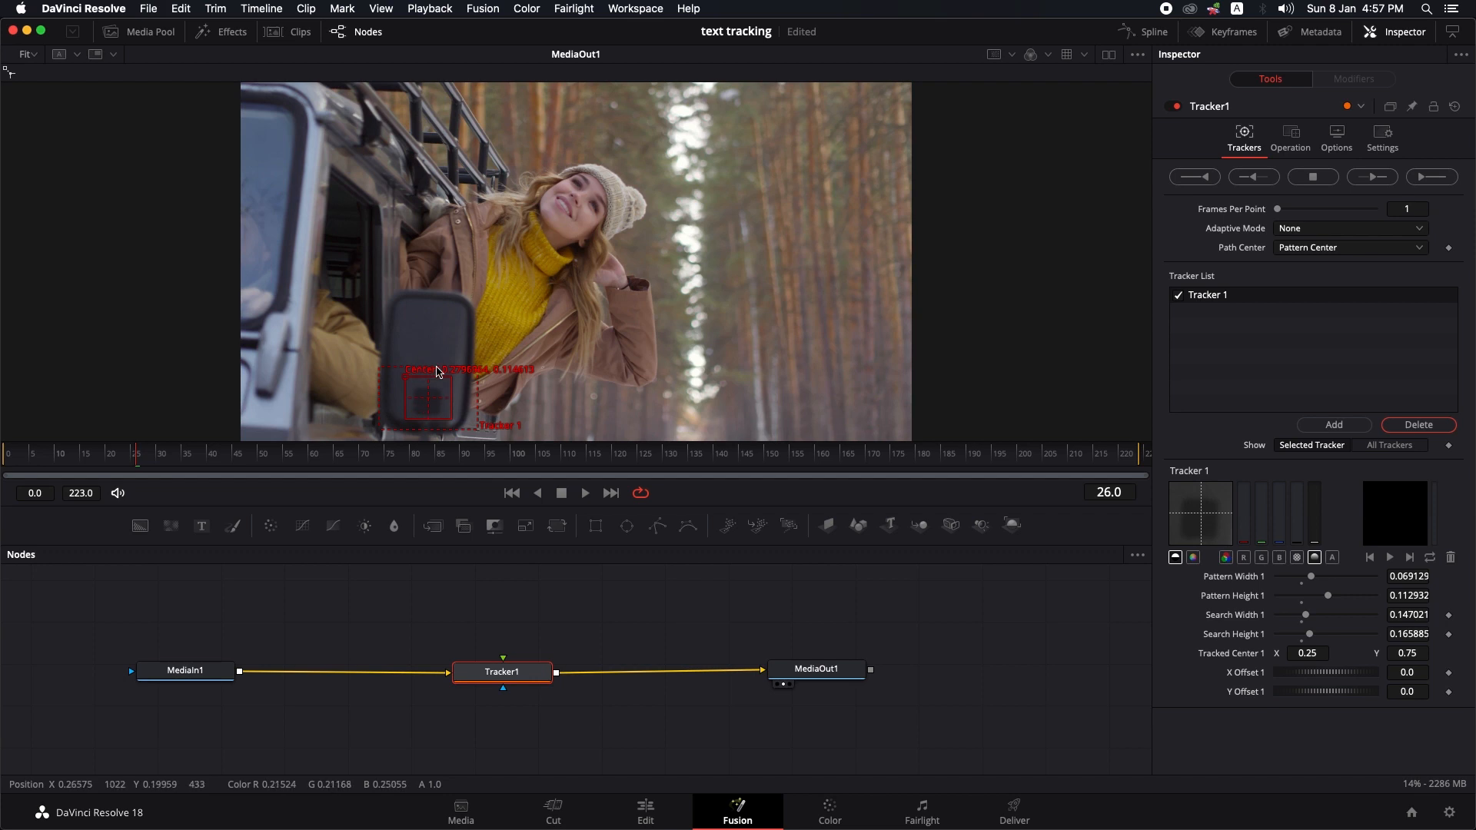
pyautogui.moveTo(433, 377)
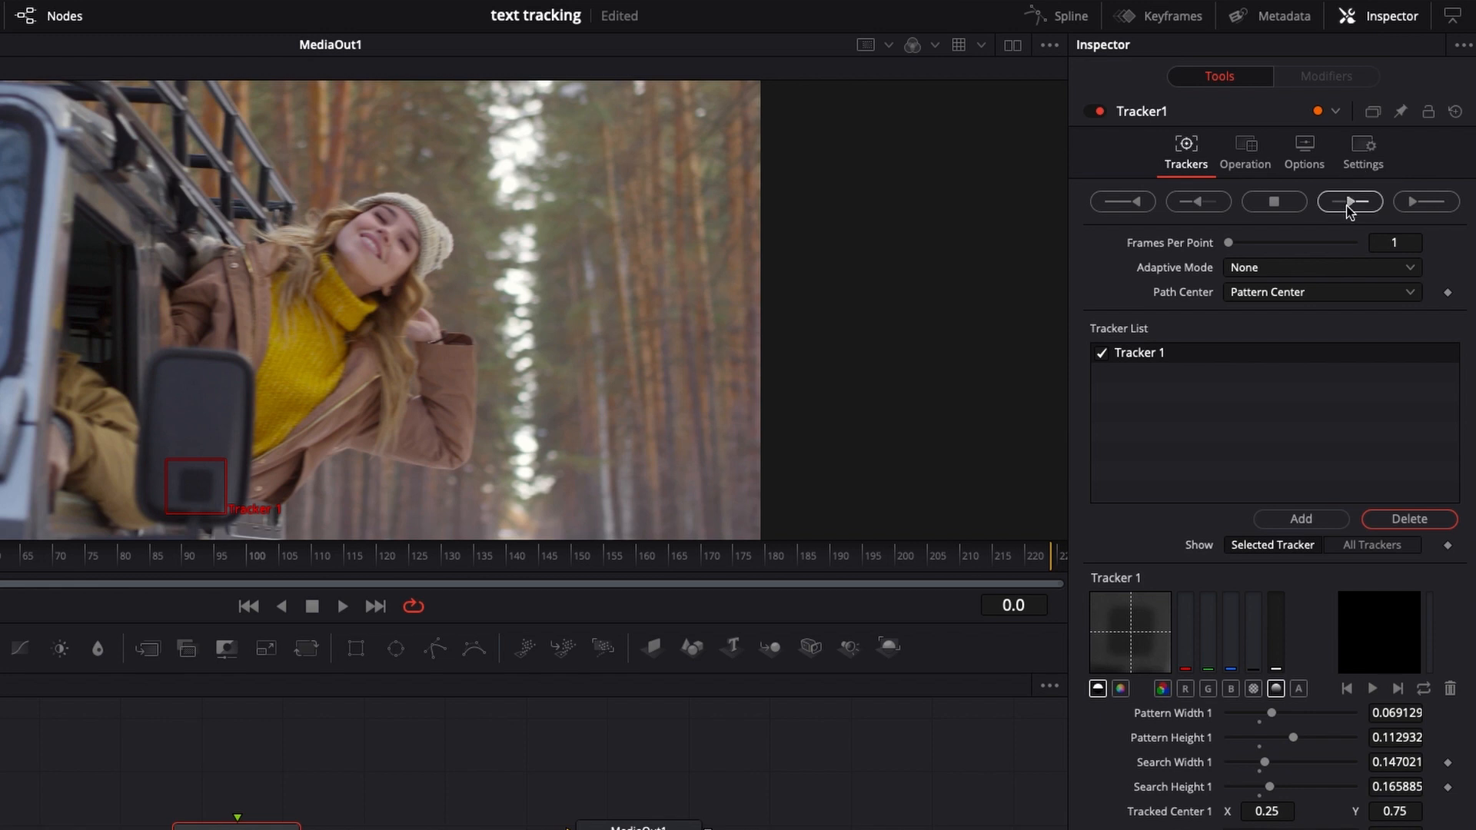
pyautogui.moveTo(1350, 202)
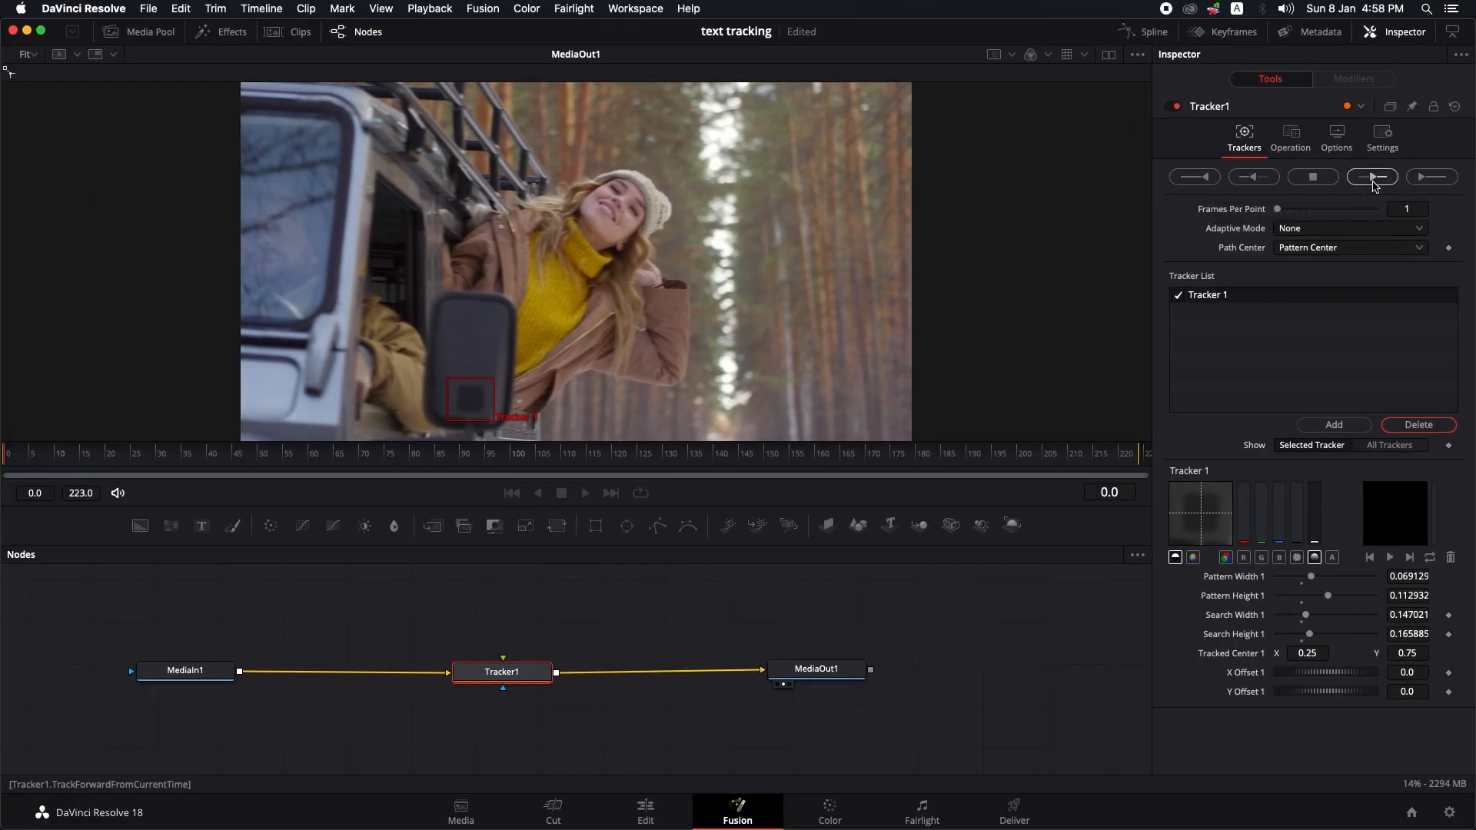
# Track the side mirror forward through frame 223 and dismiss the Render completed dialog
pyautogui.click(1372, 177)
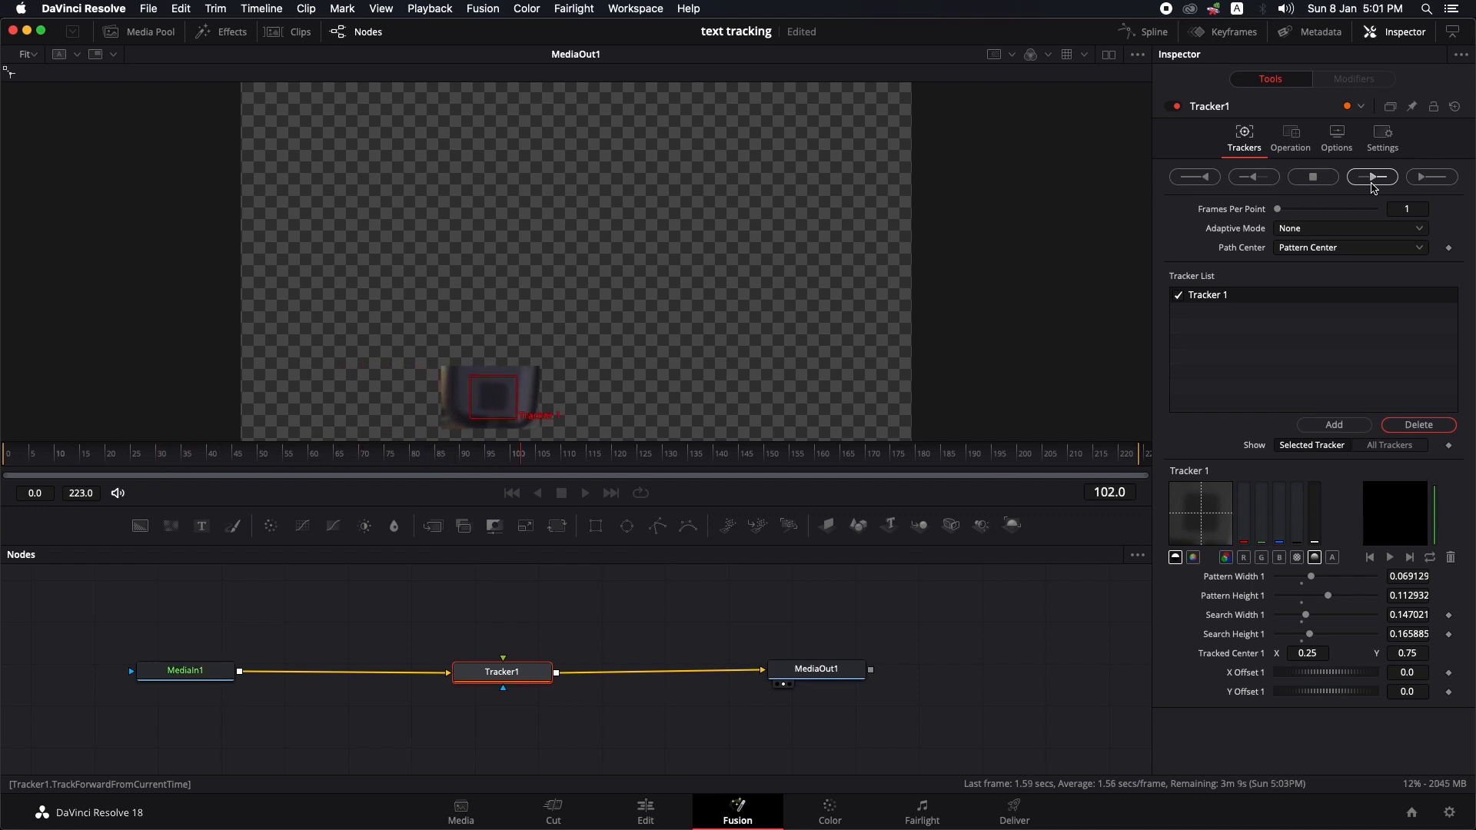
pyautogui.click(1371, 177)
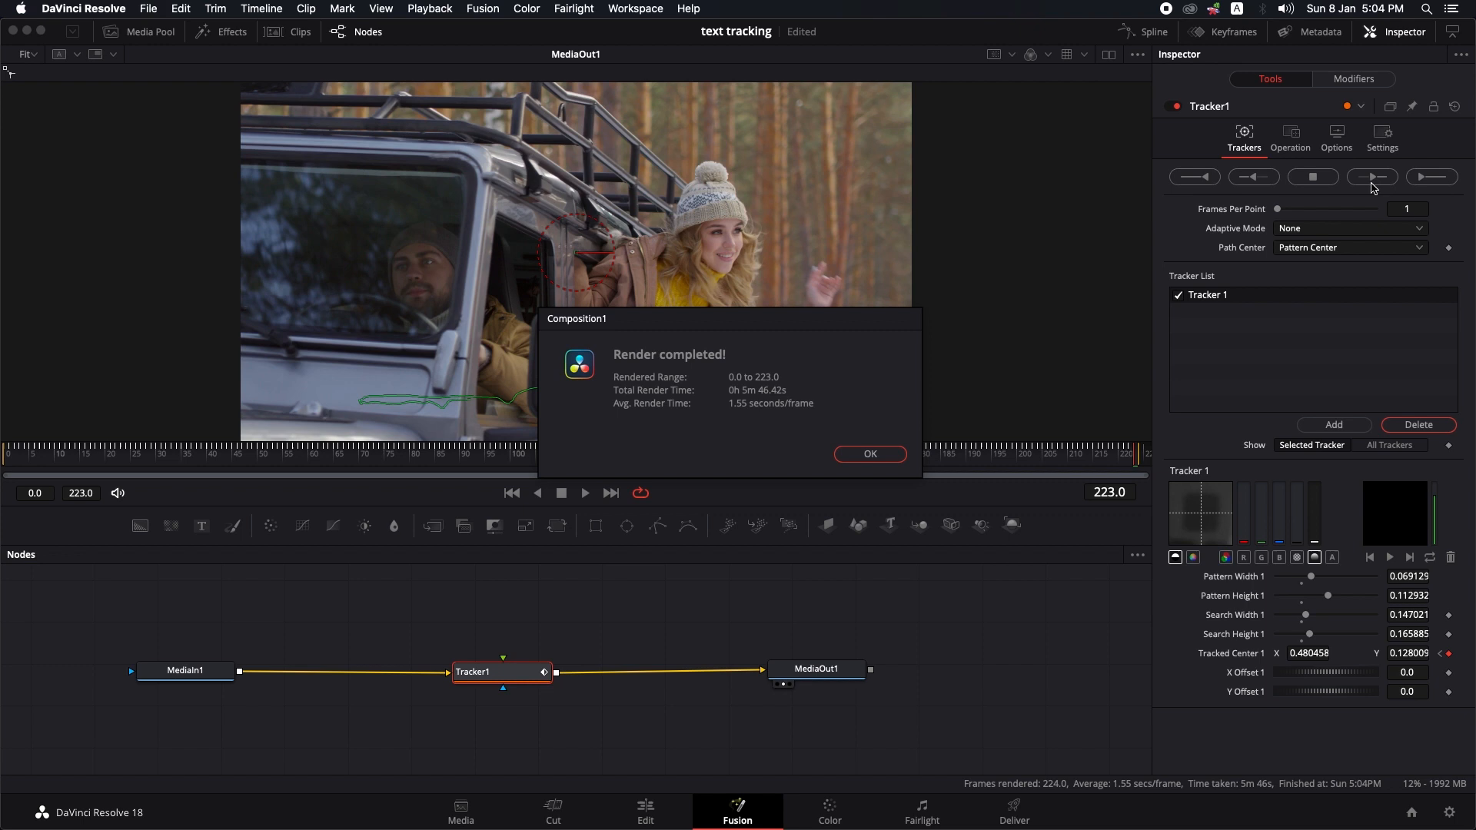
pyautogui.click(868, 454)
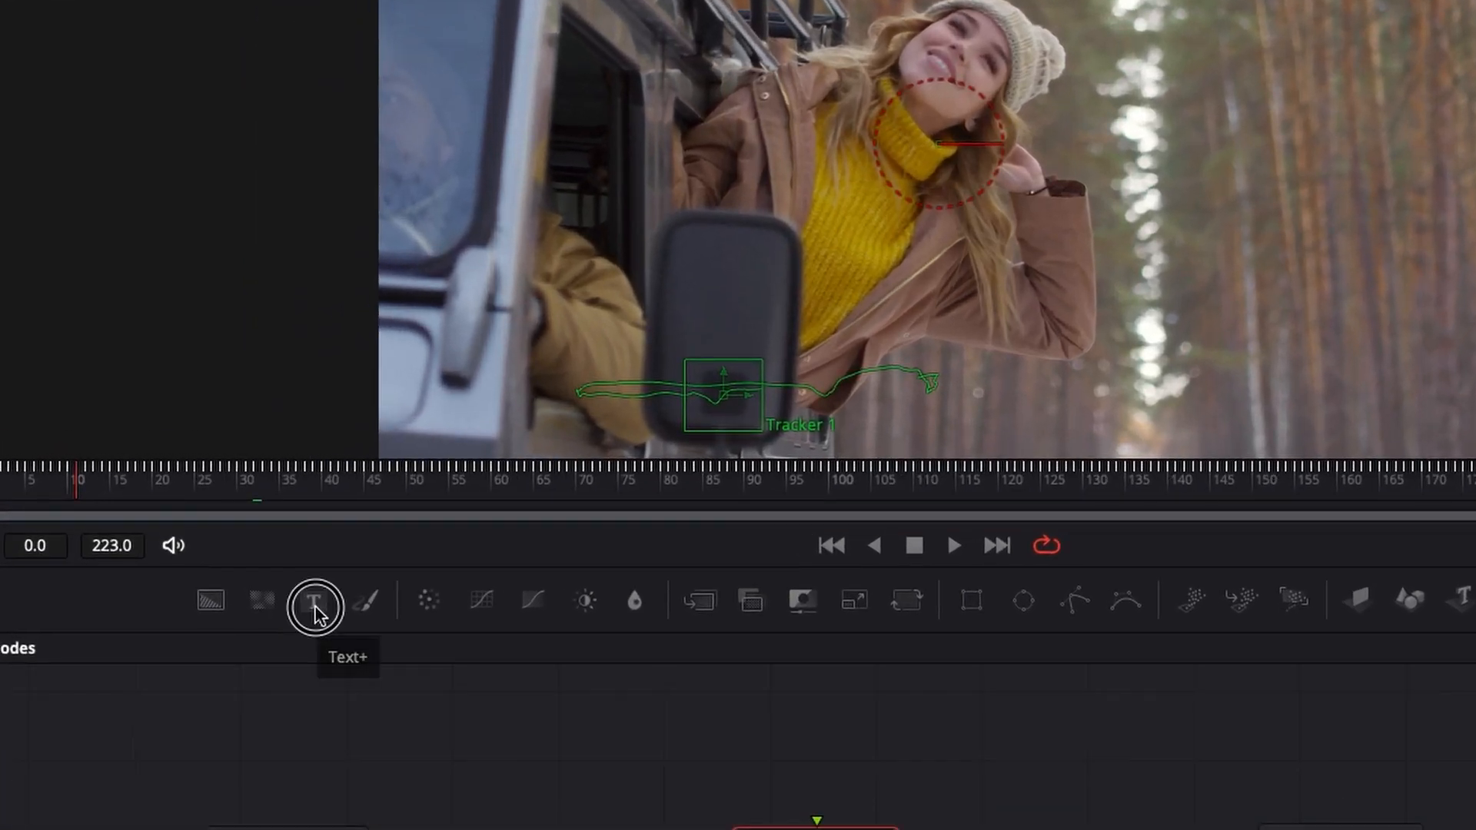
# Add a Text+ node reading 'TEXT TRACKING' and wire it into Tracker1's foreground input
pyautogui.click(316, 600)
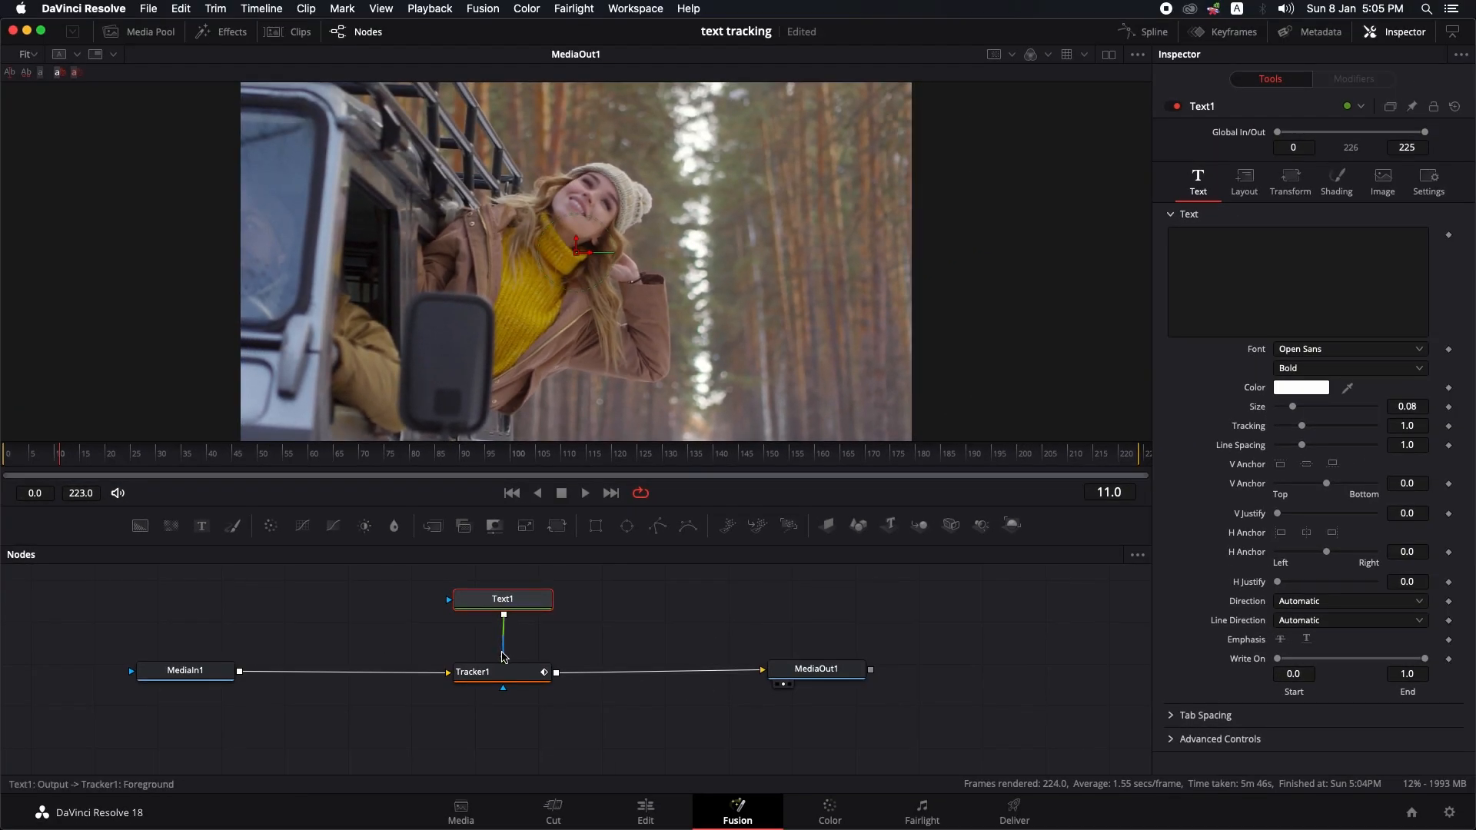
pyautogui.click(502, 599)
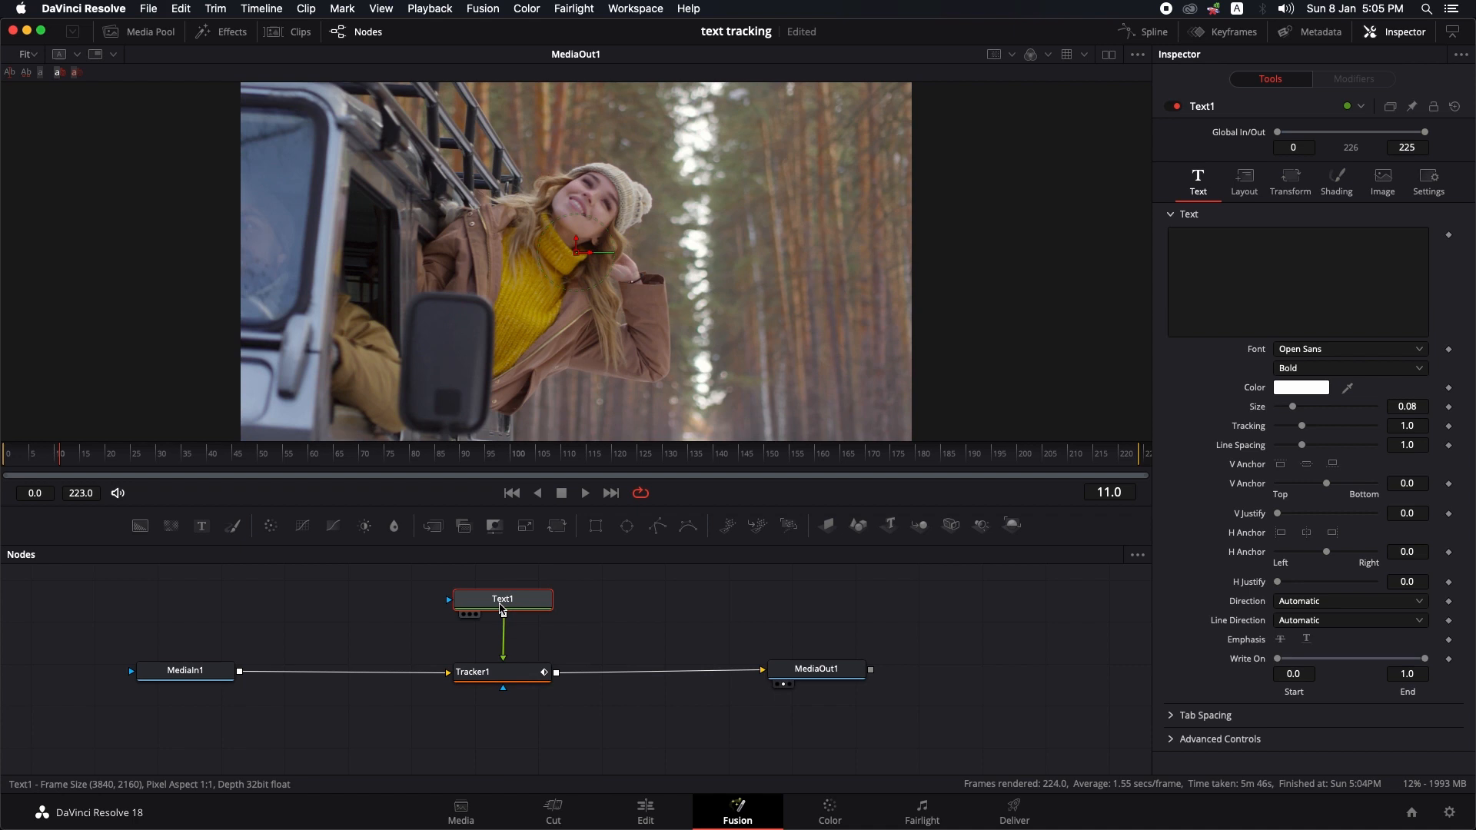
pyautogui.click(1300, 280)
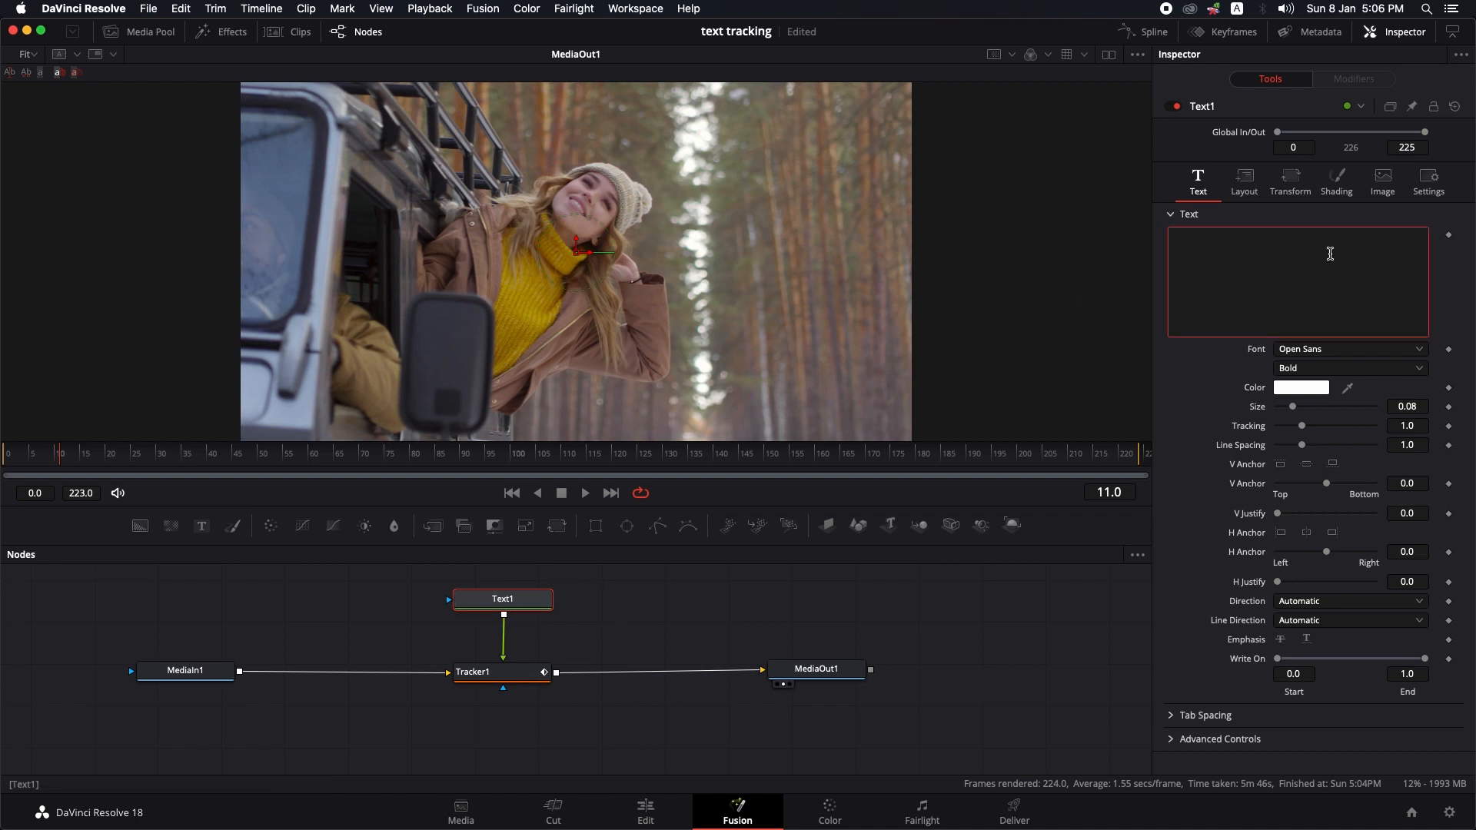
pyautogui.write('TEXT')
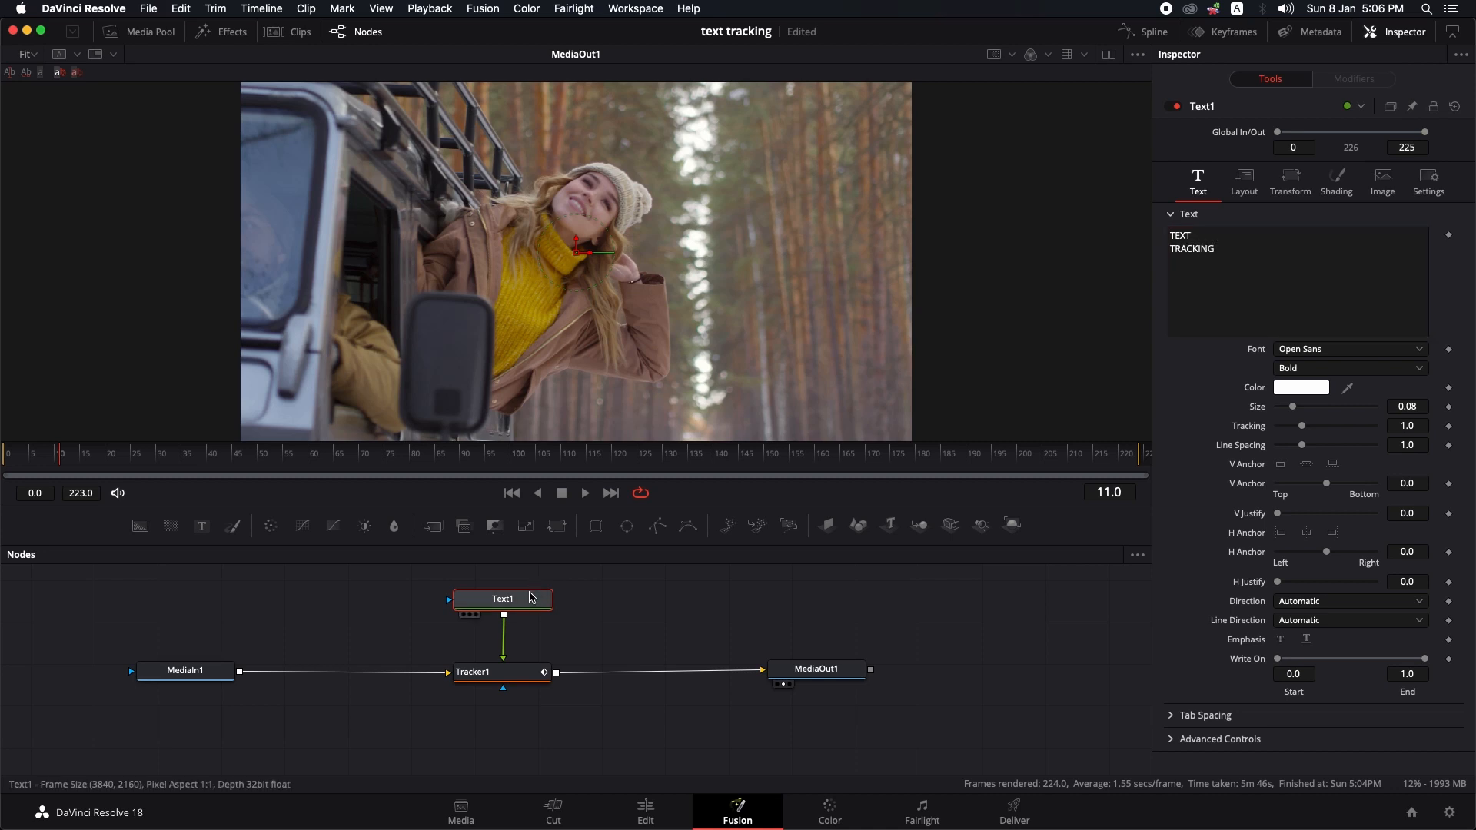
pyautogui.click(474, 671)
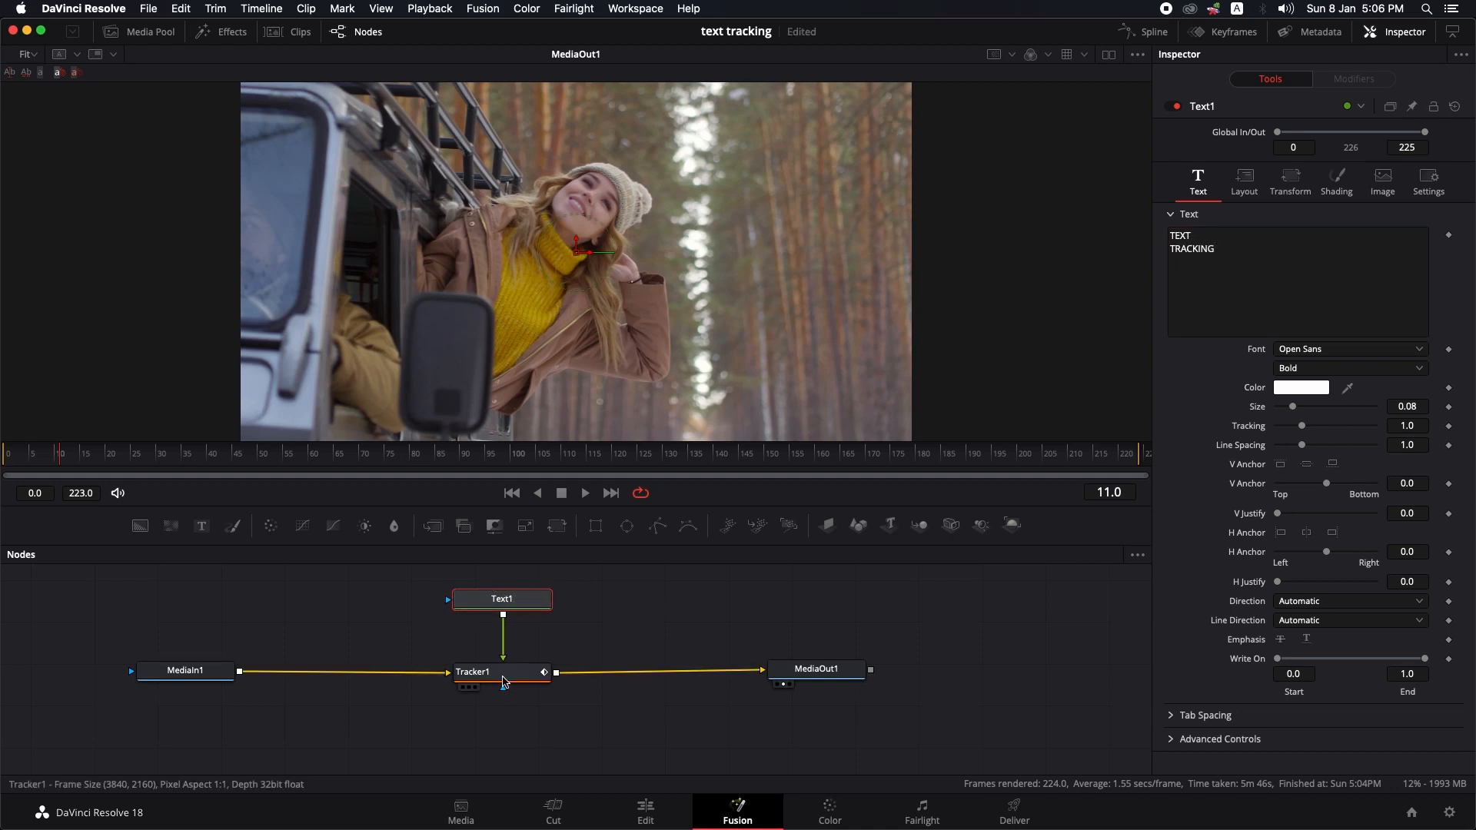
# Set Tracker1's Operation to Match Move
pyautogui.click(502, 671)
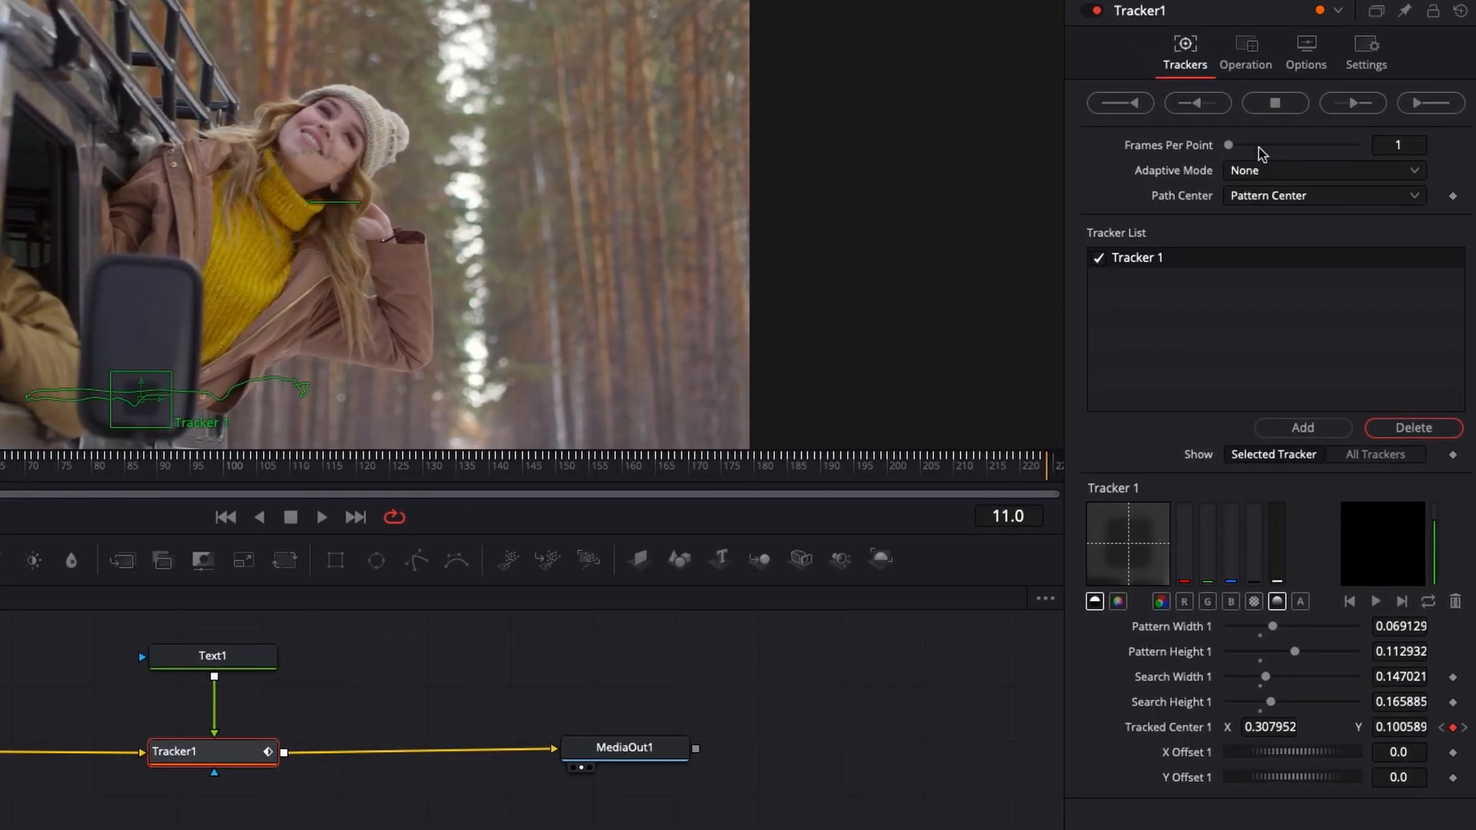
pyautogui.click(1246, 53)
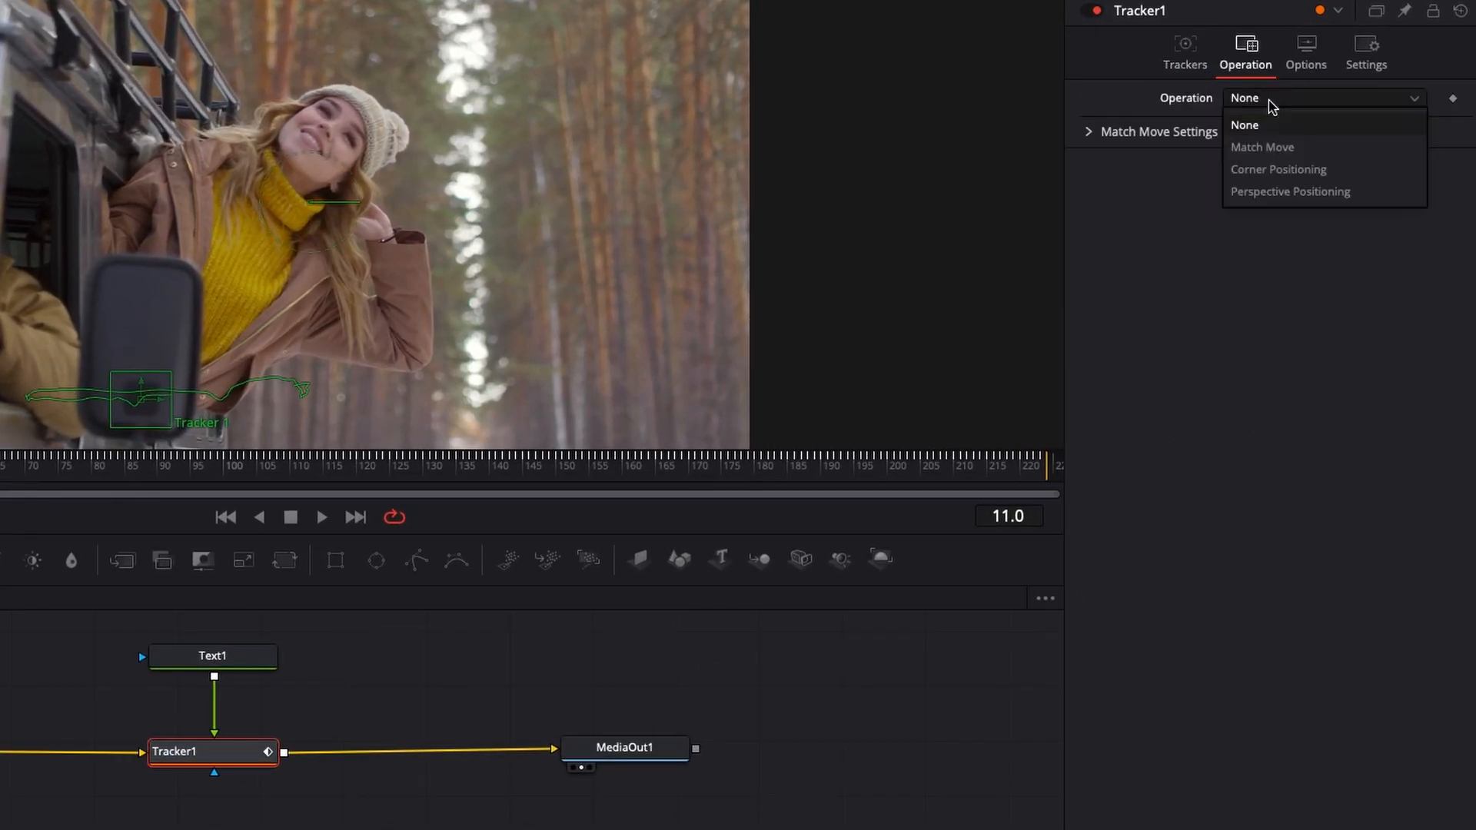
pyautogui.click(1262, 147)
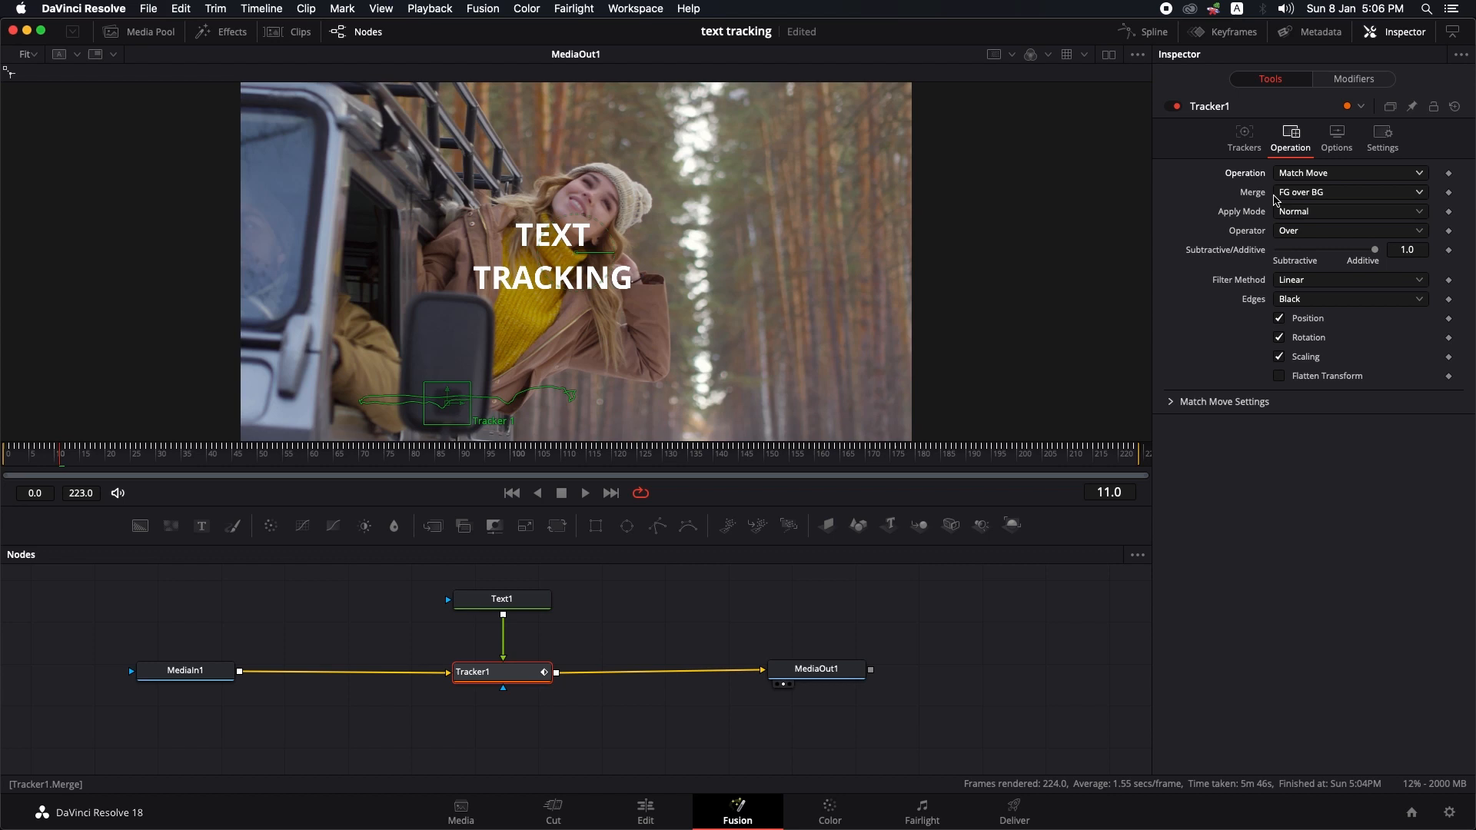
pyautogui.moveTo(1324, 203)
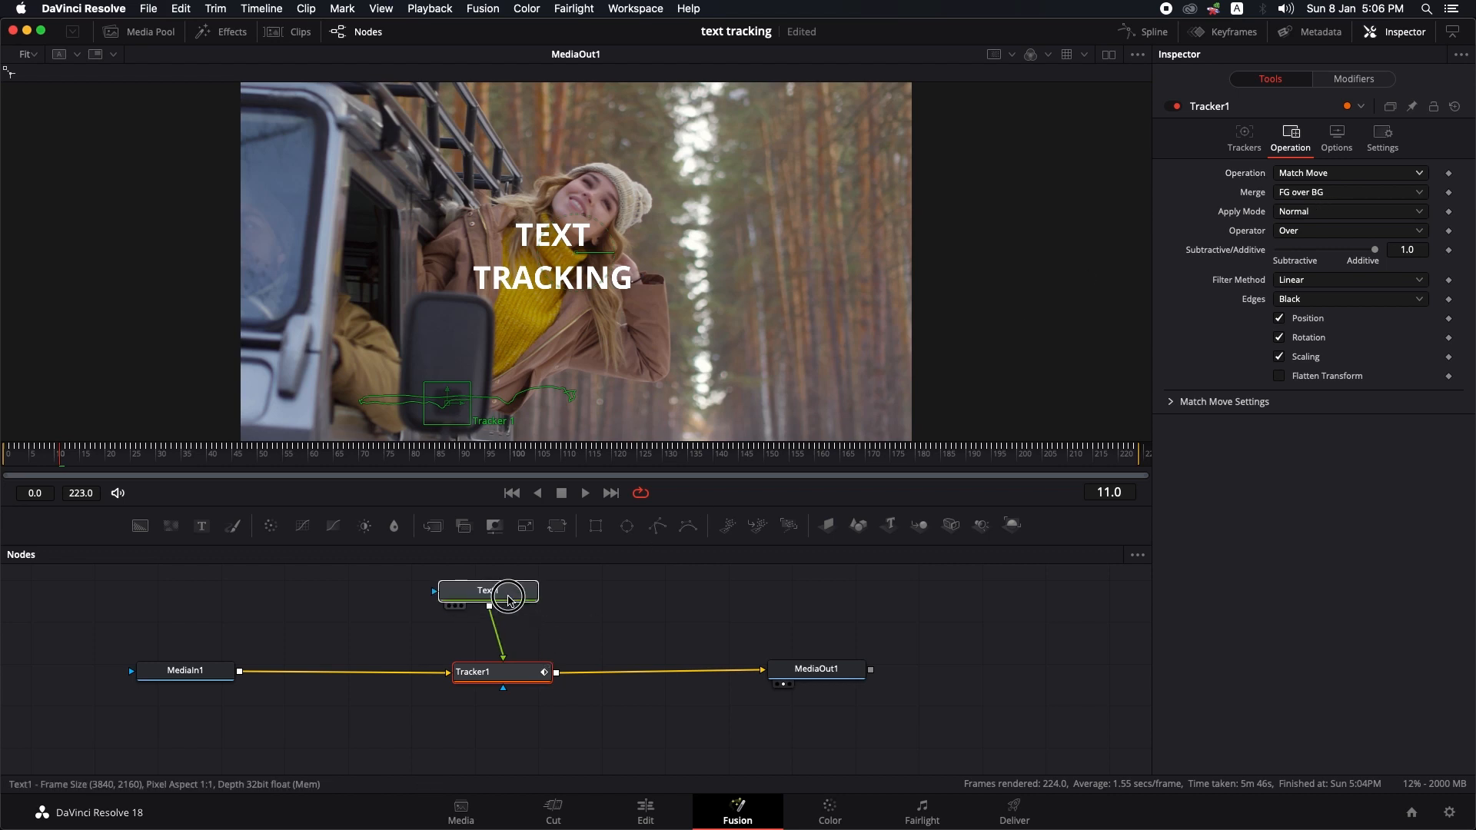
# Give Text1 the Chalkboard SE font, larger size, wider tracking and tighter line spacing
pyautogui.click(488, 591)
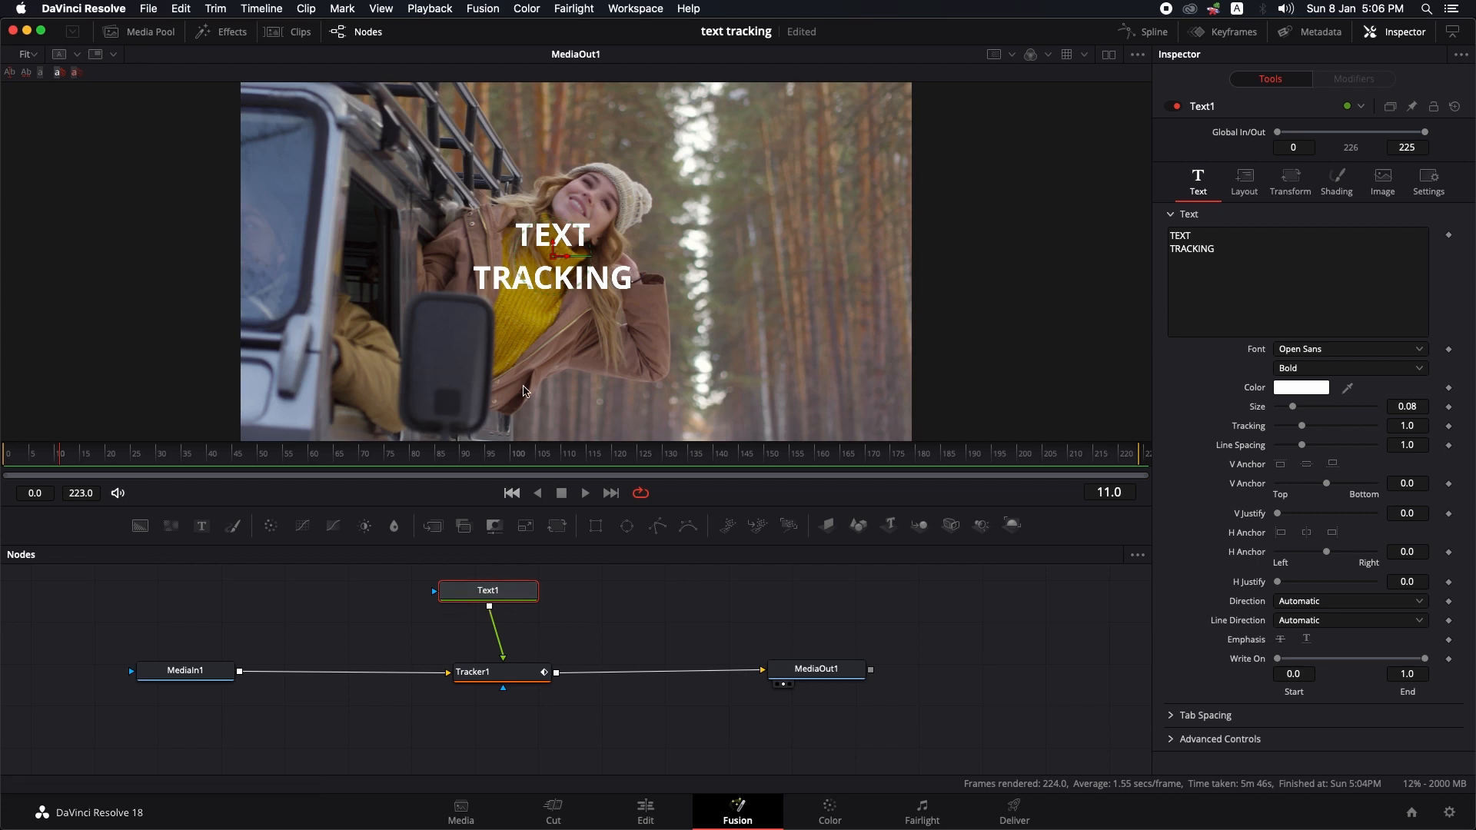
pyautogui.moveTo(1294, 406); pyautogui.dragTo(1300, 406)
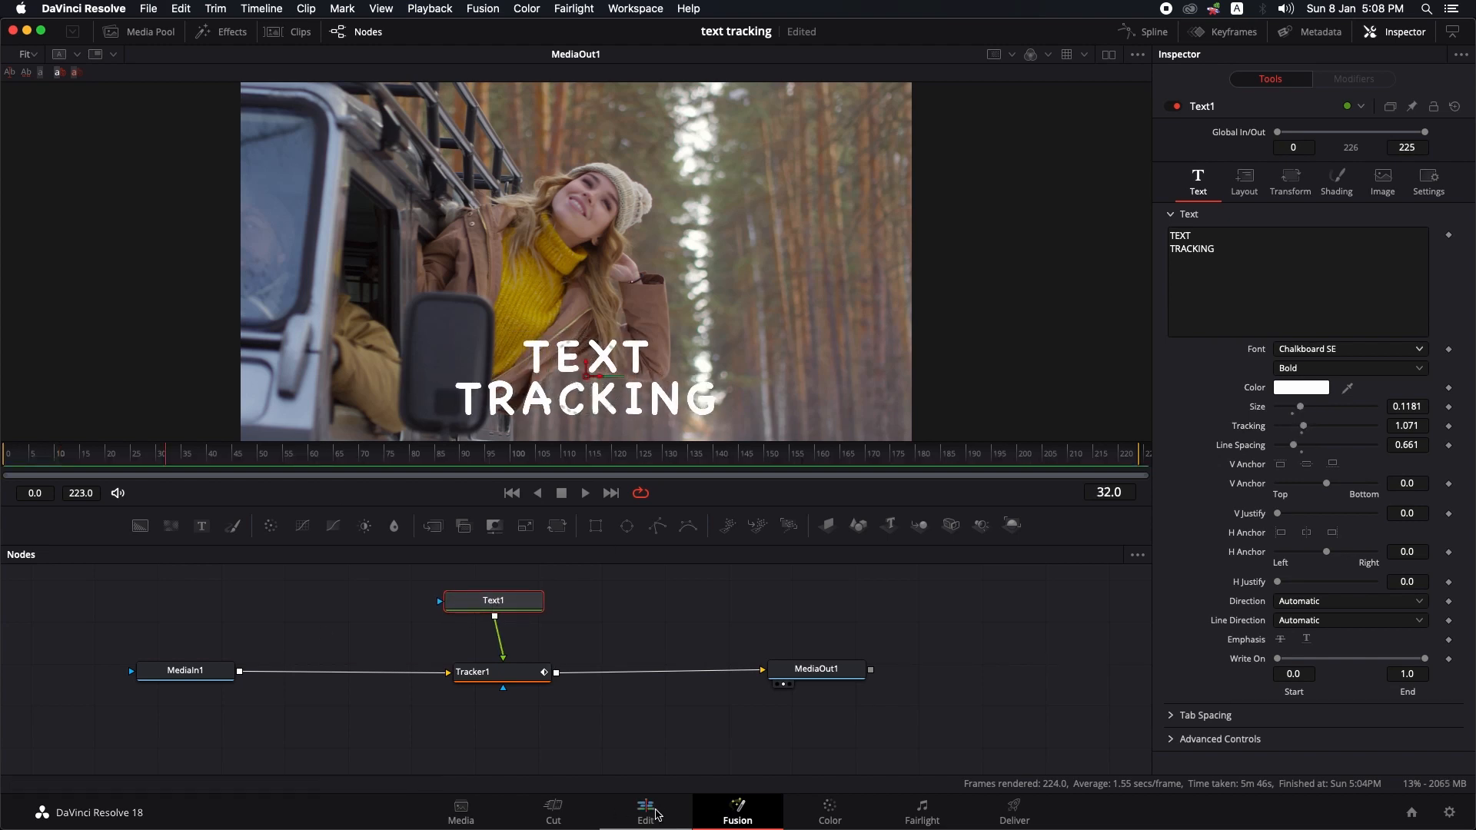
# Play the clip on the Edit page, scrub back to the start, and return to Fusion
pyautogui.click(646, 812)
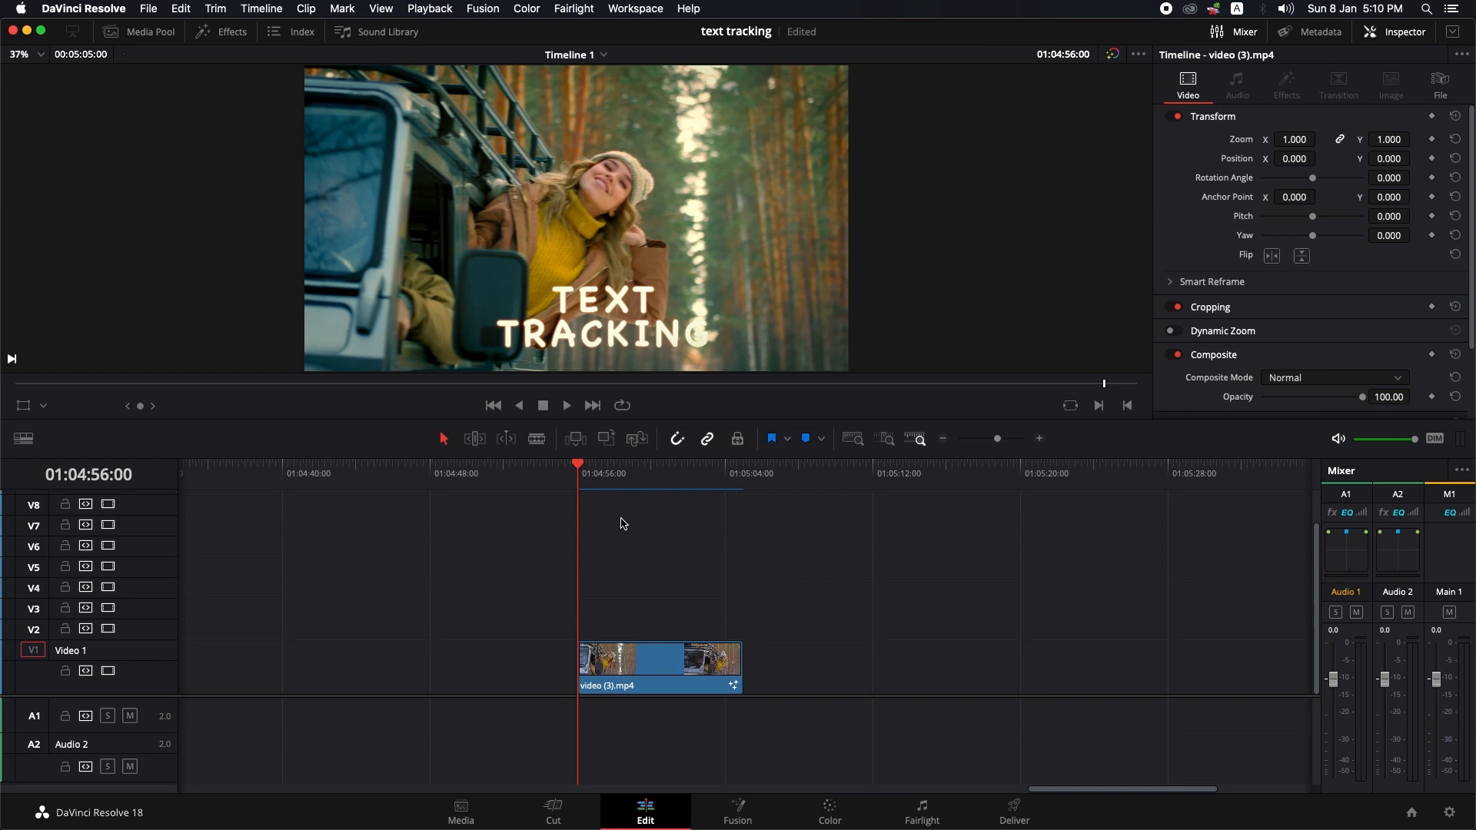
pyautogui.moveTo(613, 523)
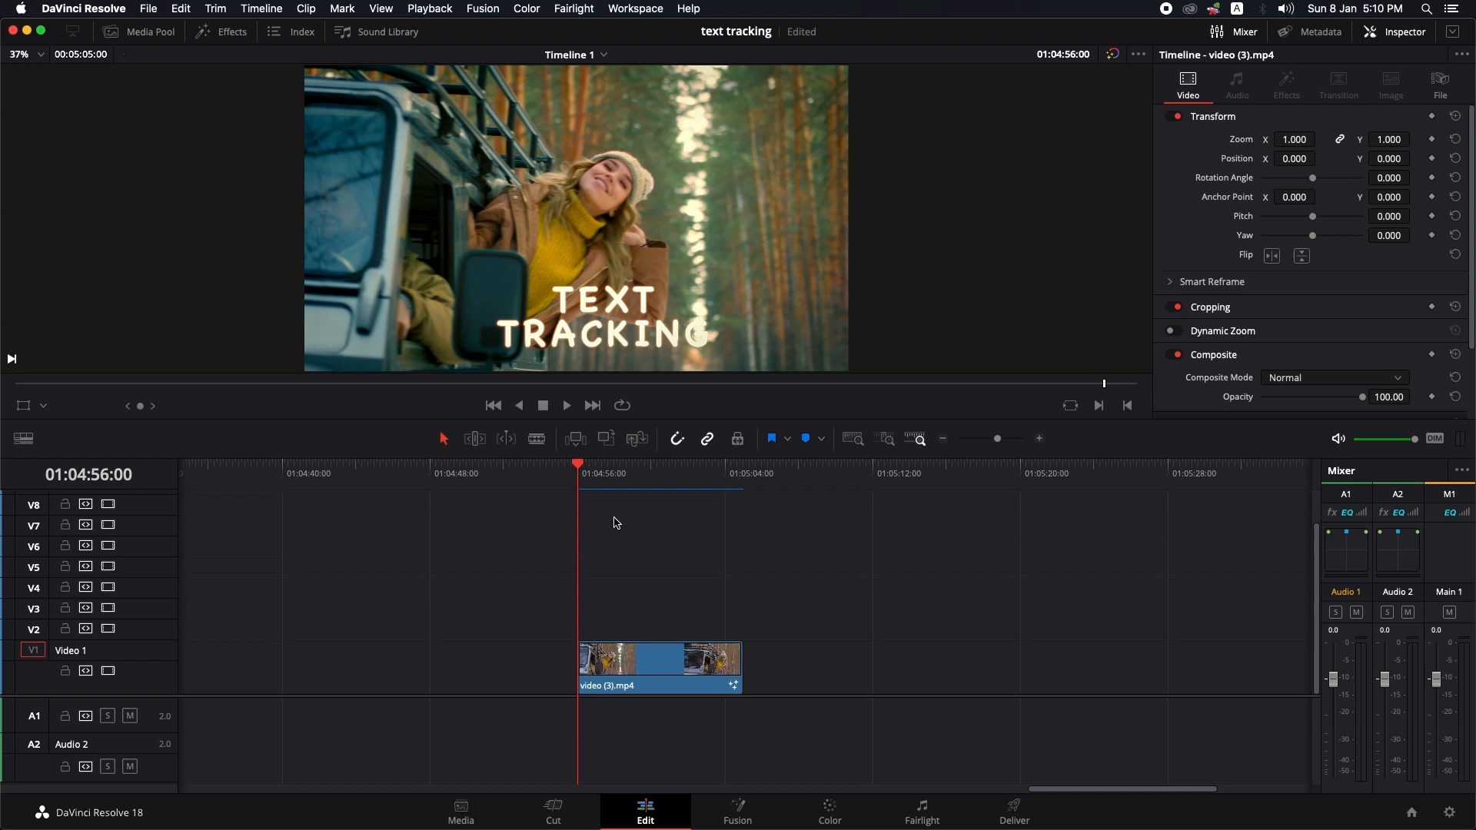
pyautogui.click(565, 405)
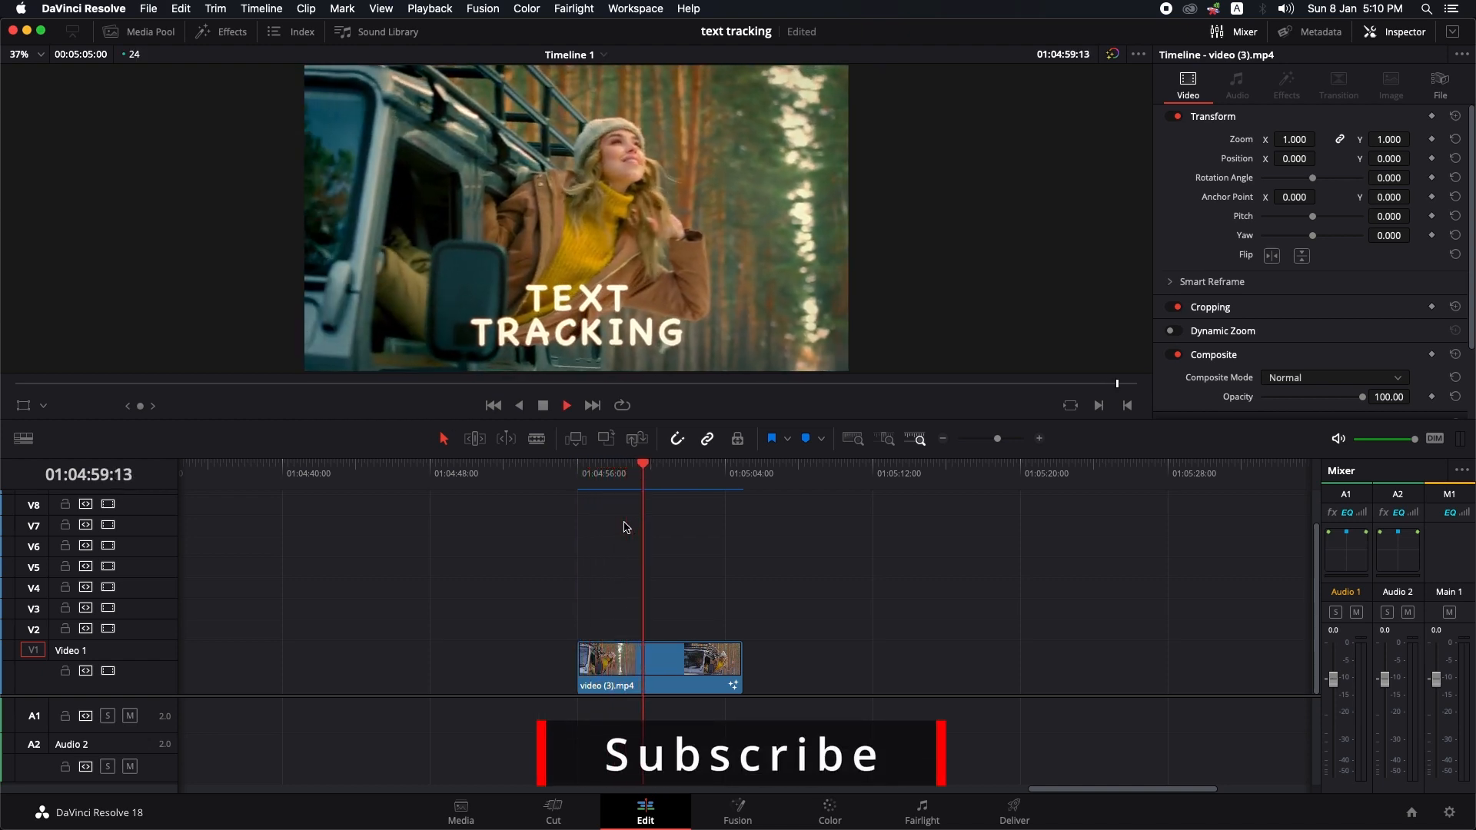
pyautogui.moveTo(643, 475); pyautogui.dragTo(584, 475)
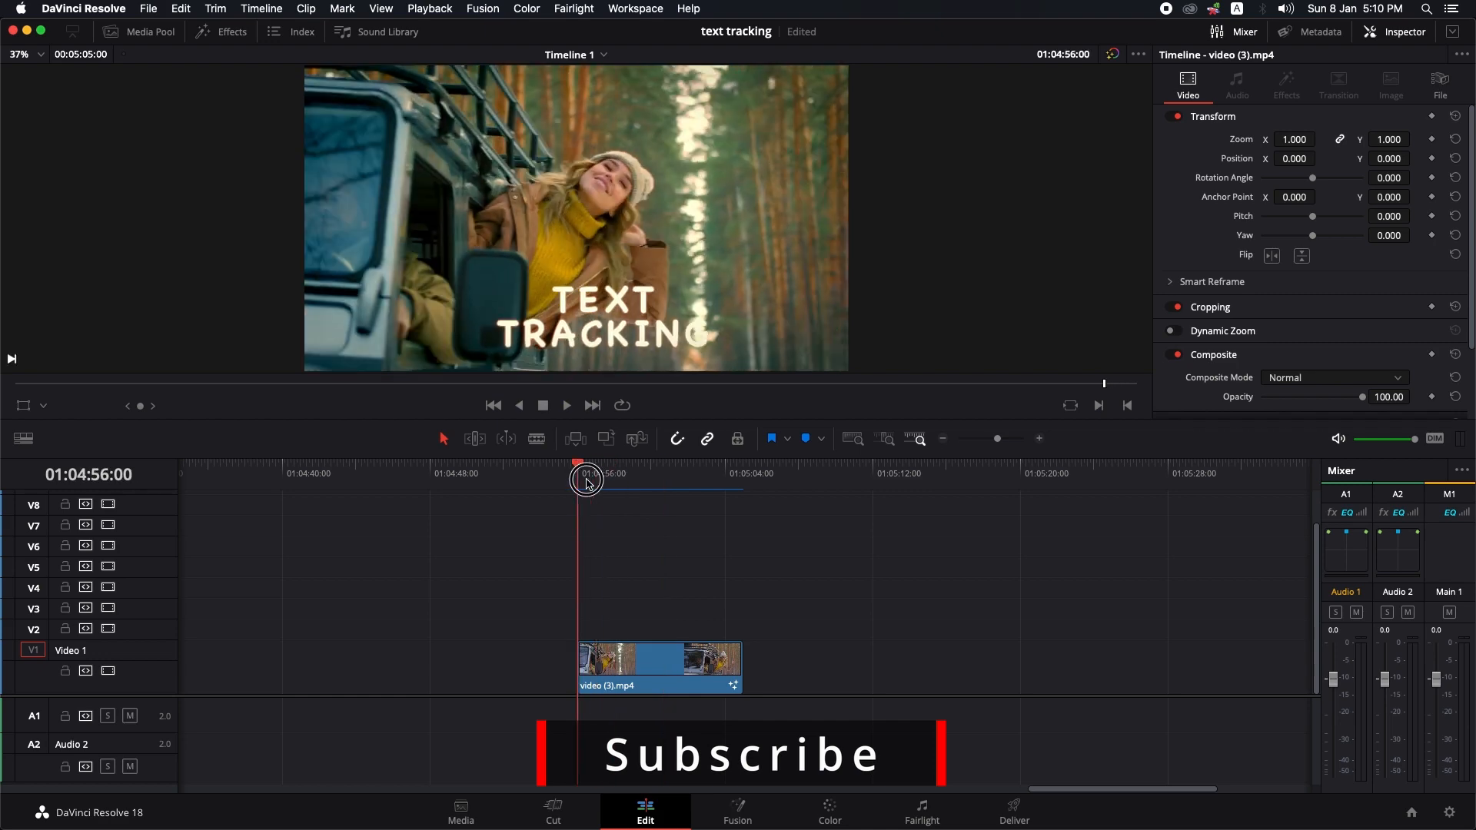
pyautogui.click(738, 812)
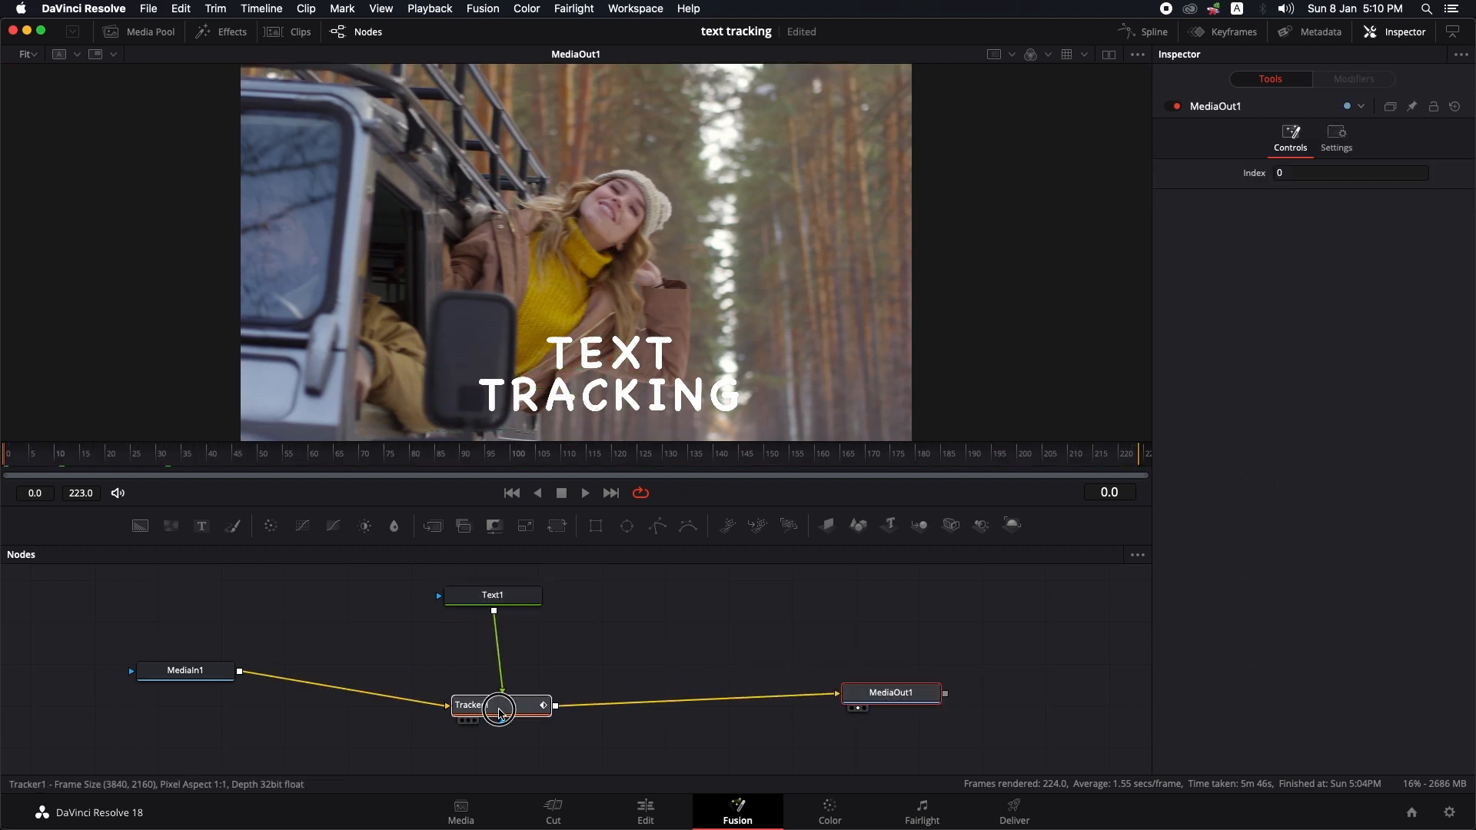
# Duplicate Tracker1 as Tracker1_1, connect it to MediaOut1, and select the title node
pyautogui.click(469, 705)
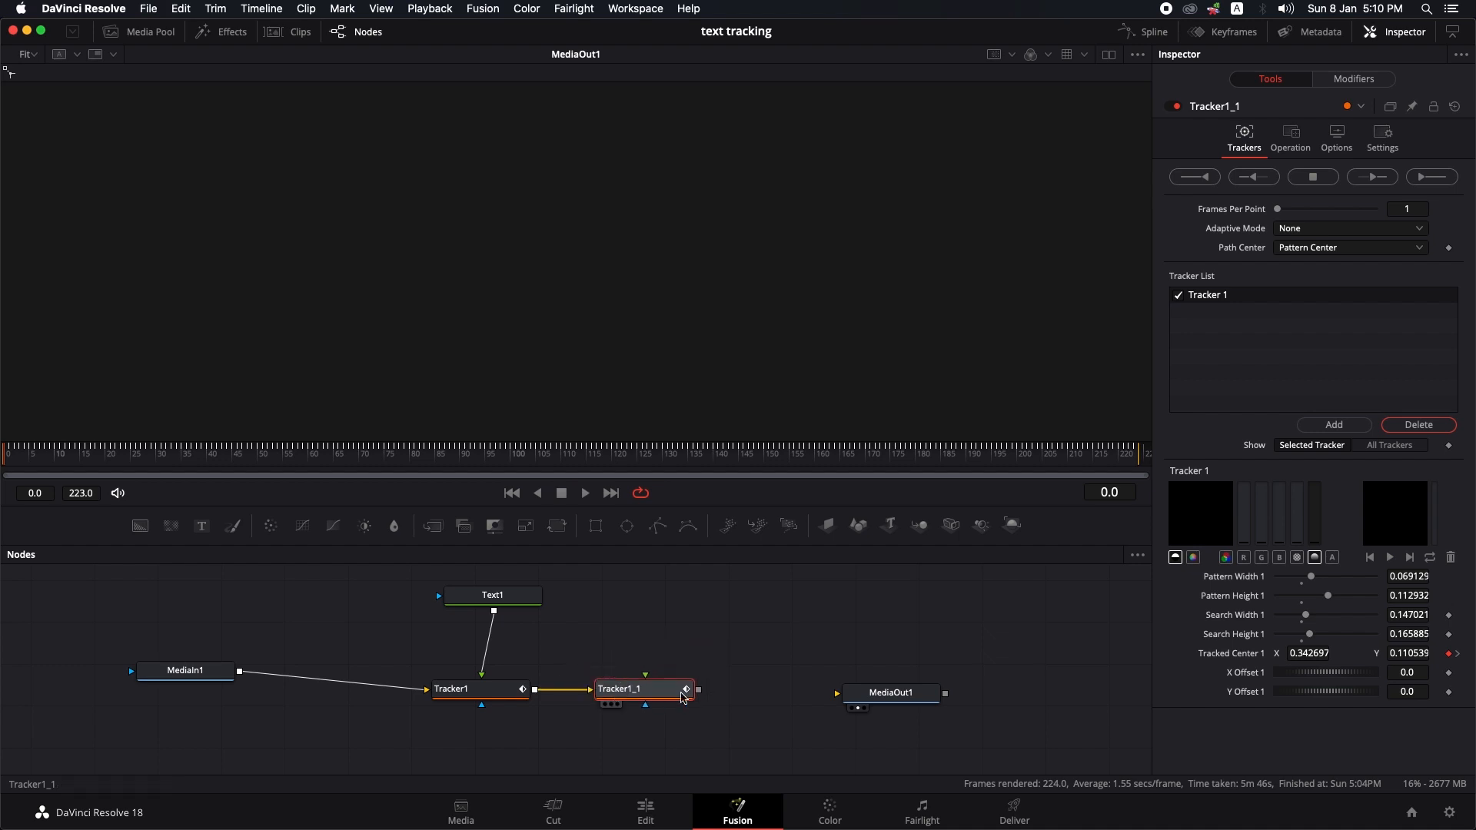
pyautogui.moveTo(697, 694); pyautogui.dragTo(837, 694)
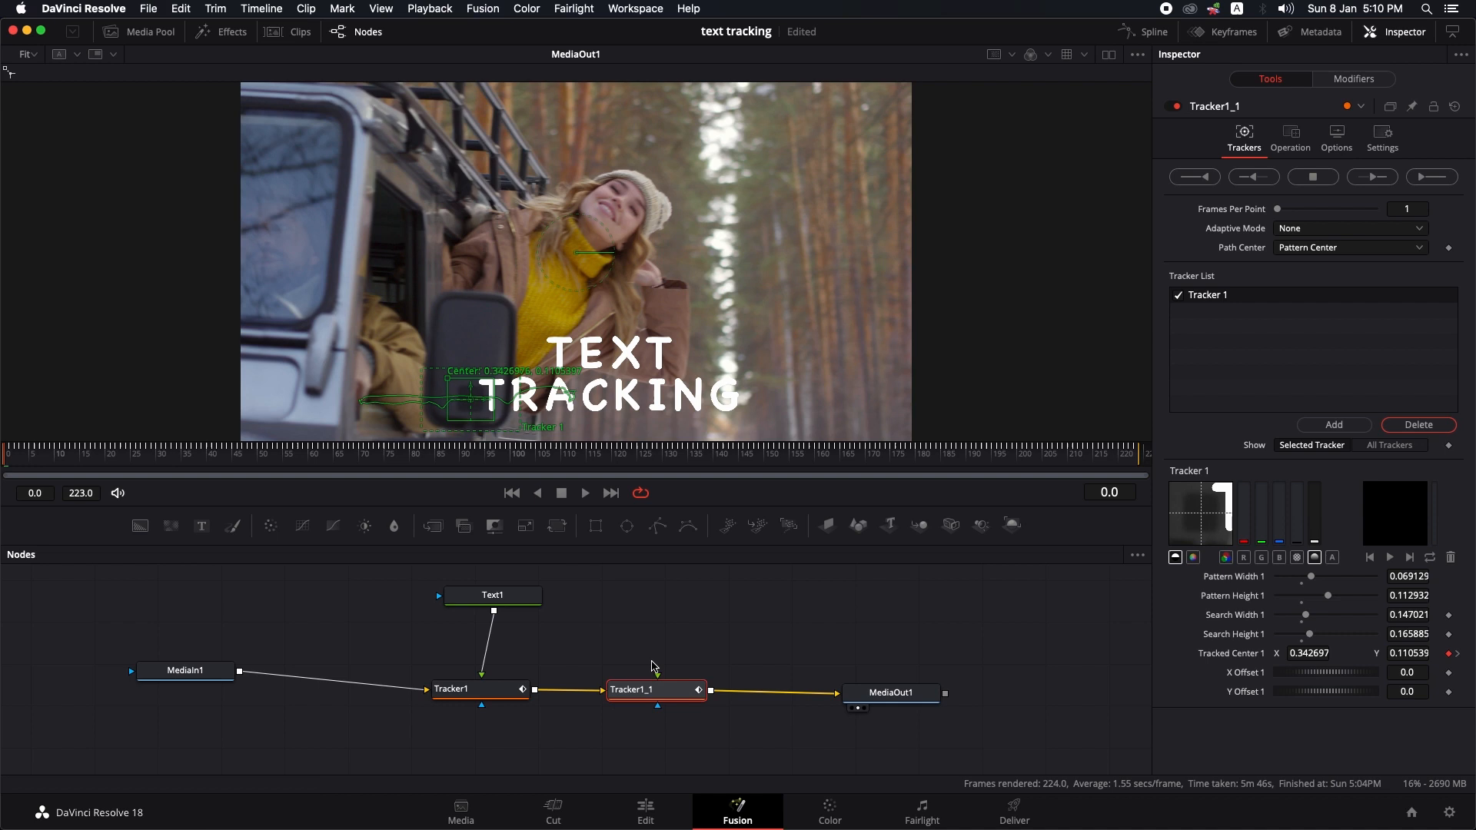
pyautogui.click(492, 595)
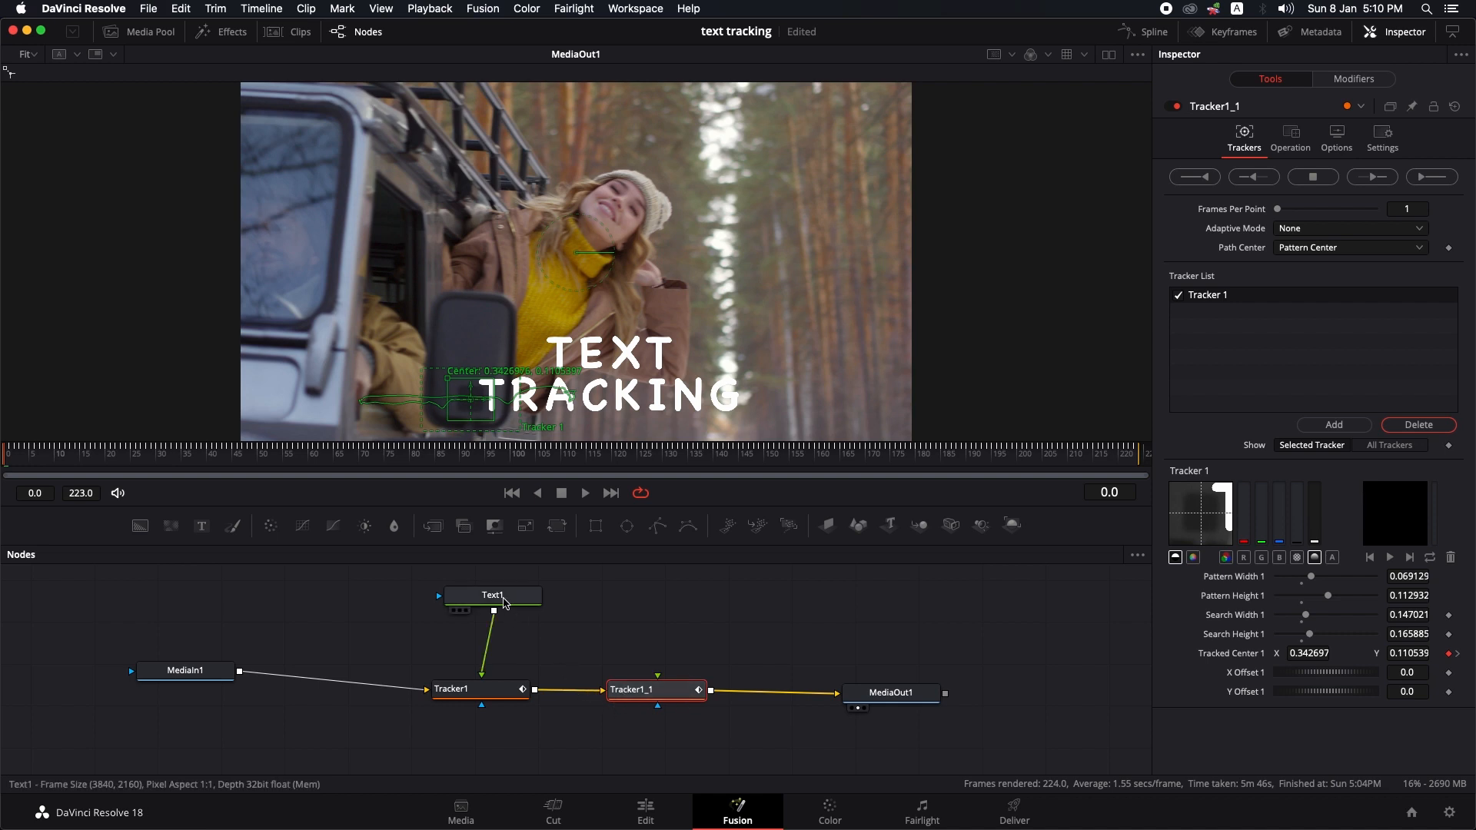
pyautogui.click(488, 595)
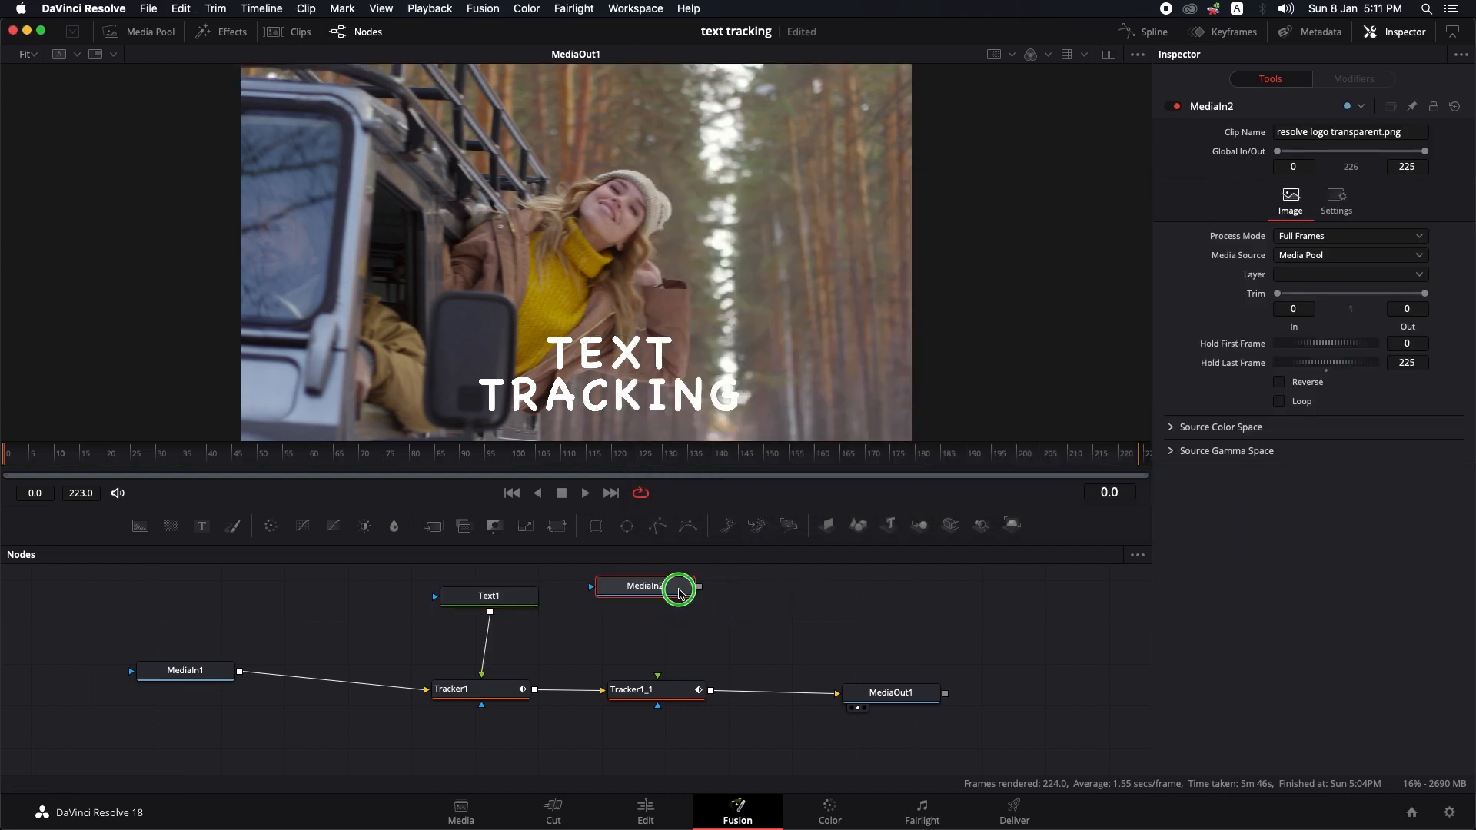
# Rename the logo image node to 'logo' and connect it to Tracker1_1's foreground input
pyautogui.rightClick(645, 586)
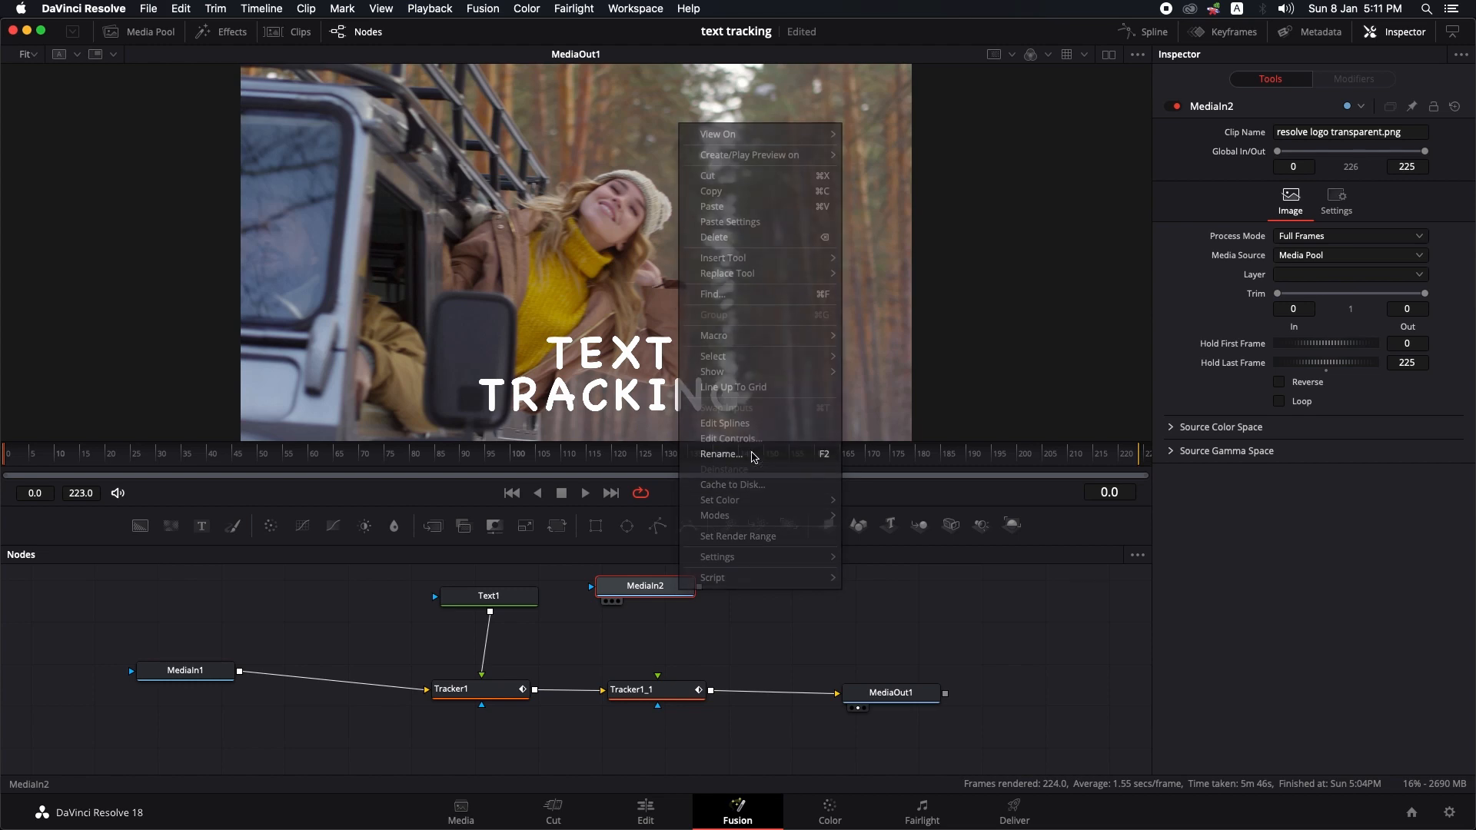
pyautogui.click(720, 454)
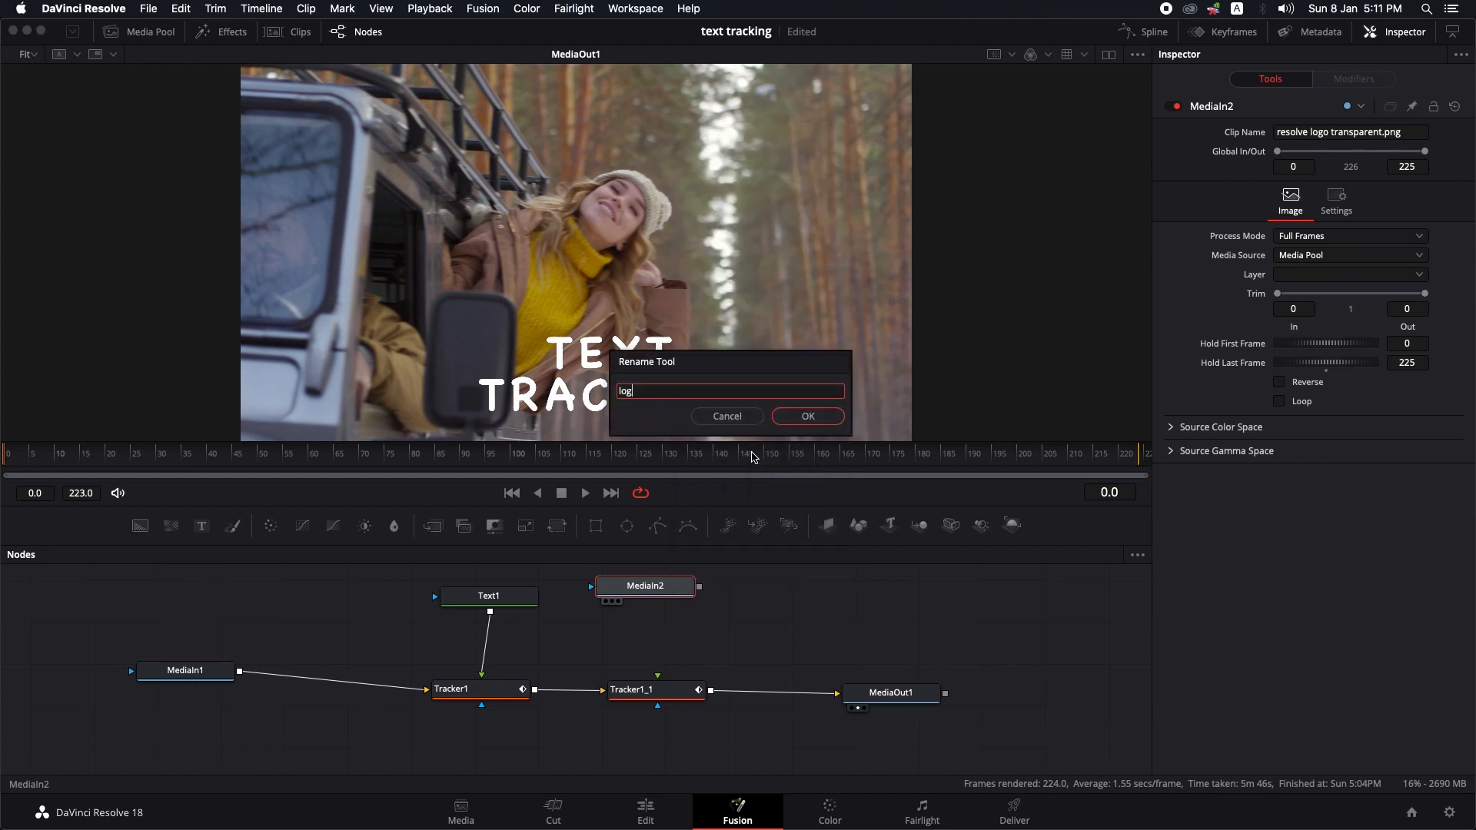
pyautogui.click(807, 416)
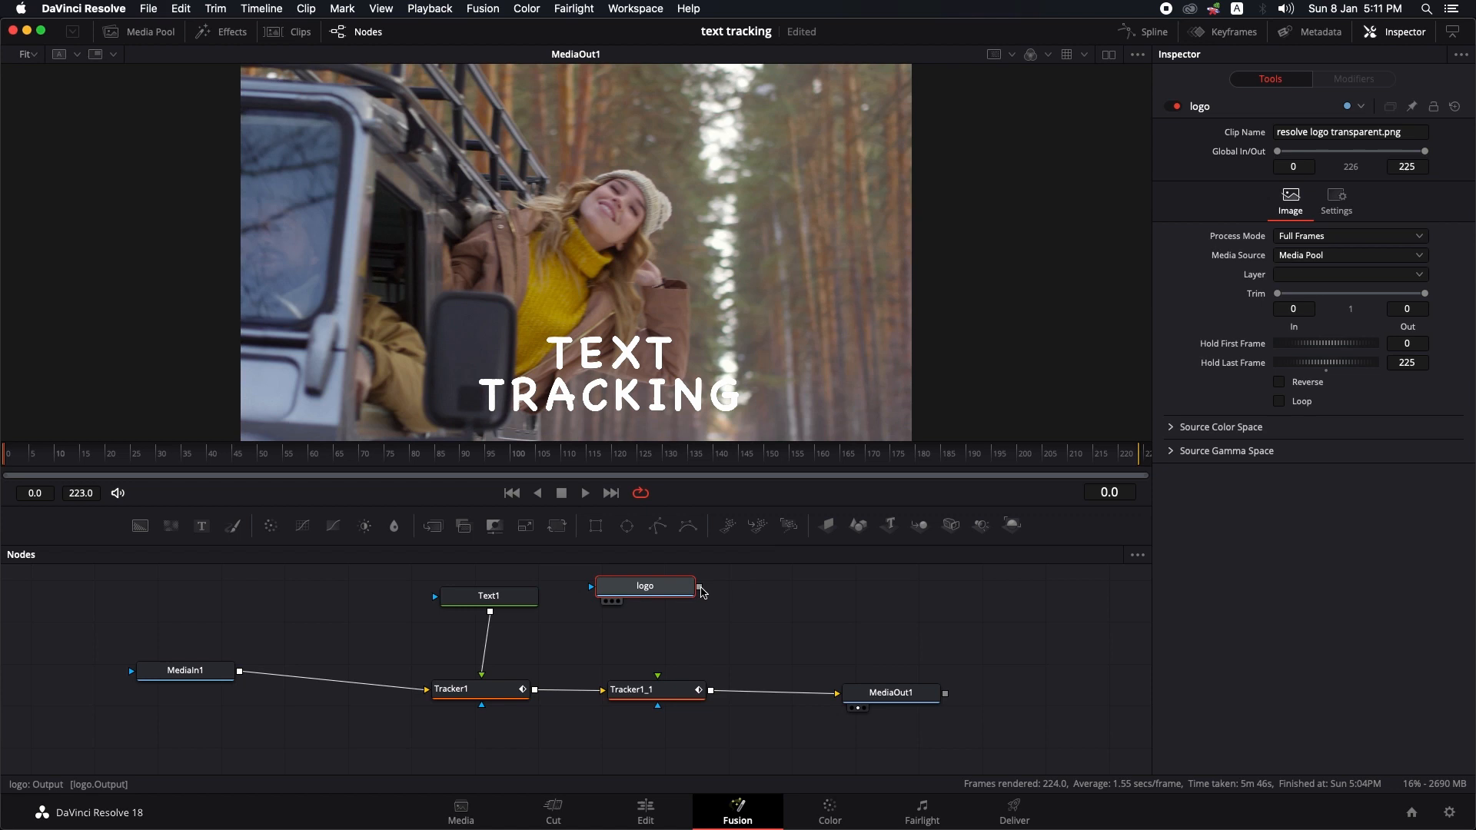
pyautogui.moveTo(702, 587); pyautogui.dragTo(685, 669)
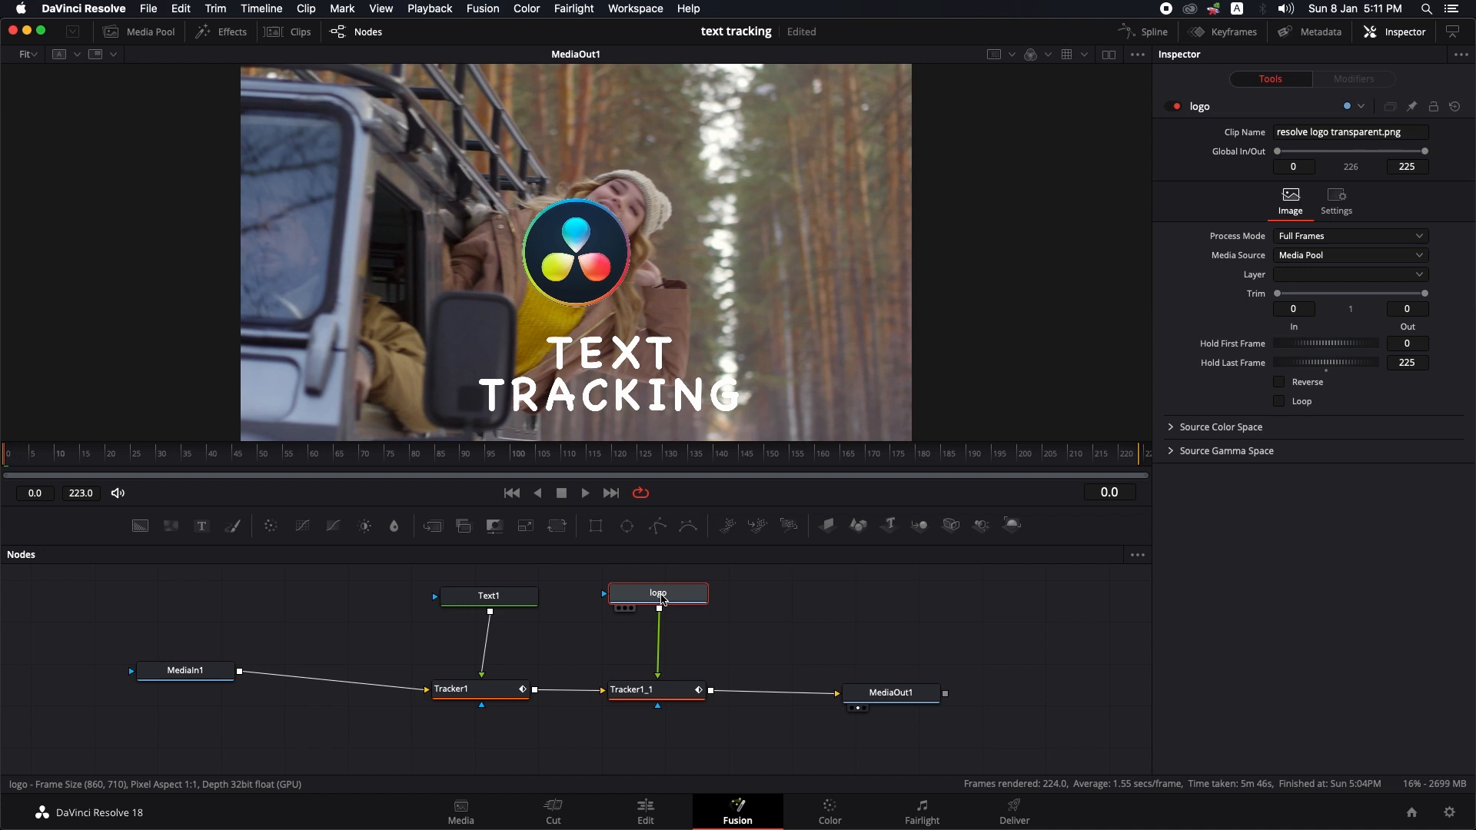
pyautogui.moveTo(659, 602)
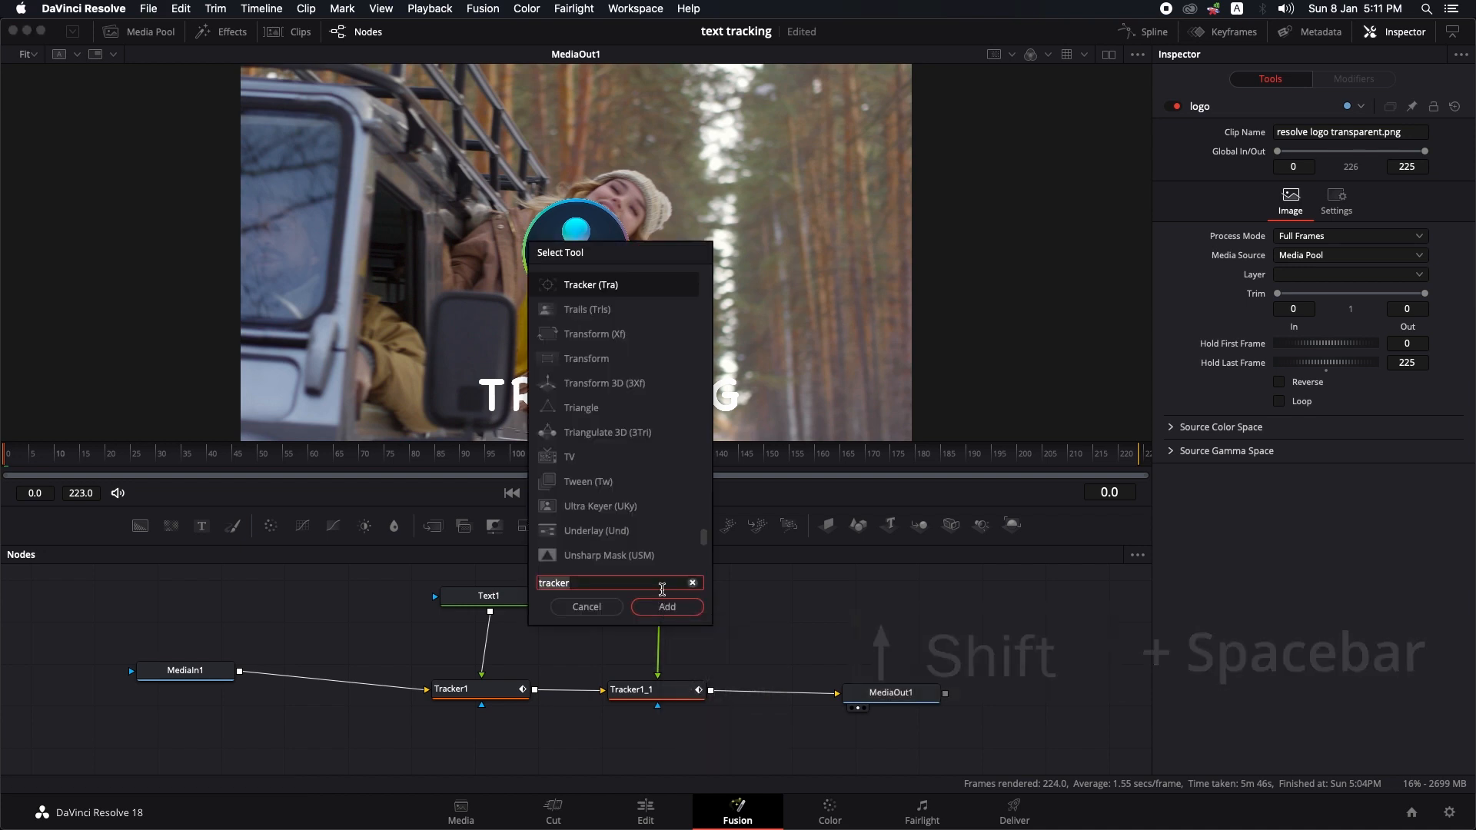
# Add a Transform node that shrinks the logo to about 60% and places it beside the title
pyautogui.write('transf')
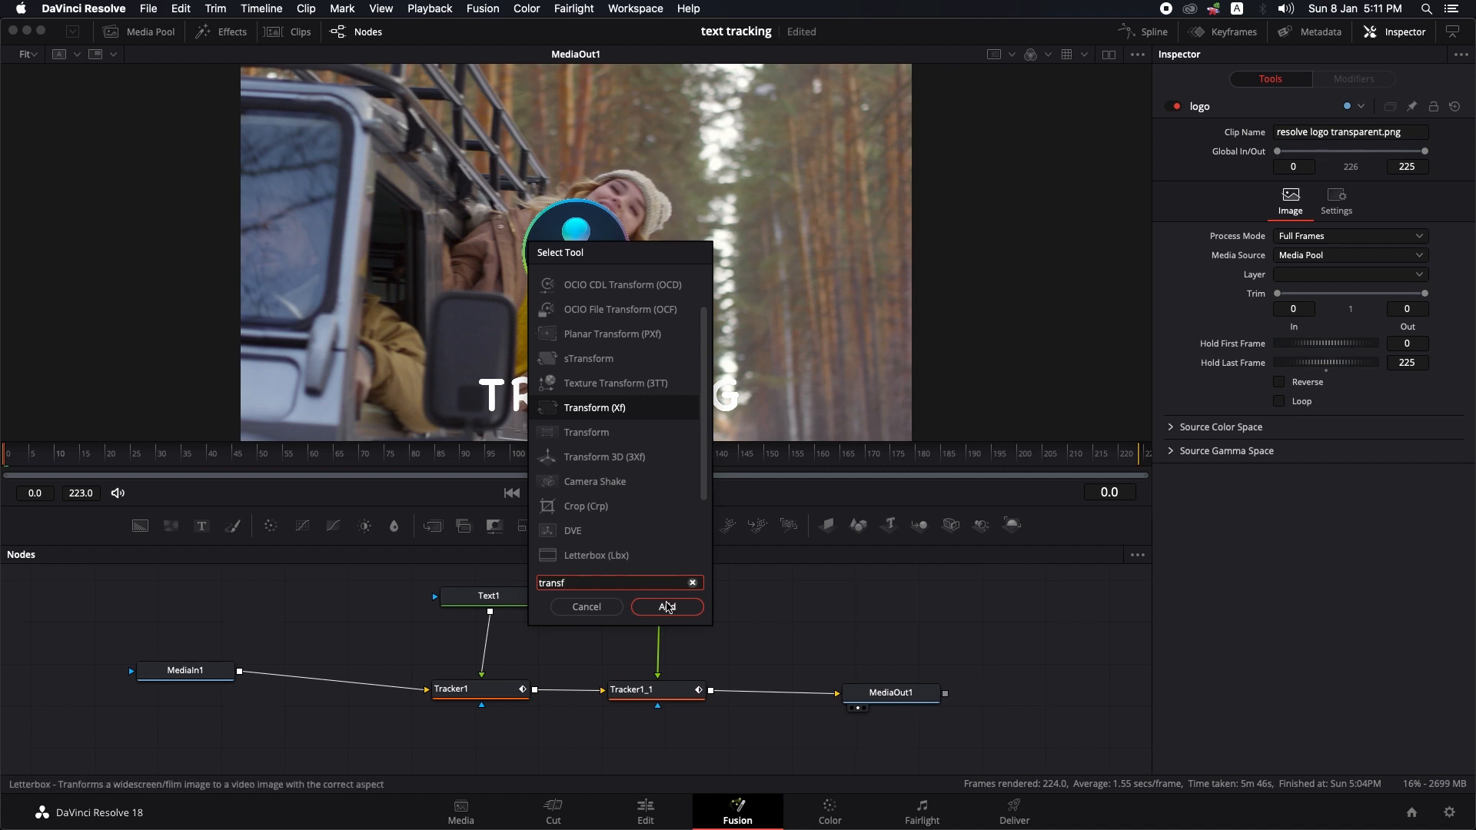
pyautogui.click(667, 607)
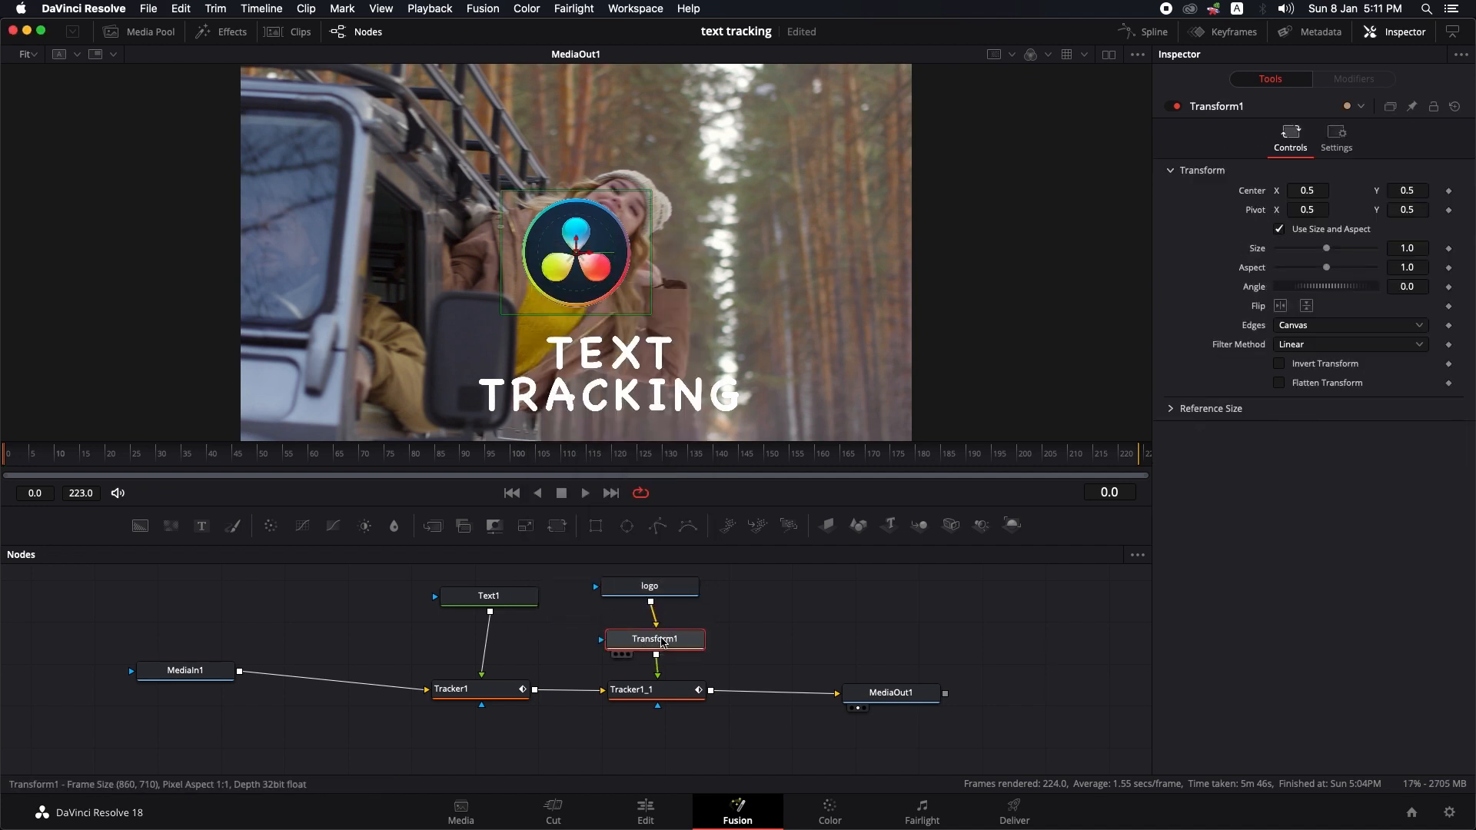
pyautogui.moveTo(1328, 247); pyautogui.dragTo(1321, 249)
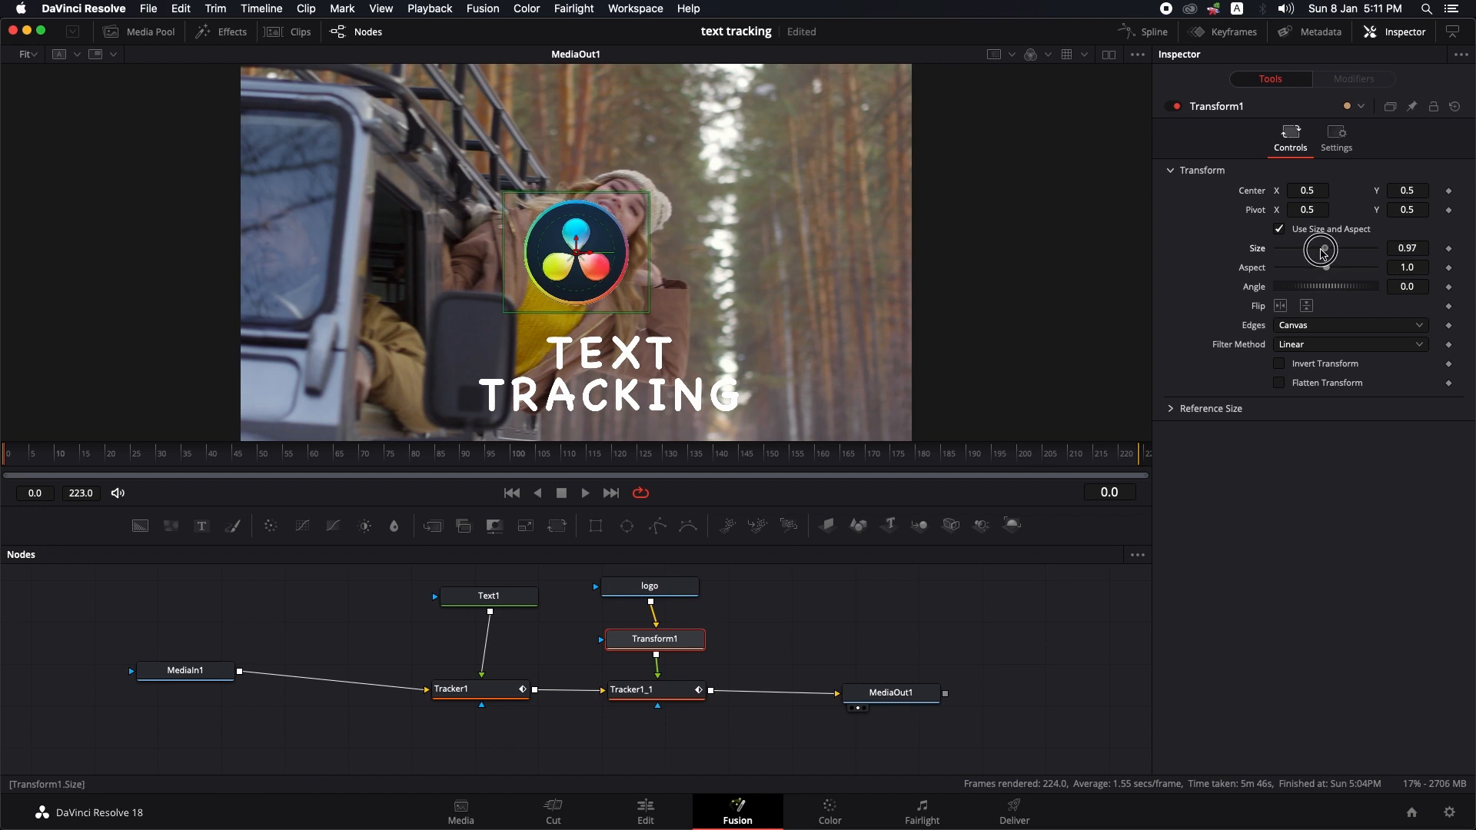
pyautogui.moveTo(1347, 247); pyautogui.dragTo(1307, 248)
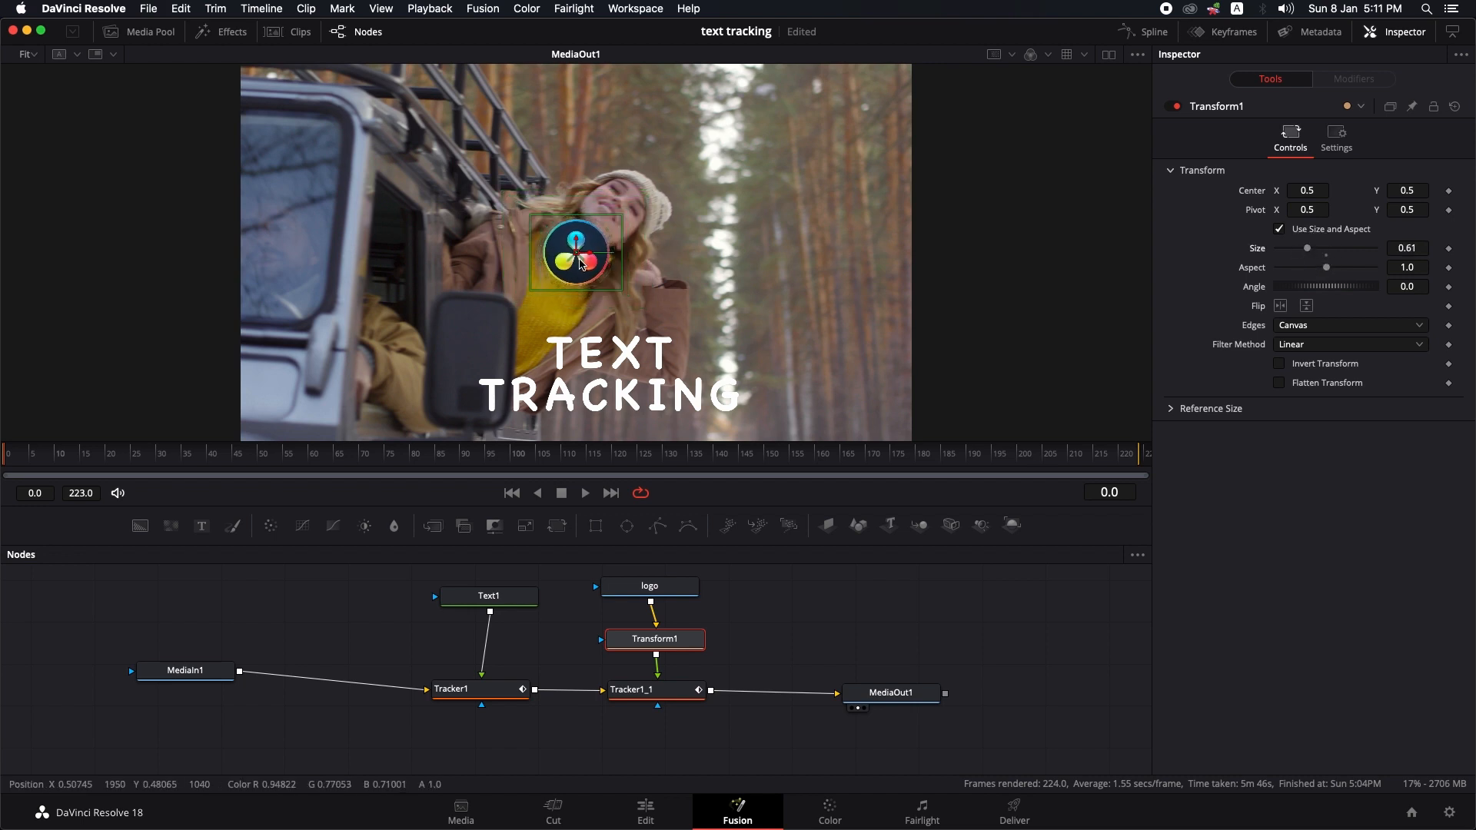
pyautogui.moveTo(576, 251); pyautogui.dragTo(739, 351)
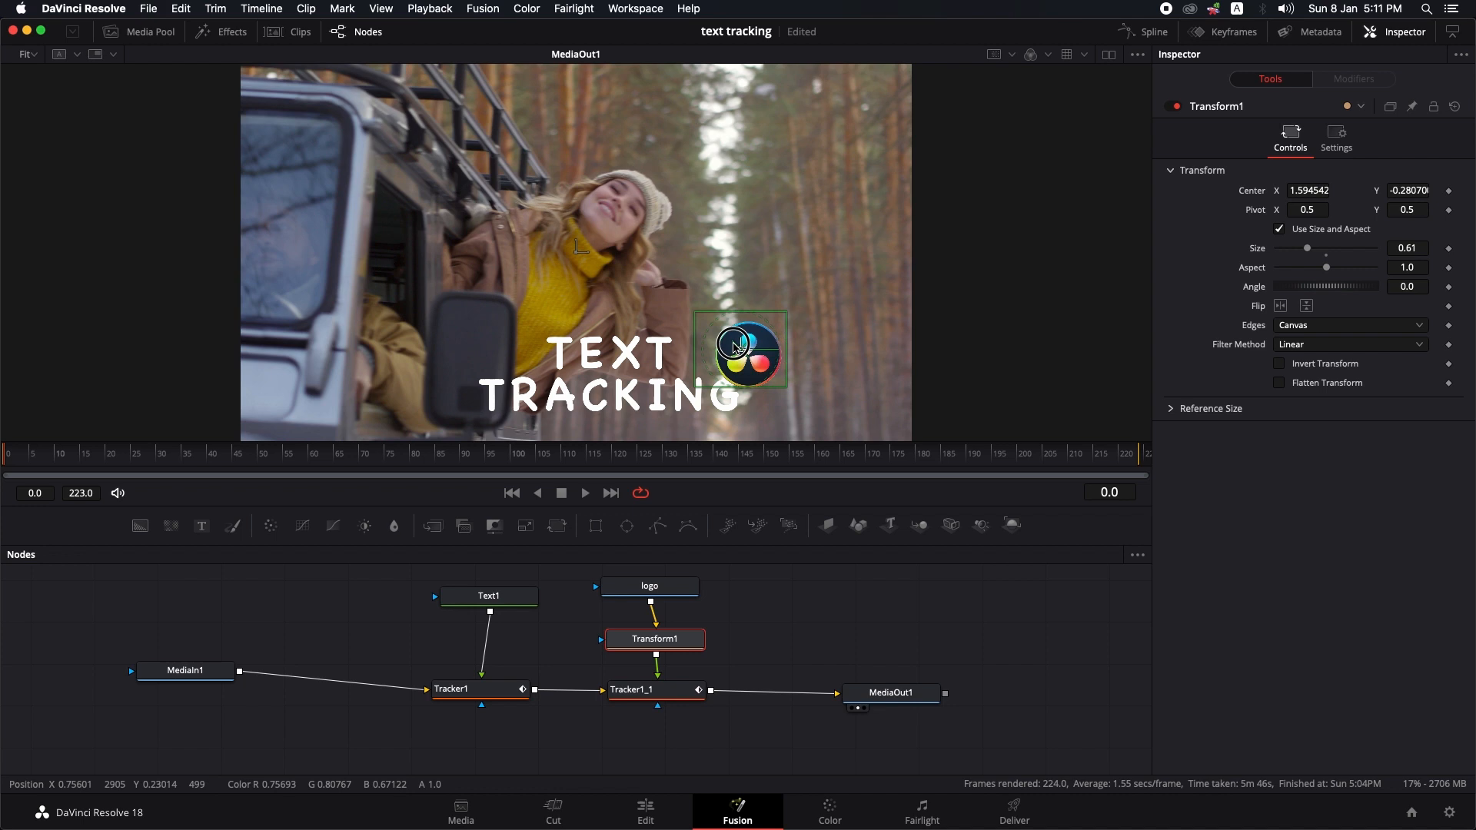
# Scrub through the clip to frame 78 to check the title and logo tracking
pyautogui.moveTo(739, 351); pyautogui.dragTo(721, 339)
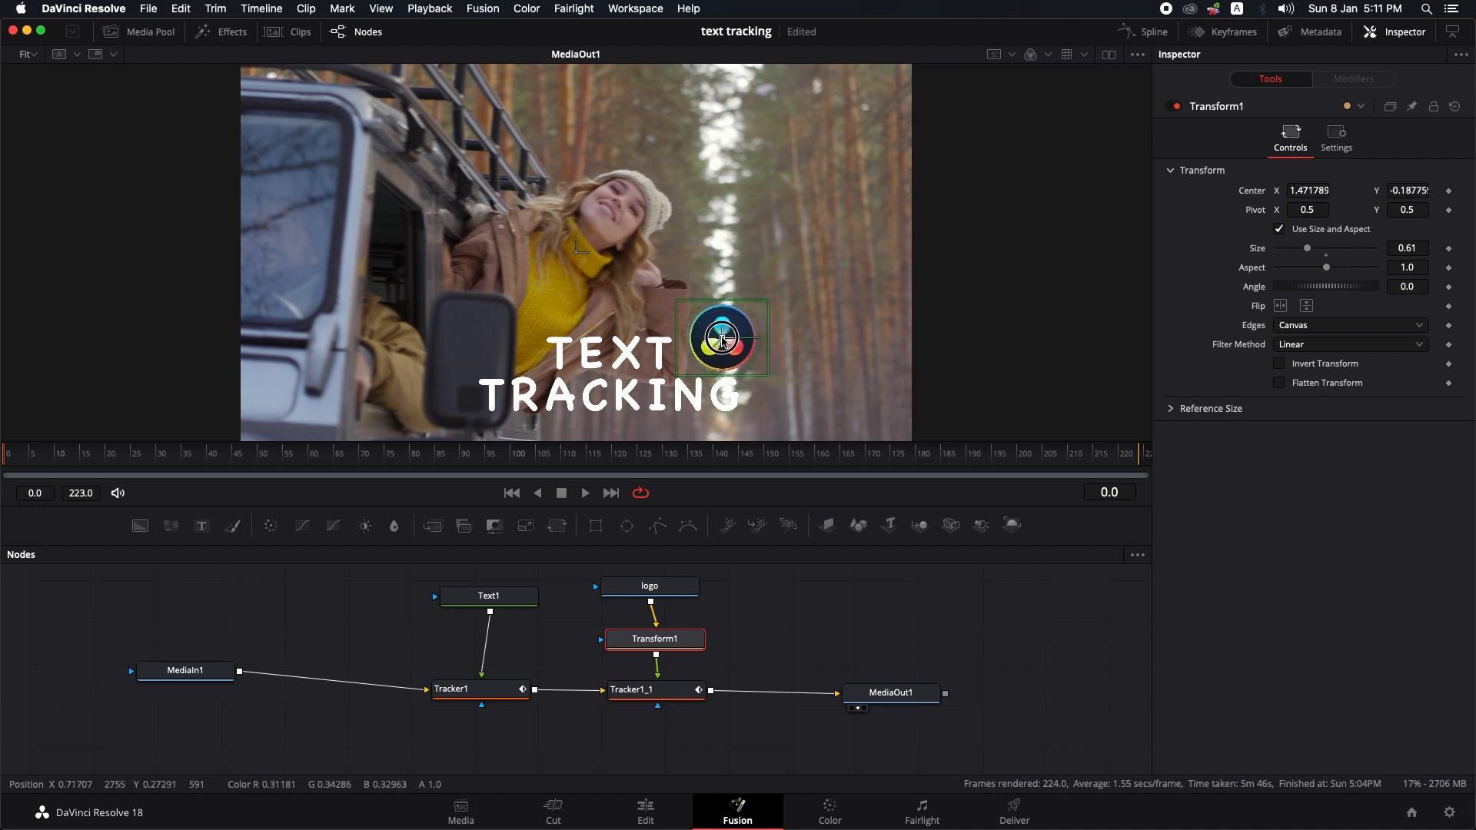
pyautogui.click(360, 453)
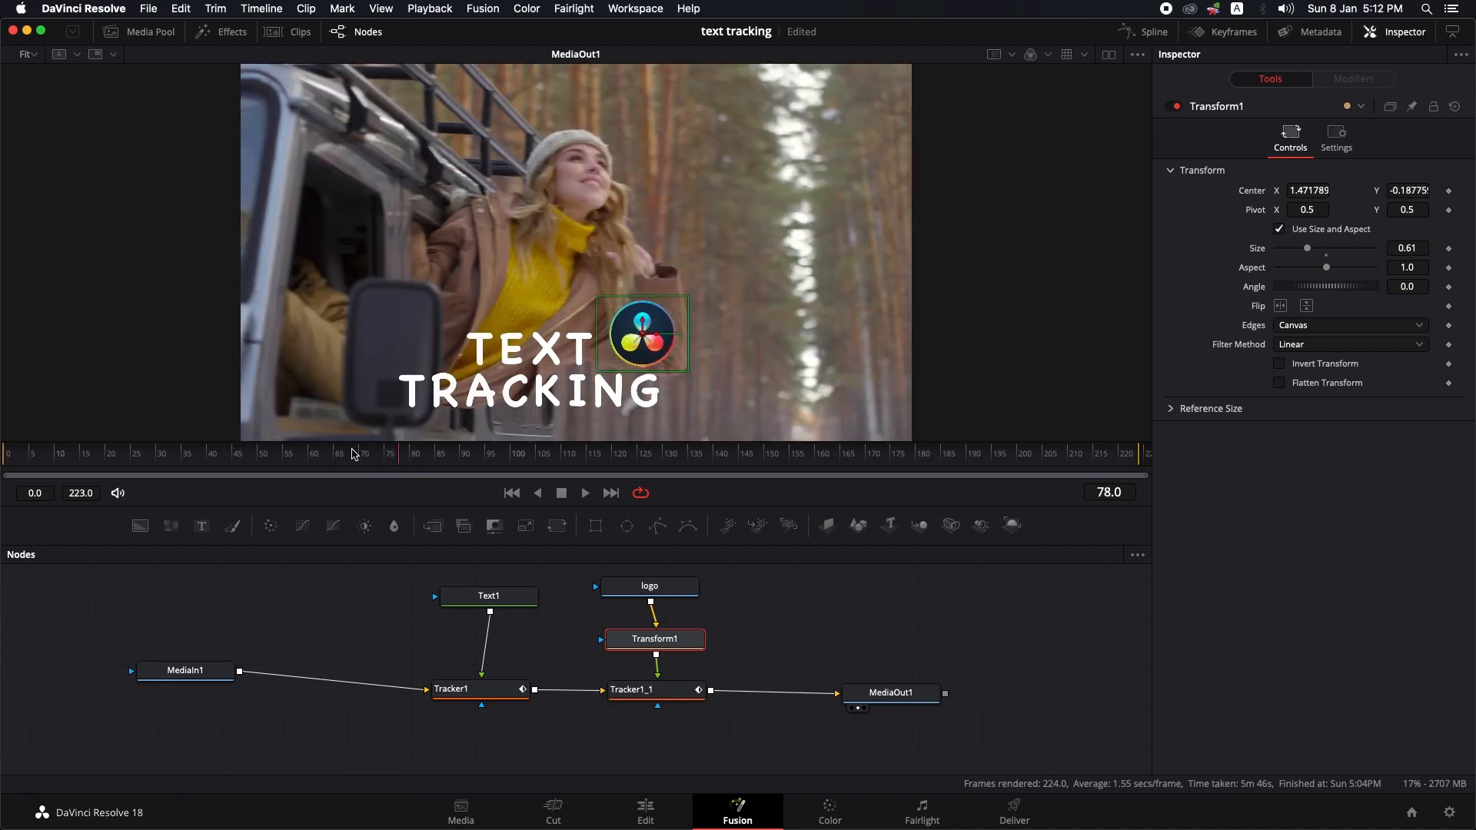
pyautogui.click(452, 688)
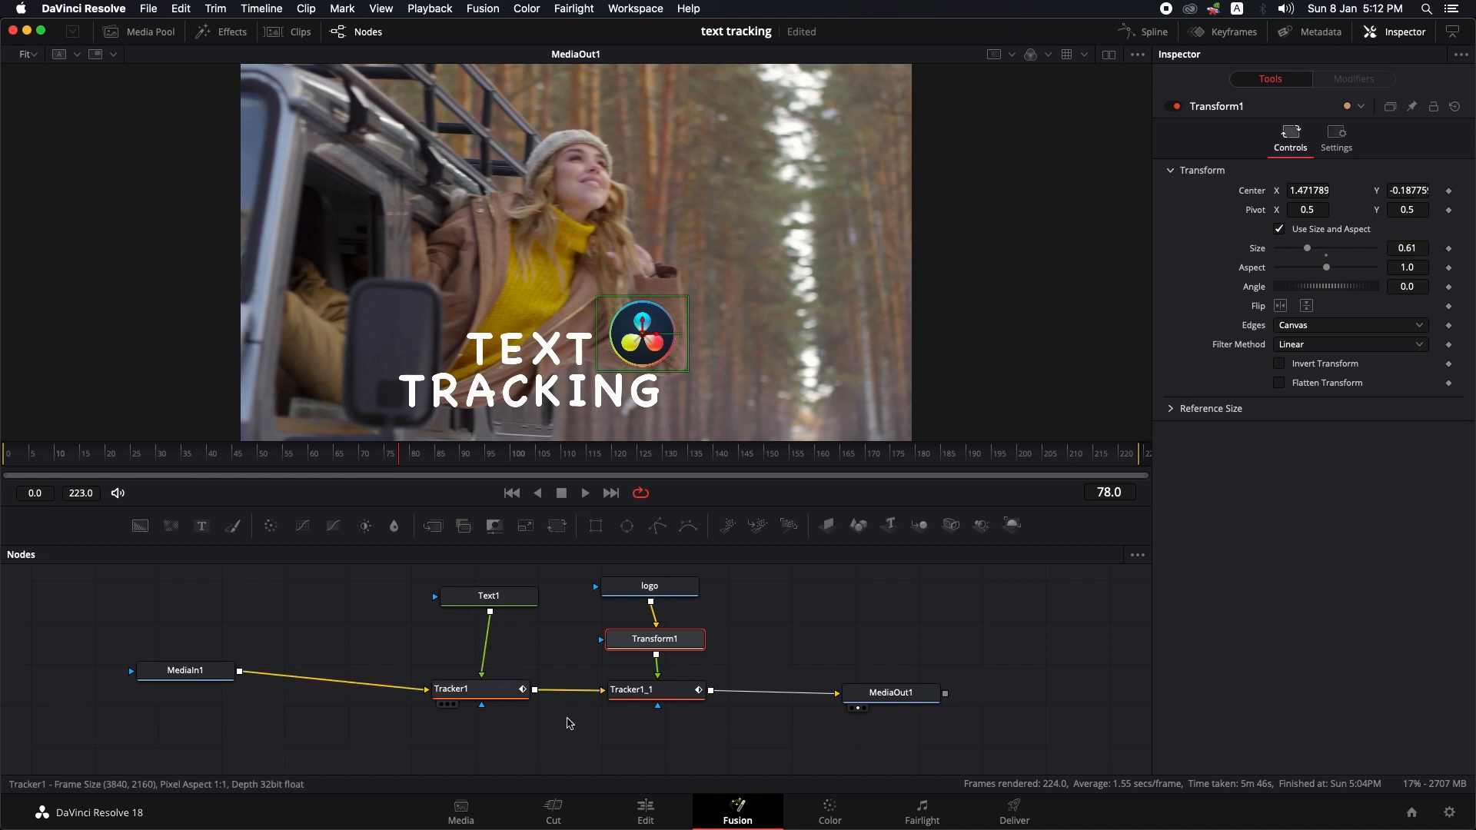
pyautogui.click(645, 812)
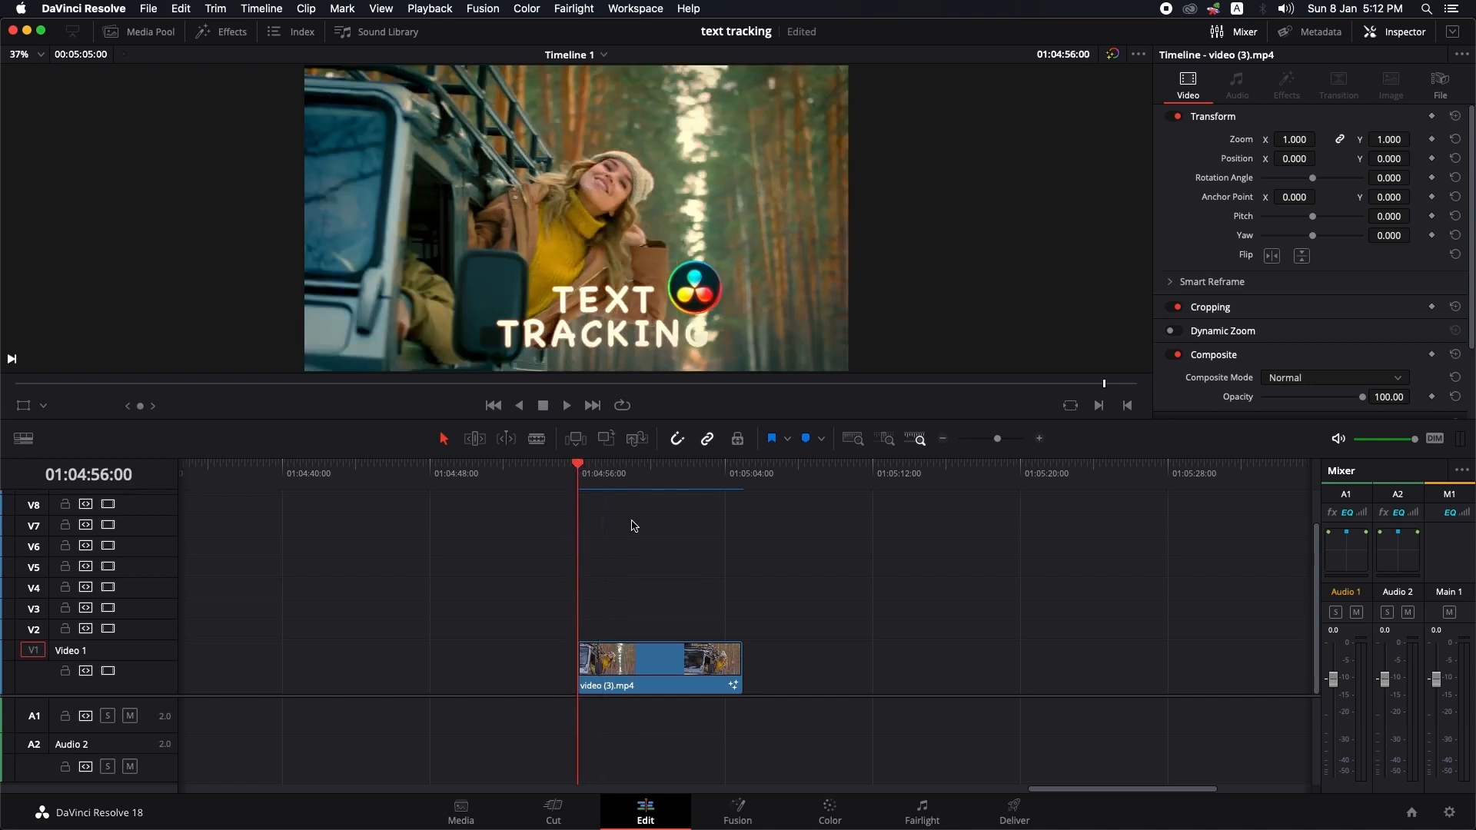
# Play Timeline 1 on the Edit page to preview the tracked title and logo
pyautogui.click(565, 406)
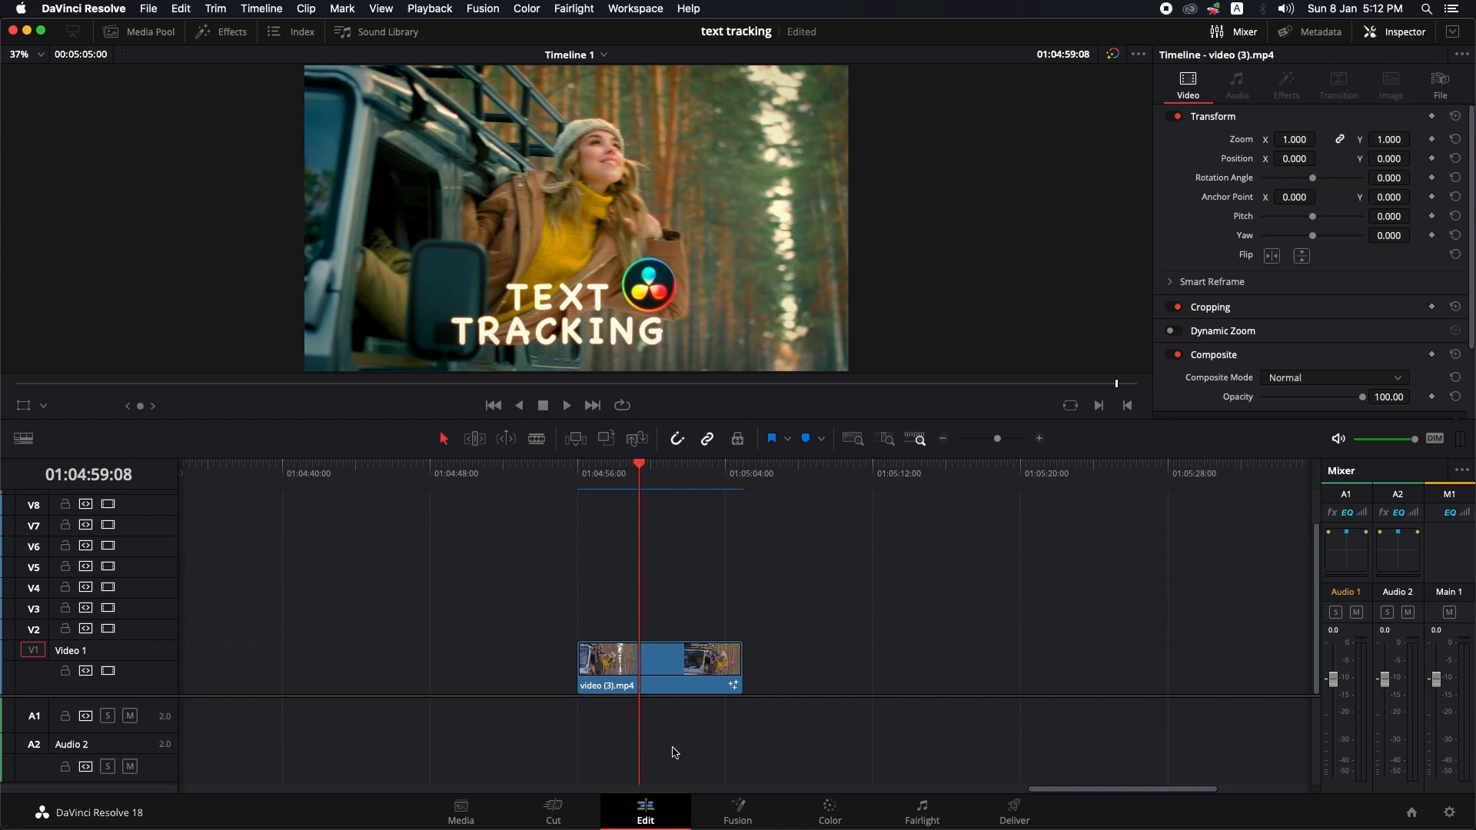
pyautogui.click(737, 813)
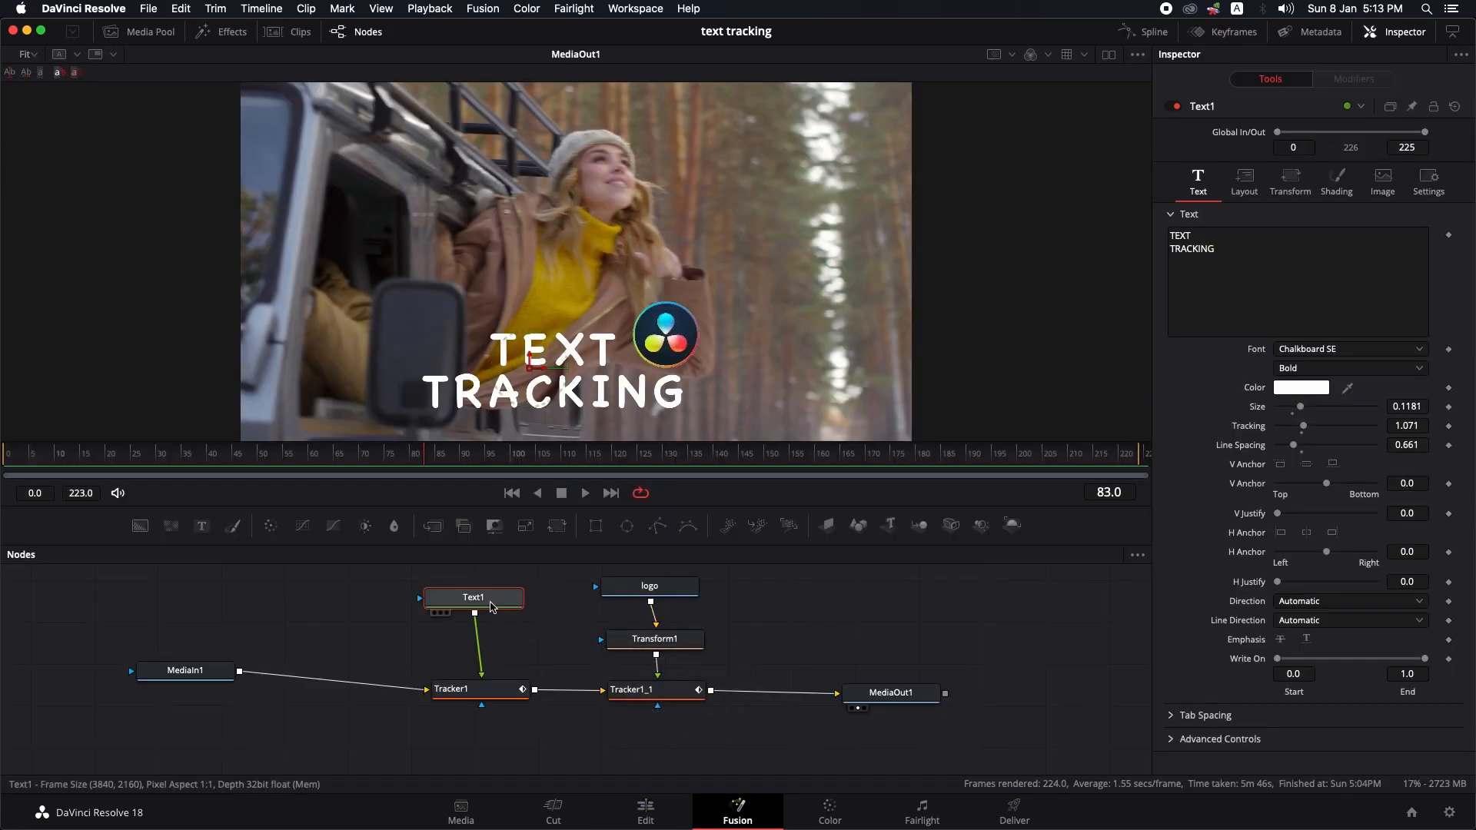
# Review Tracker1's Operation and Settings tabs, then toggle motion blur in Tracker1_1's Settings
pyautogui.click(451, 688)
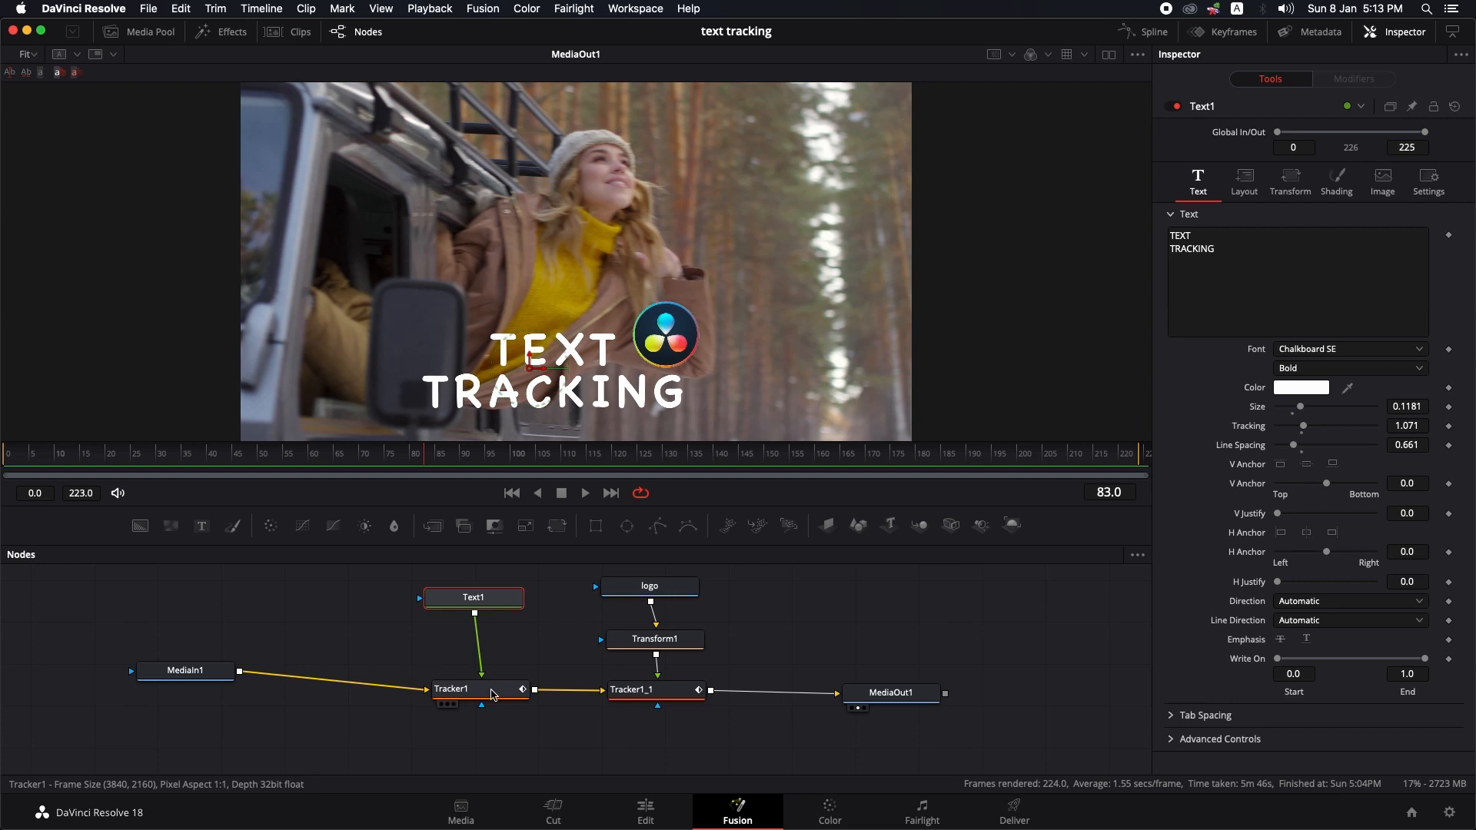
pyautogui.click(476, 689)
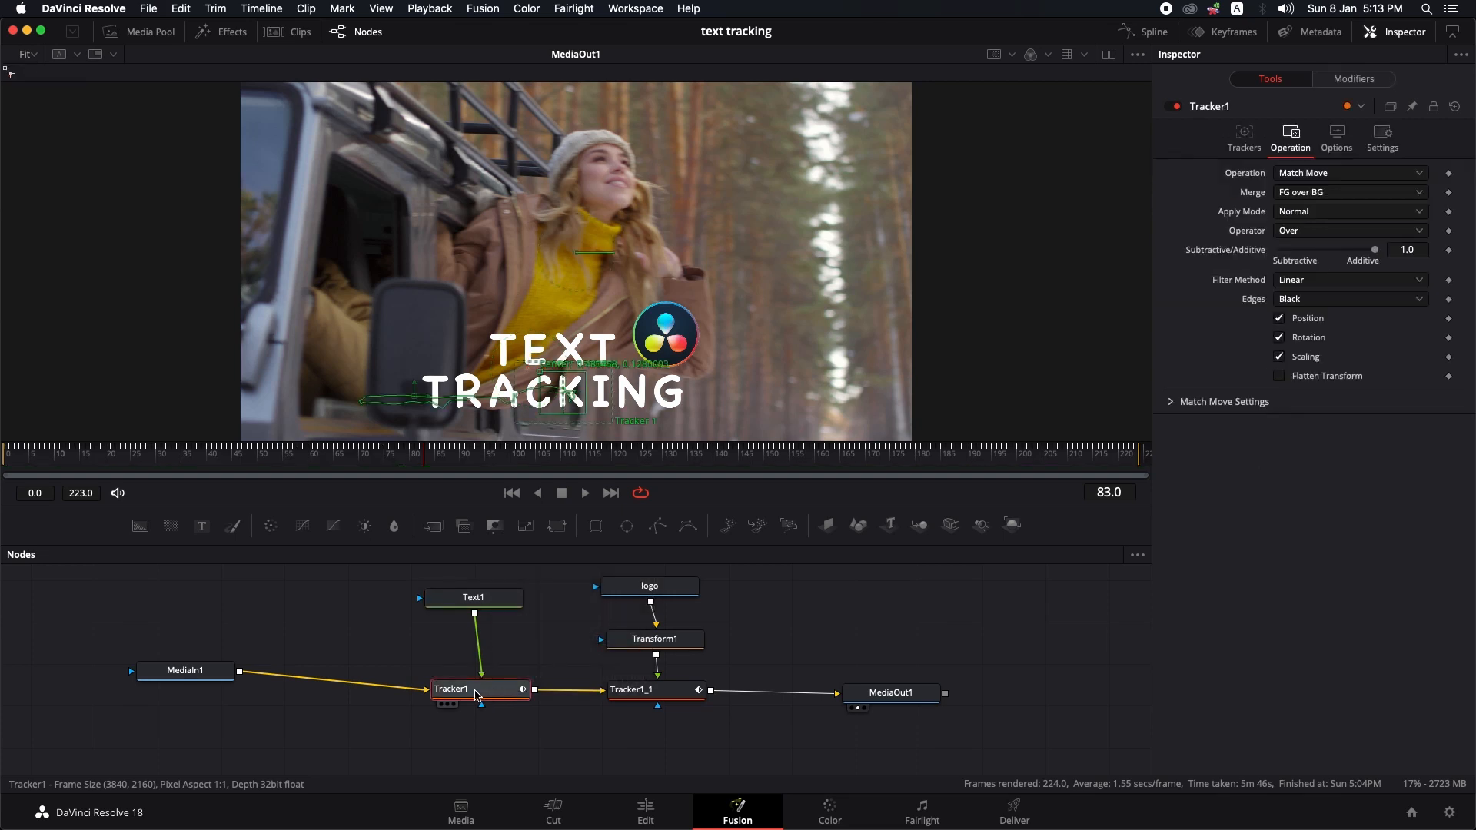
pyautogui.click(1381, 138)
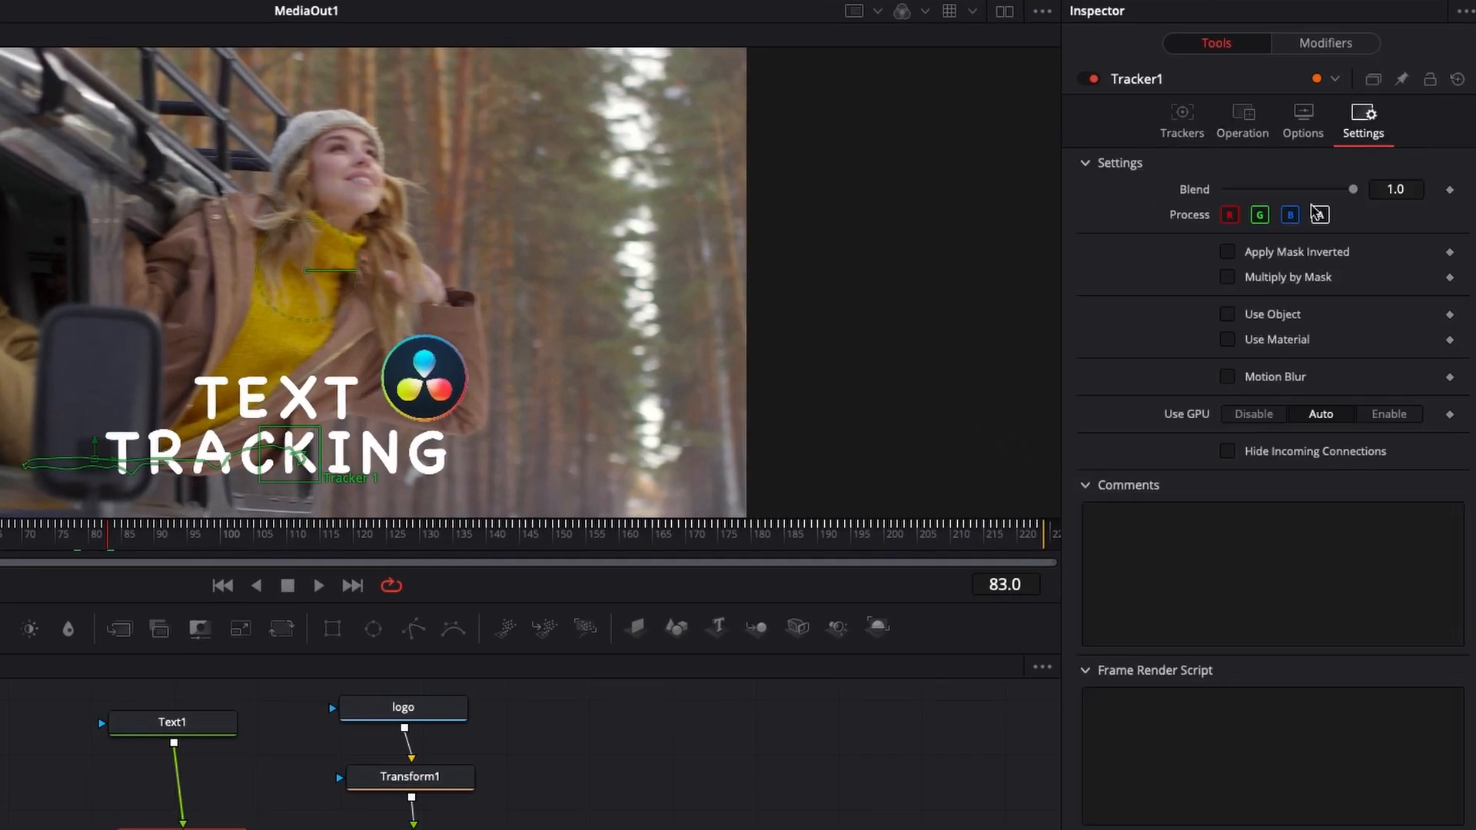
pyautogui.click(1228, 377)
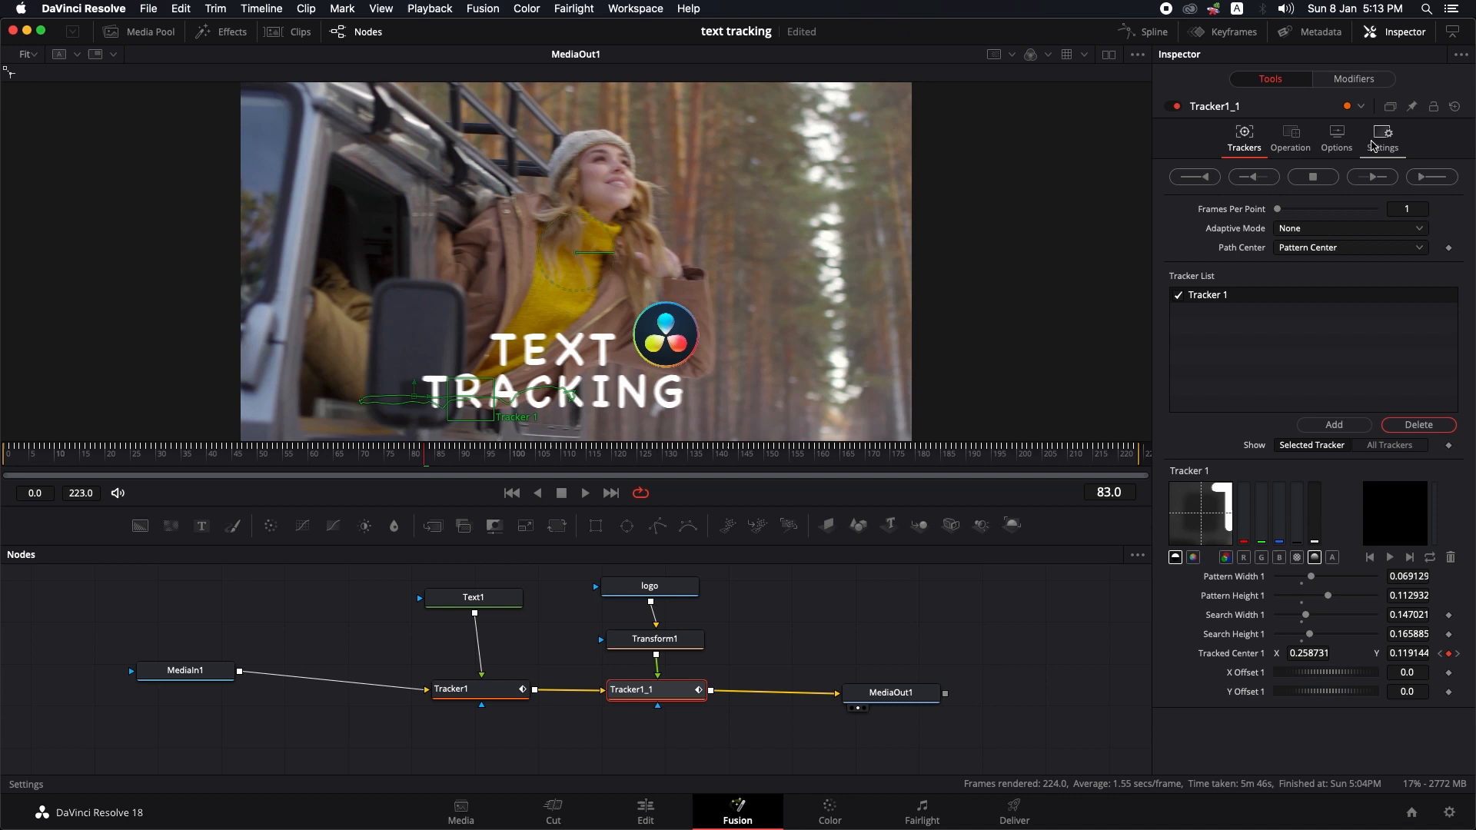
pyautogui.click(1382, 136)
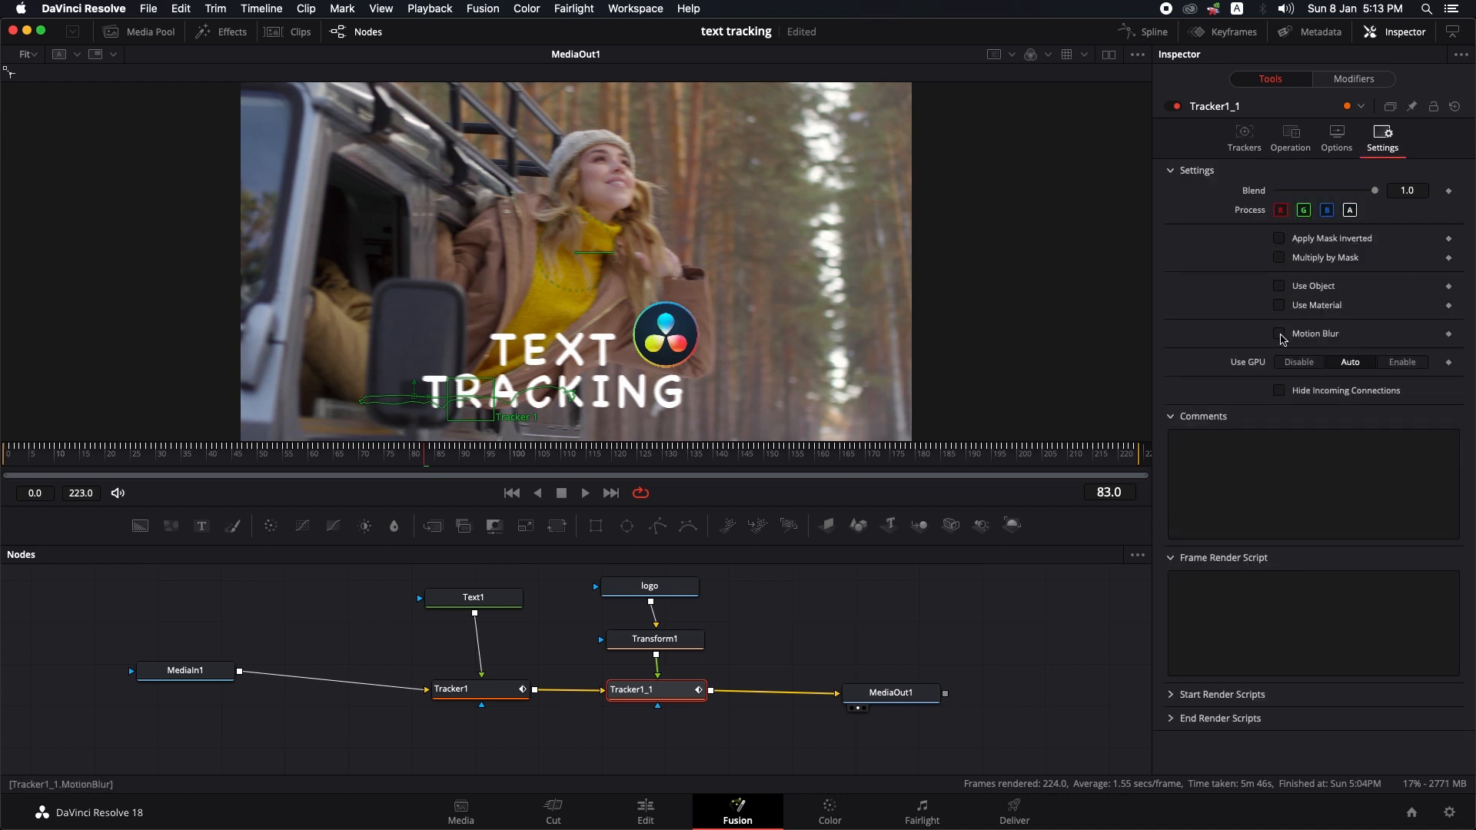
pyautogui.click(1279, 333)
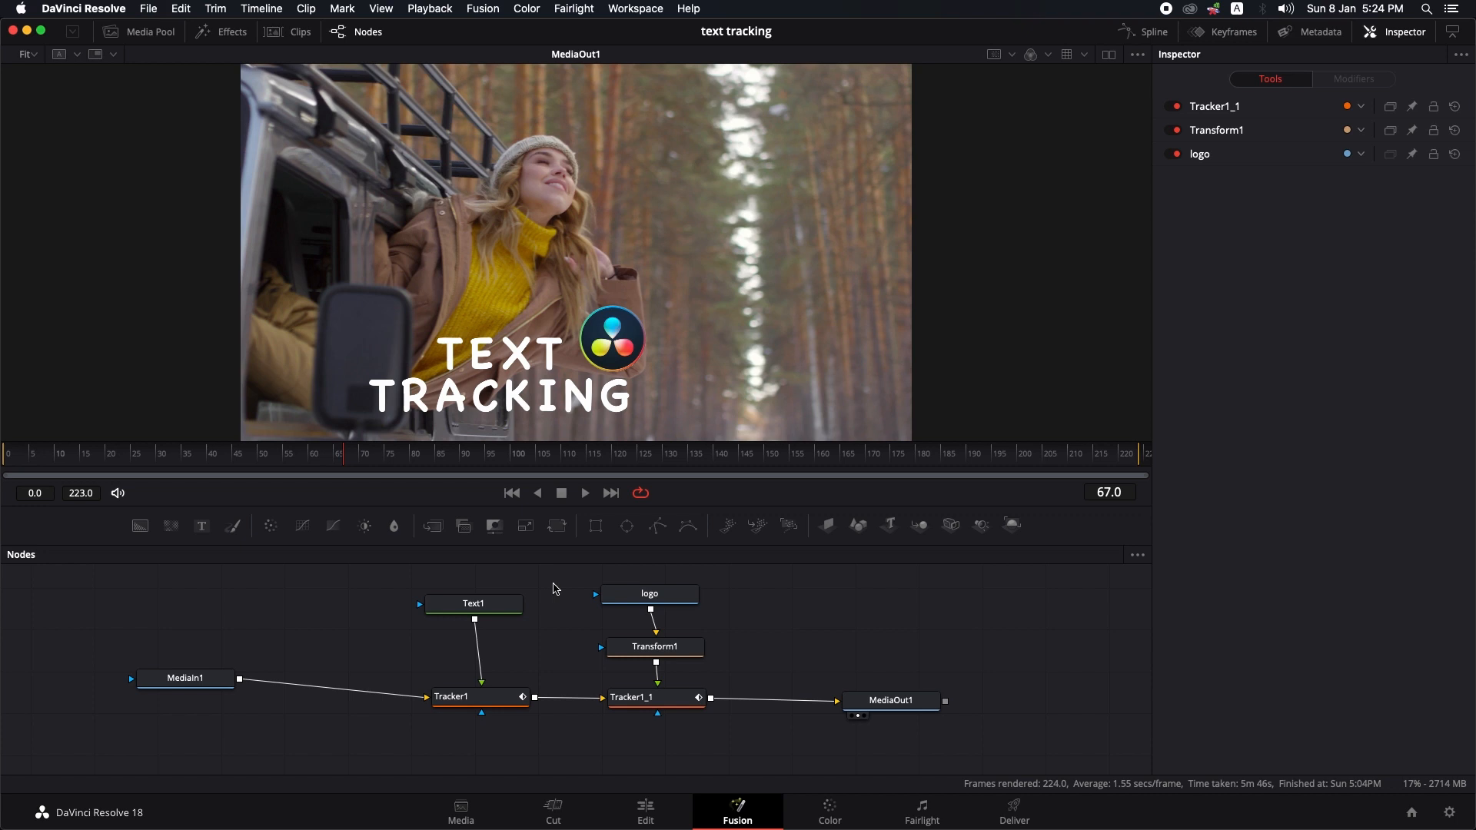
# Add a Soft Glow node after the Text1 node
pyautogui.moveTo(554, 583); pyautogui.dragTo(668, 744)
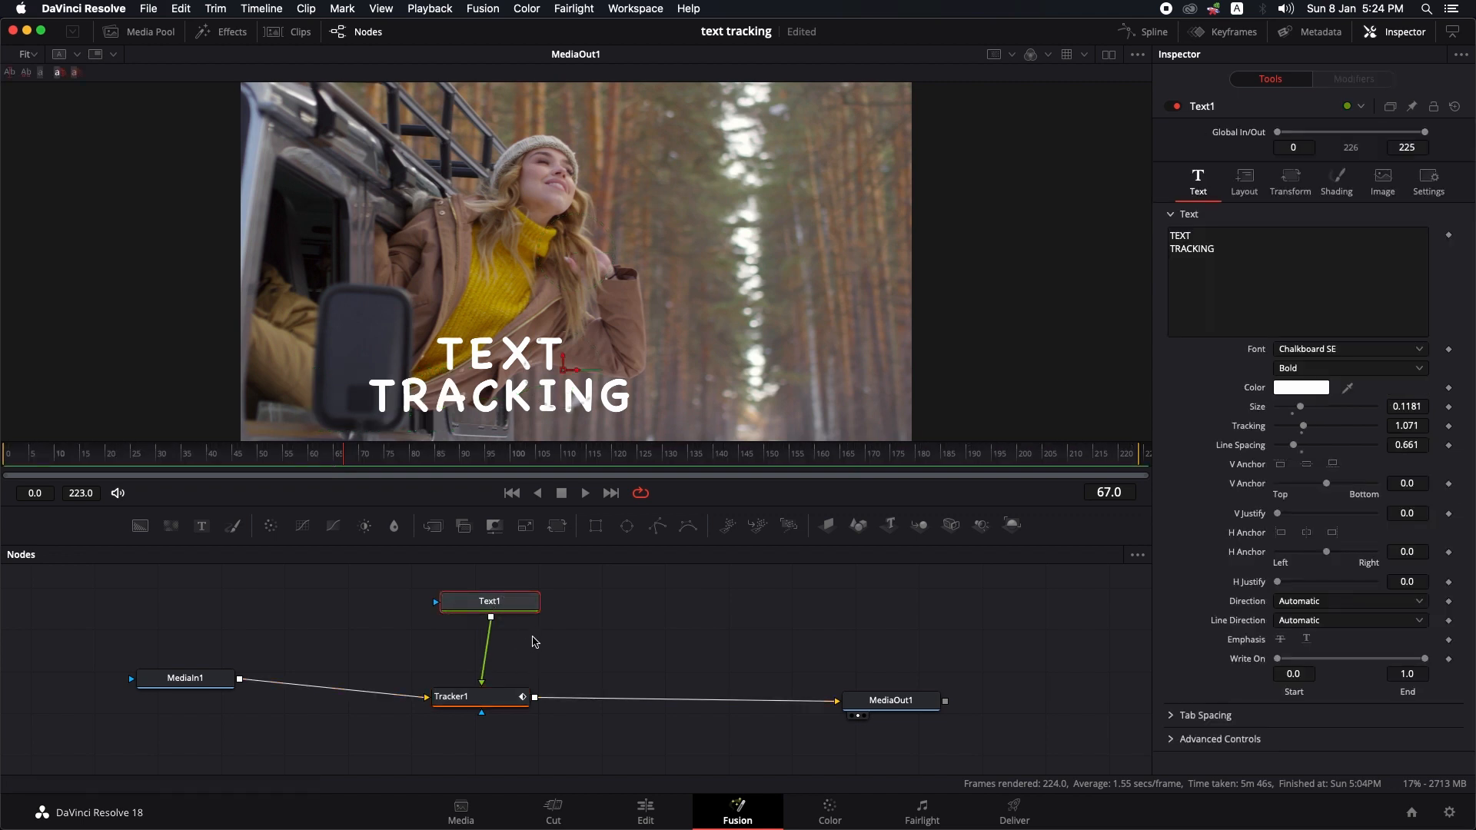
pyautogui.click(489, 601)
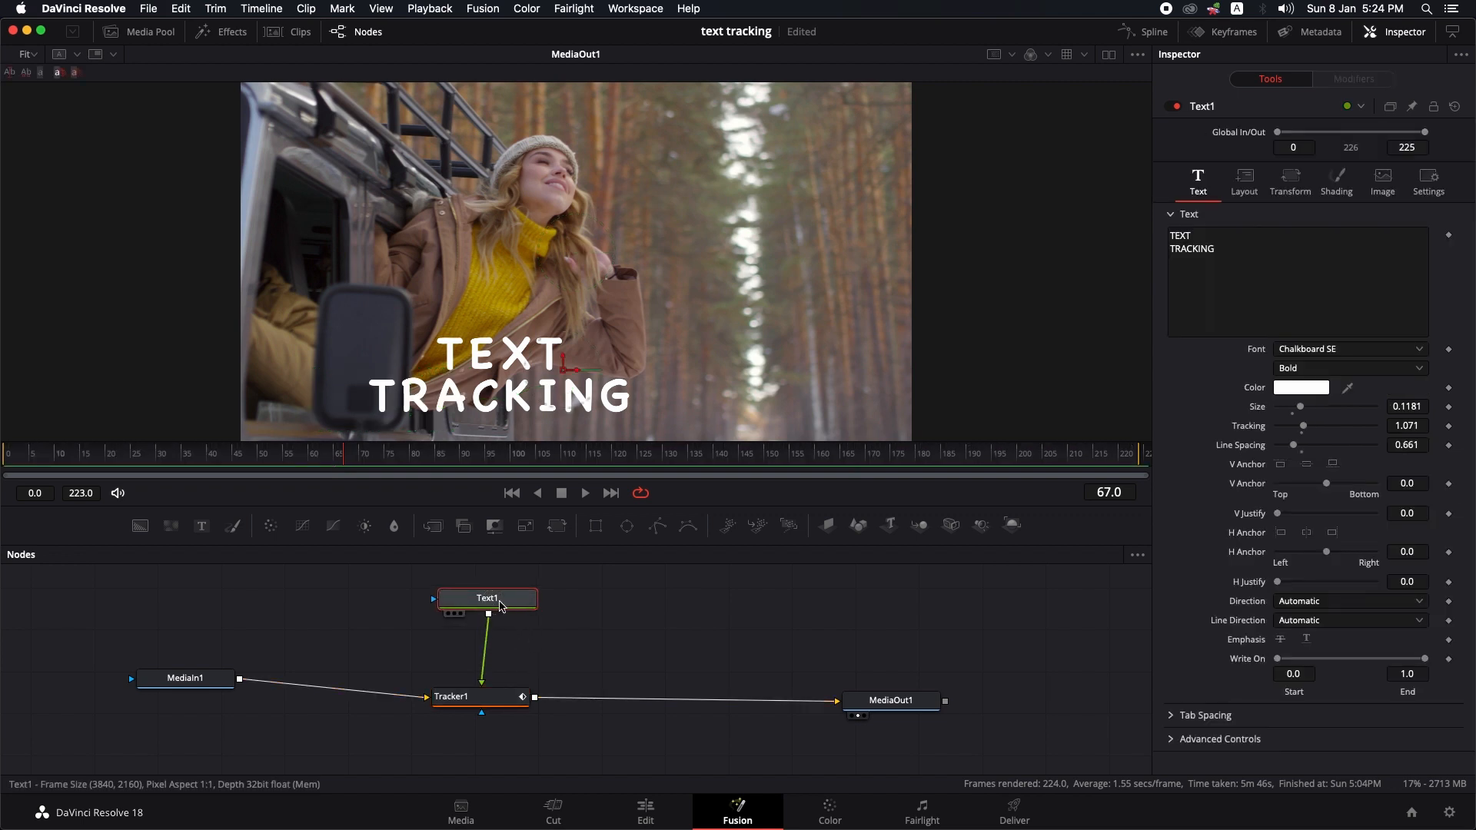
pyautogui.press('shift+space')
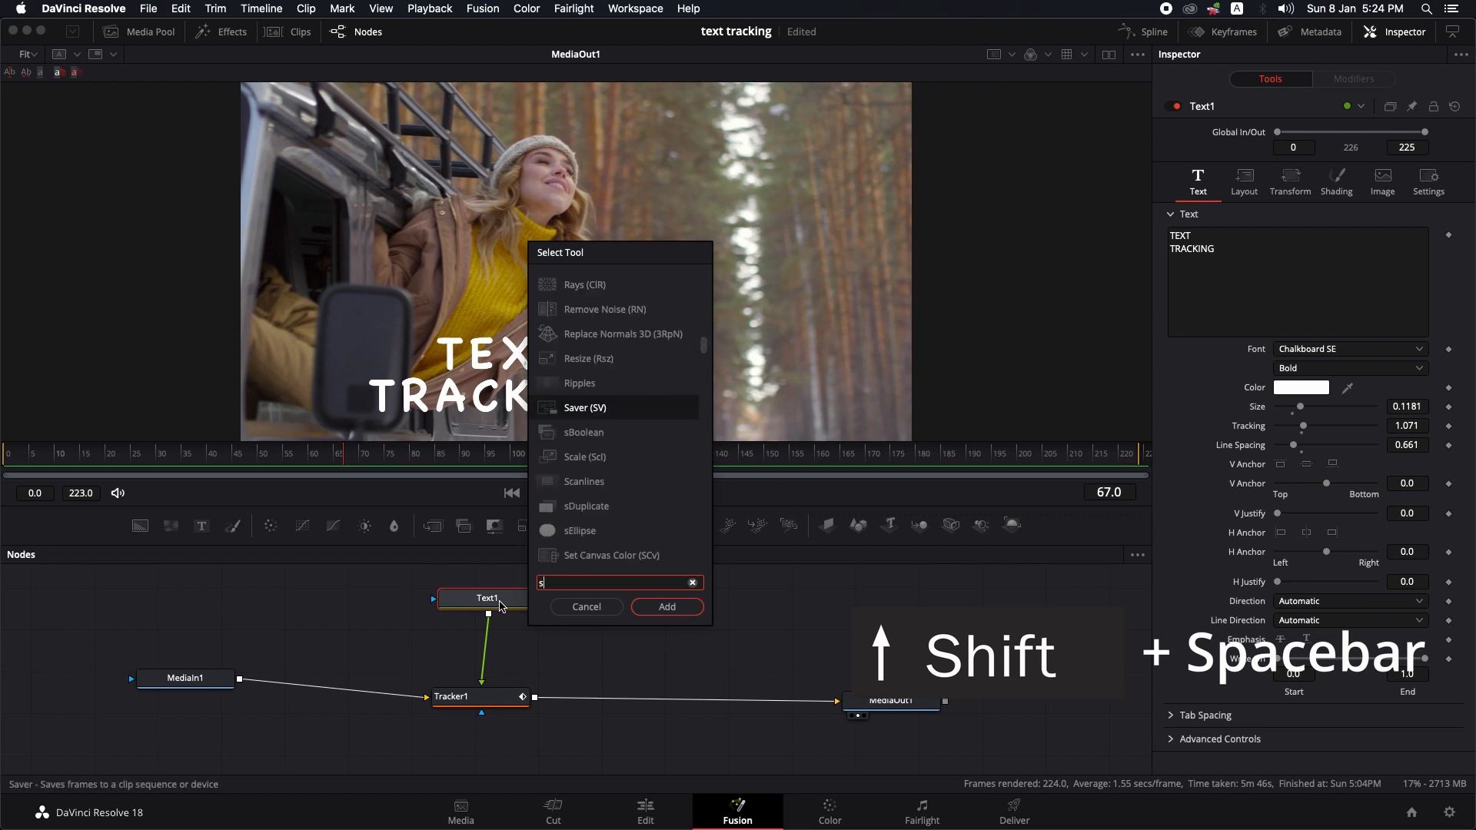
pyautogui.write('oft')
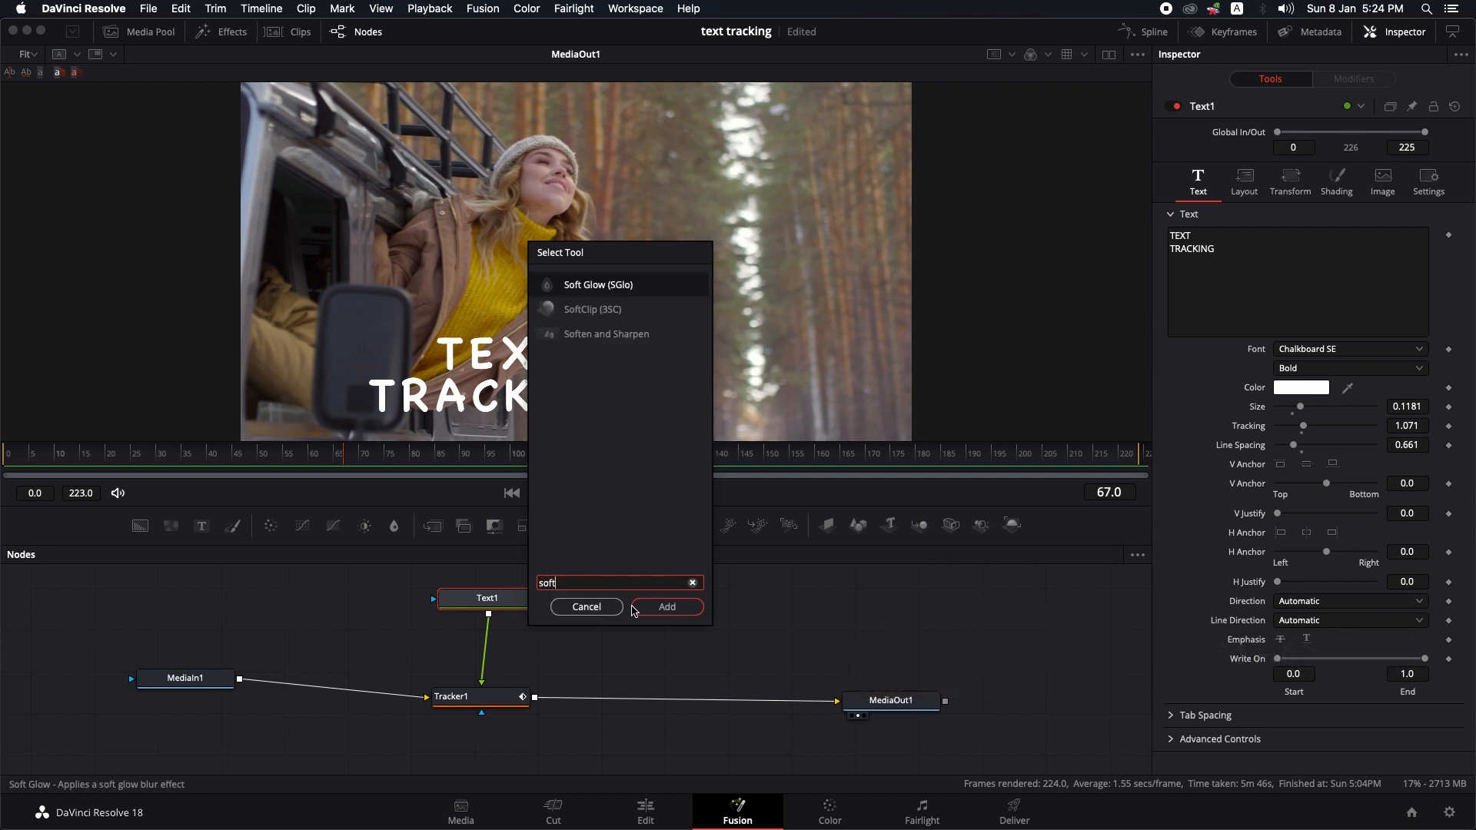
pyautogui.click(667, 607)
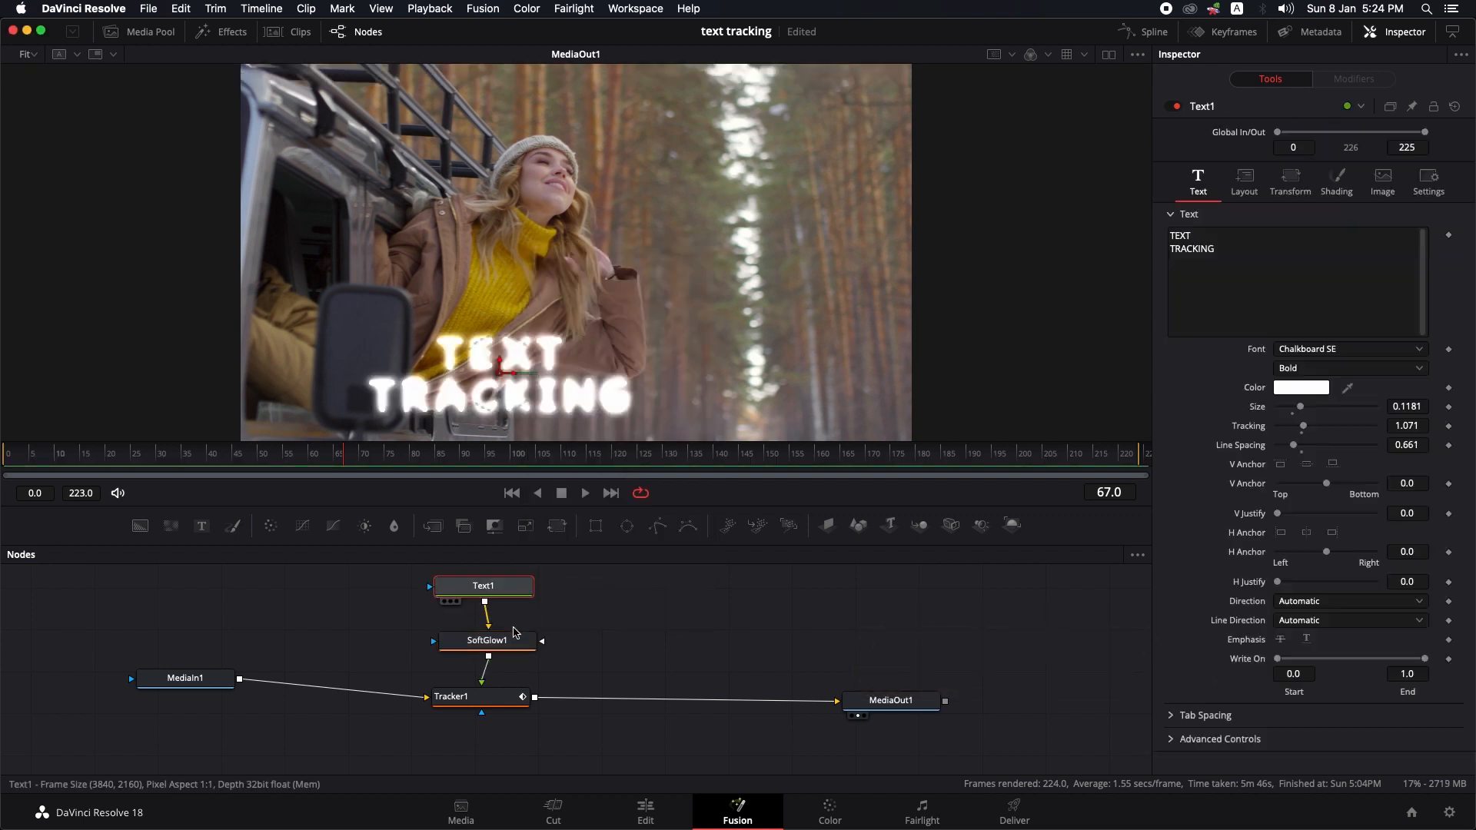
pyautogui.click(485, 641)
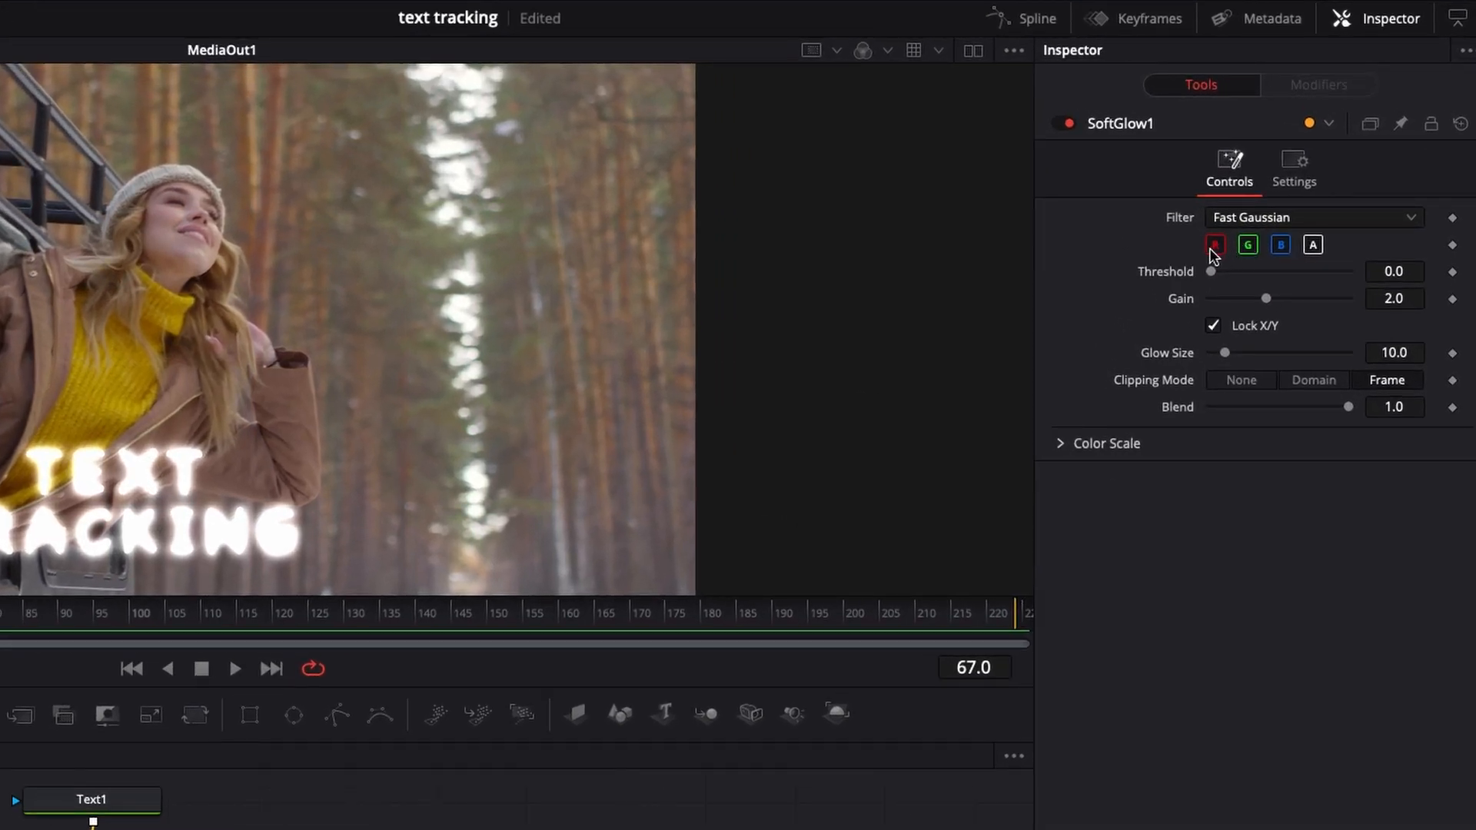
# Exclude the red channel from the glow and check its colour scale options
pyautogui.click(1214, 245)
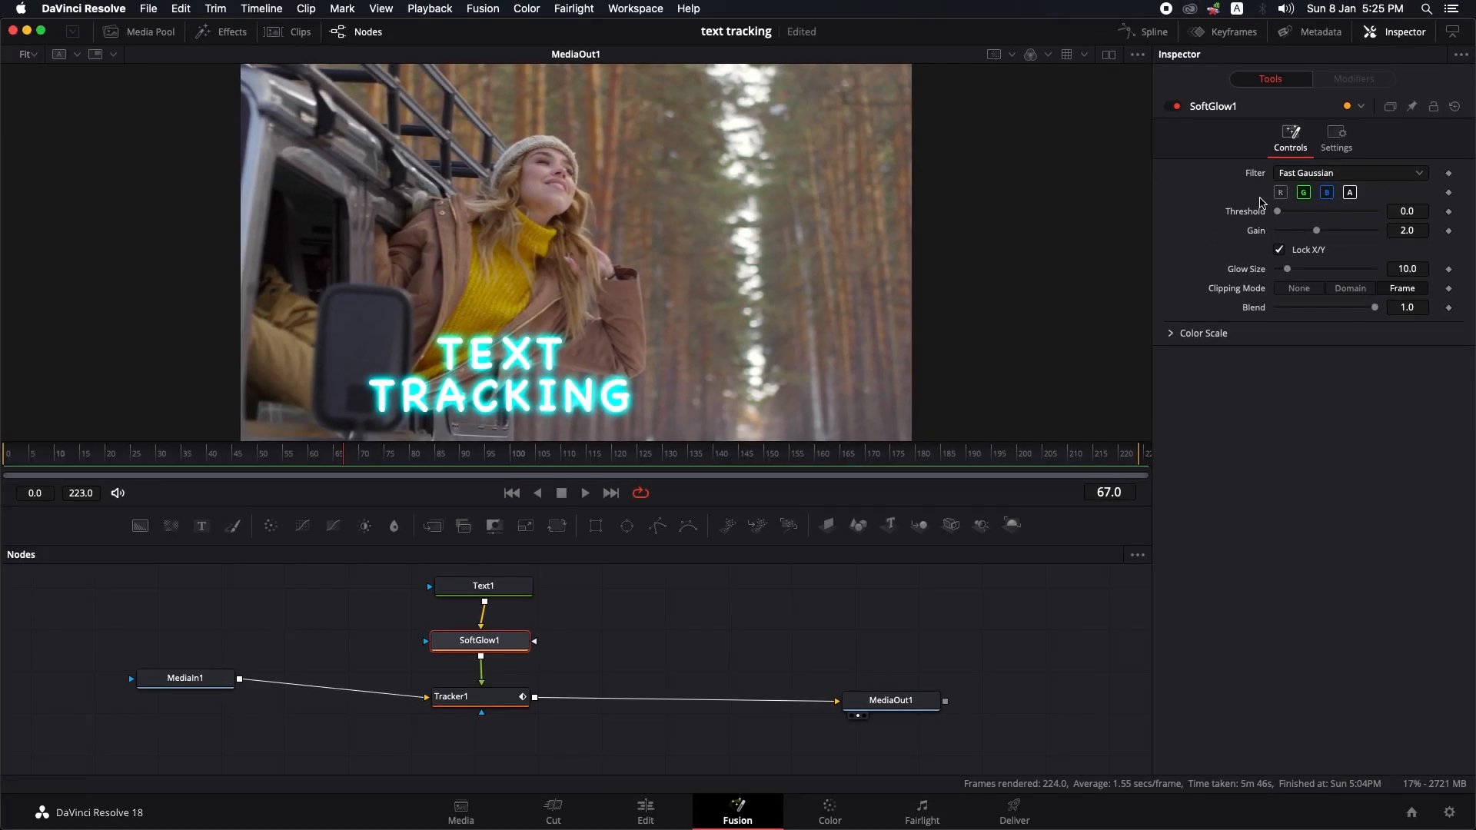
pyautogui.click(1171, 333)
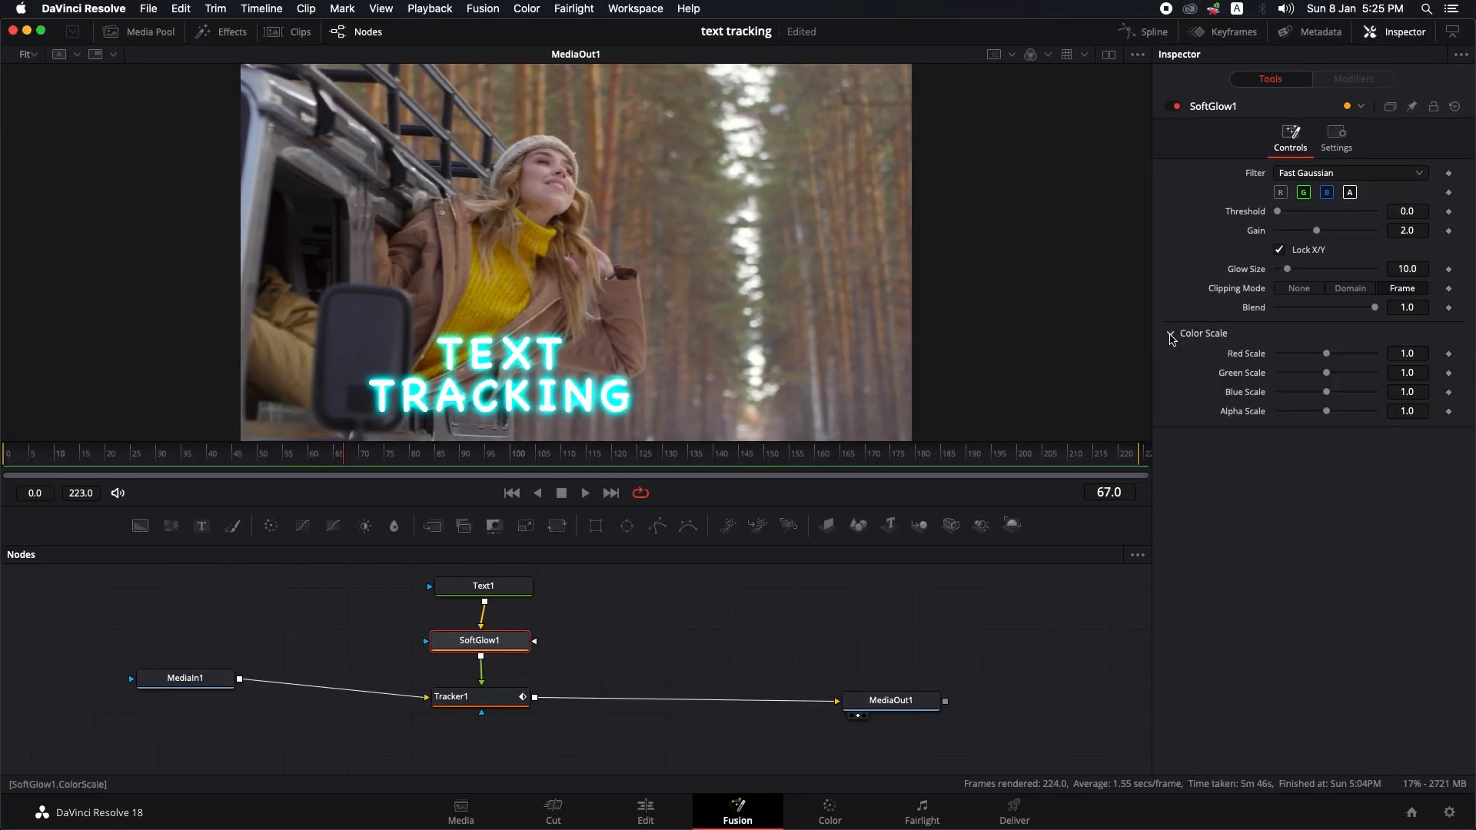
pyautogui.click(1171, 333)
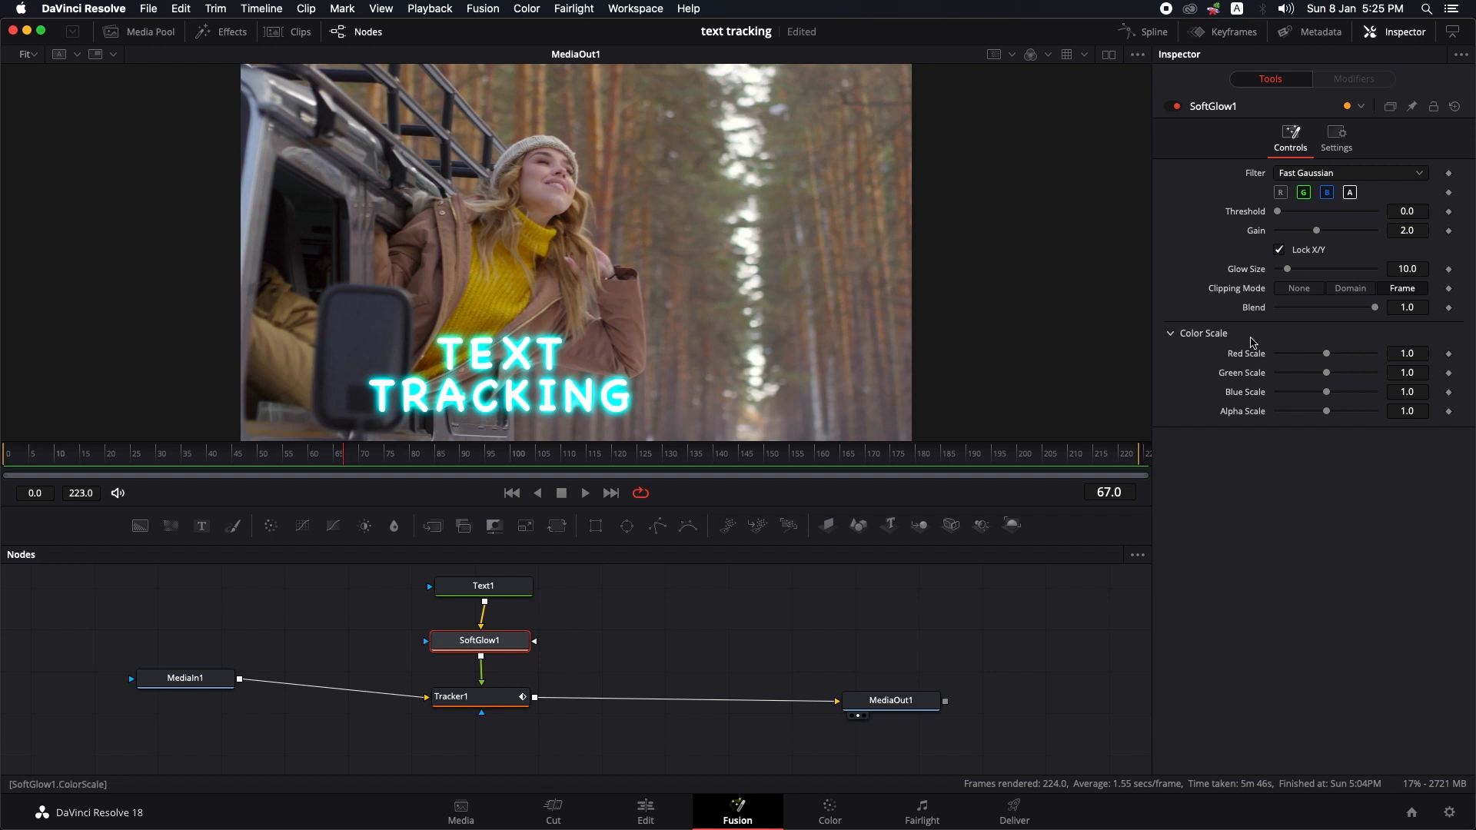
pyautogui.click(1203, 332)
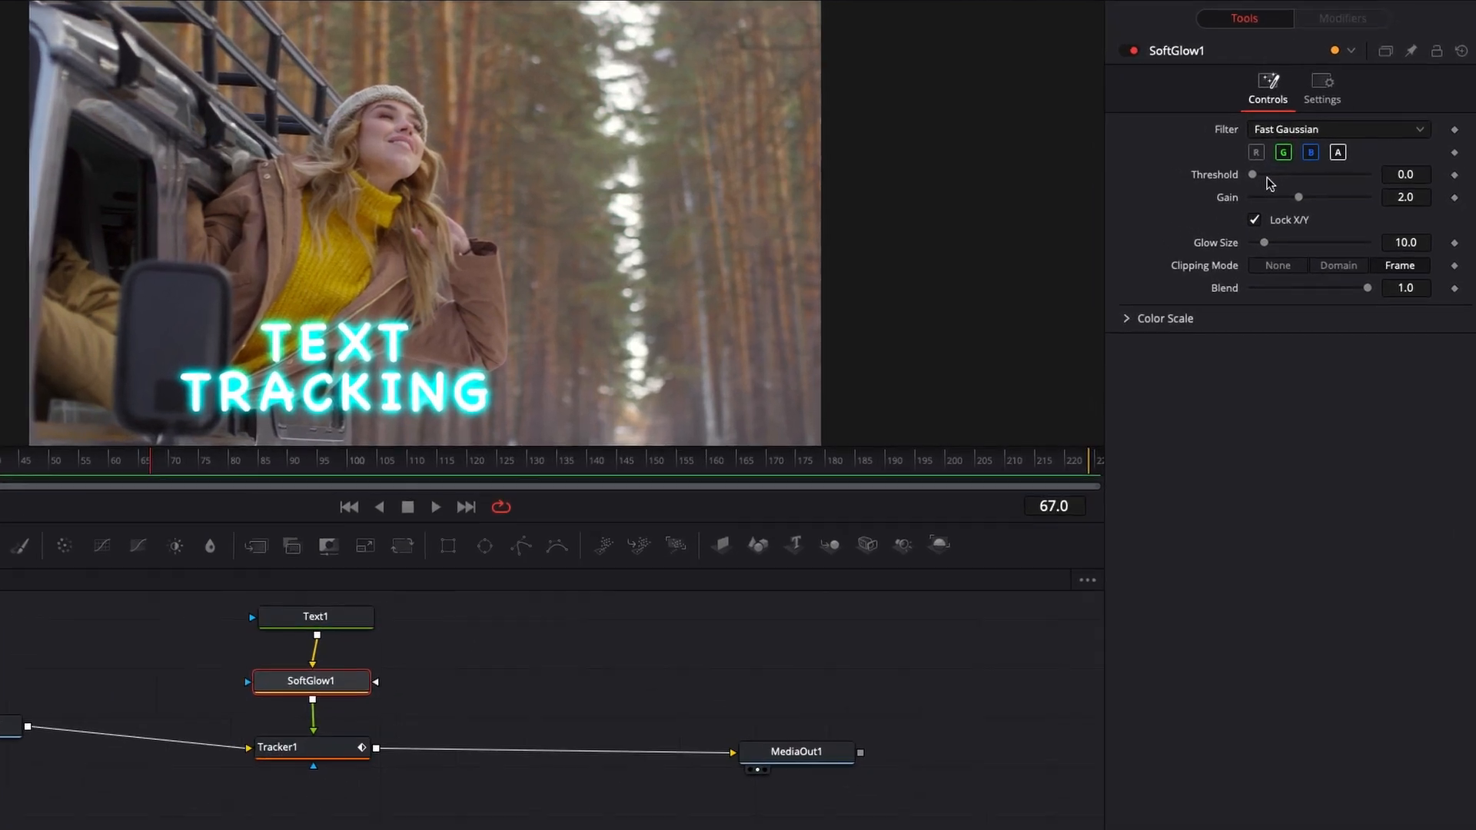
# Raise the glow threshold, unlock X/Y, and stretch the X glow size to 84.3
pyautogui.moveTo(1253, 174); pyautogui.dragTo(1301, 156)
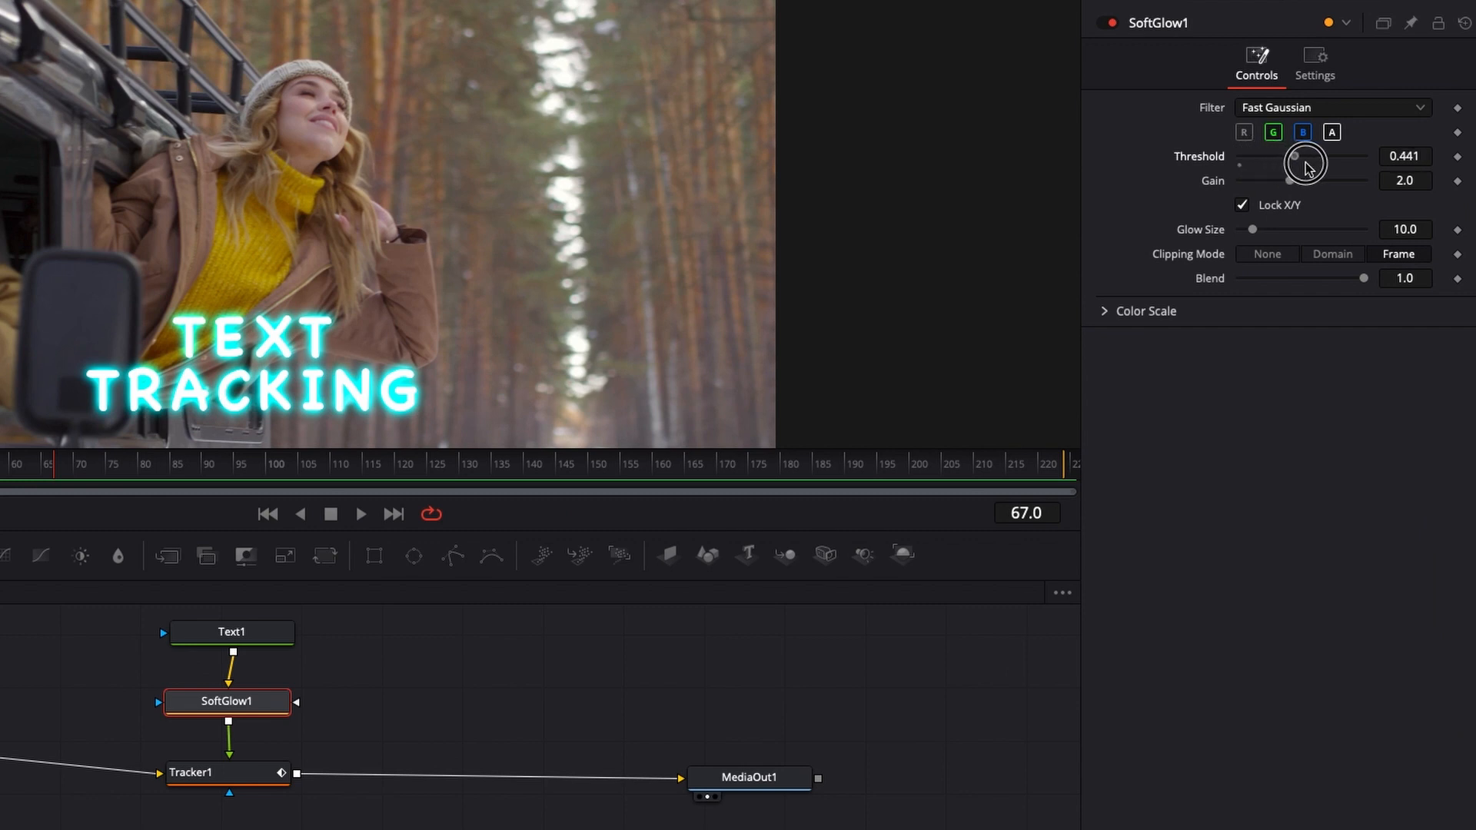
pyautogui.moveTo(1305, 165); pyautogui.dragTo(1342, 164)
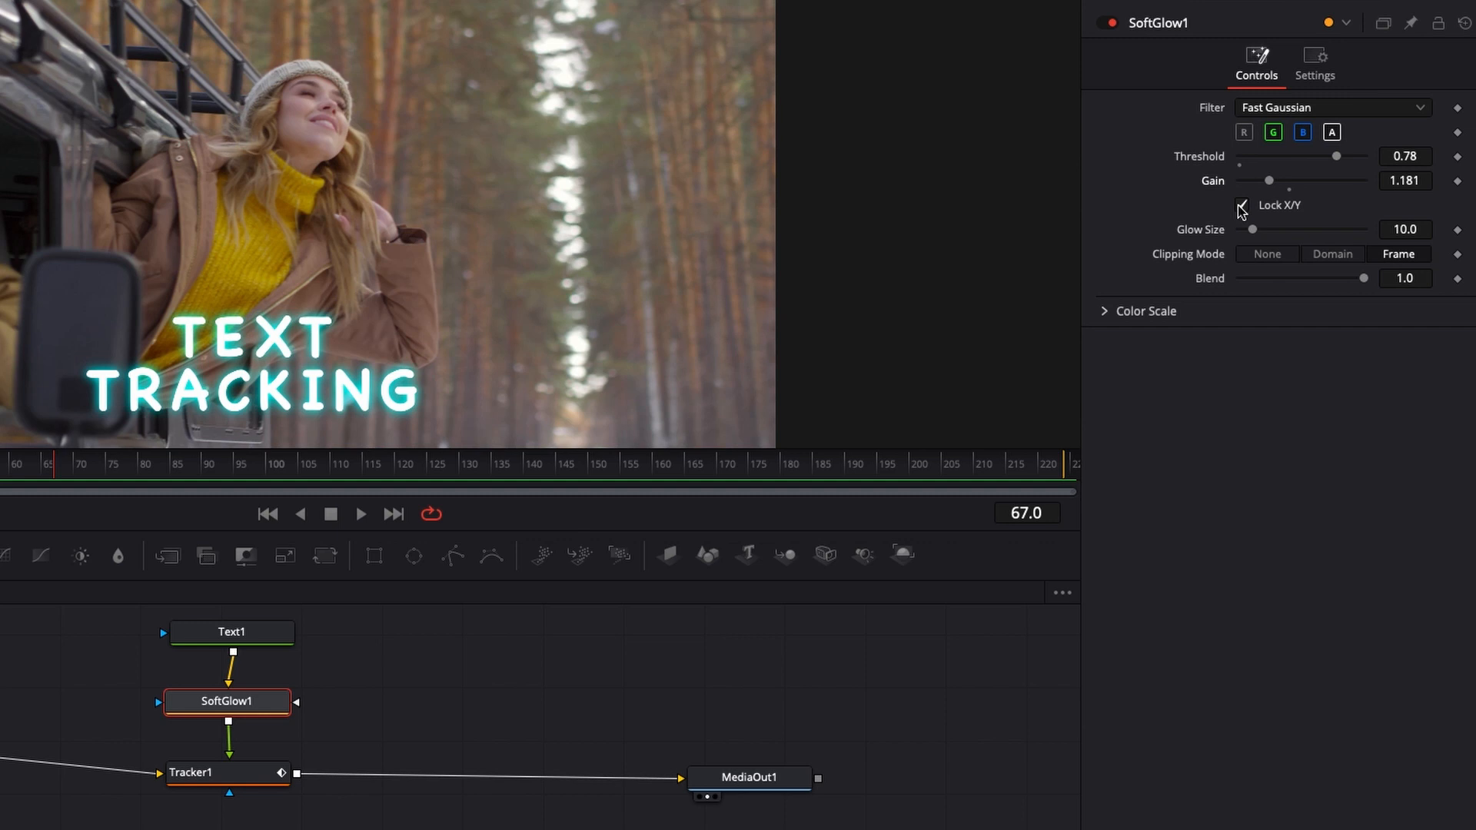
pyautogui.click(1241, 206)
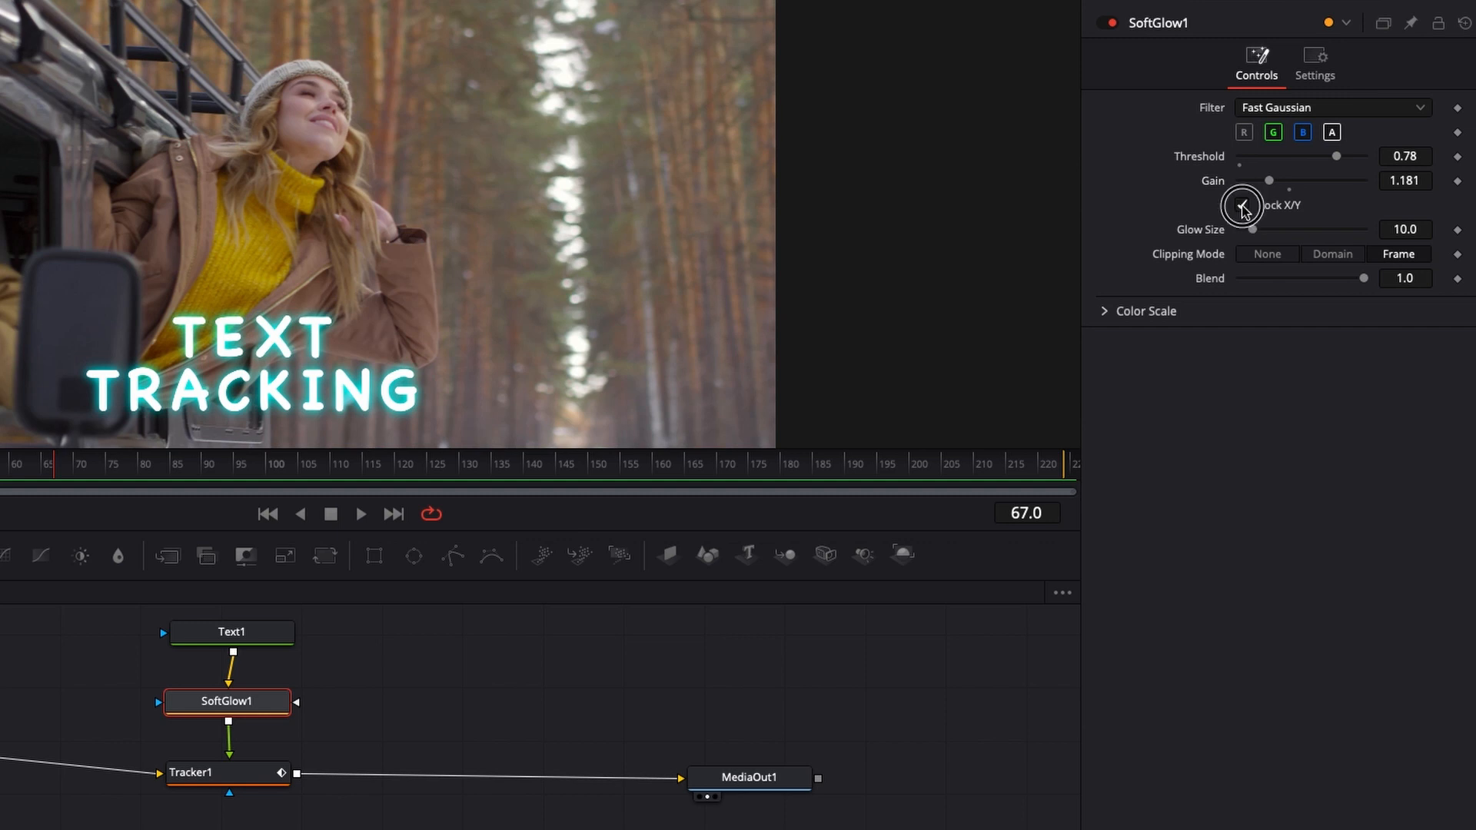
pyautogui.click(1243, 205)
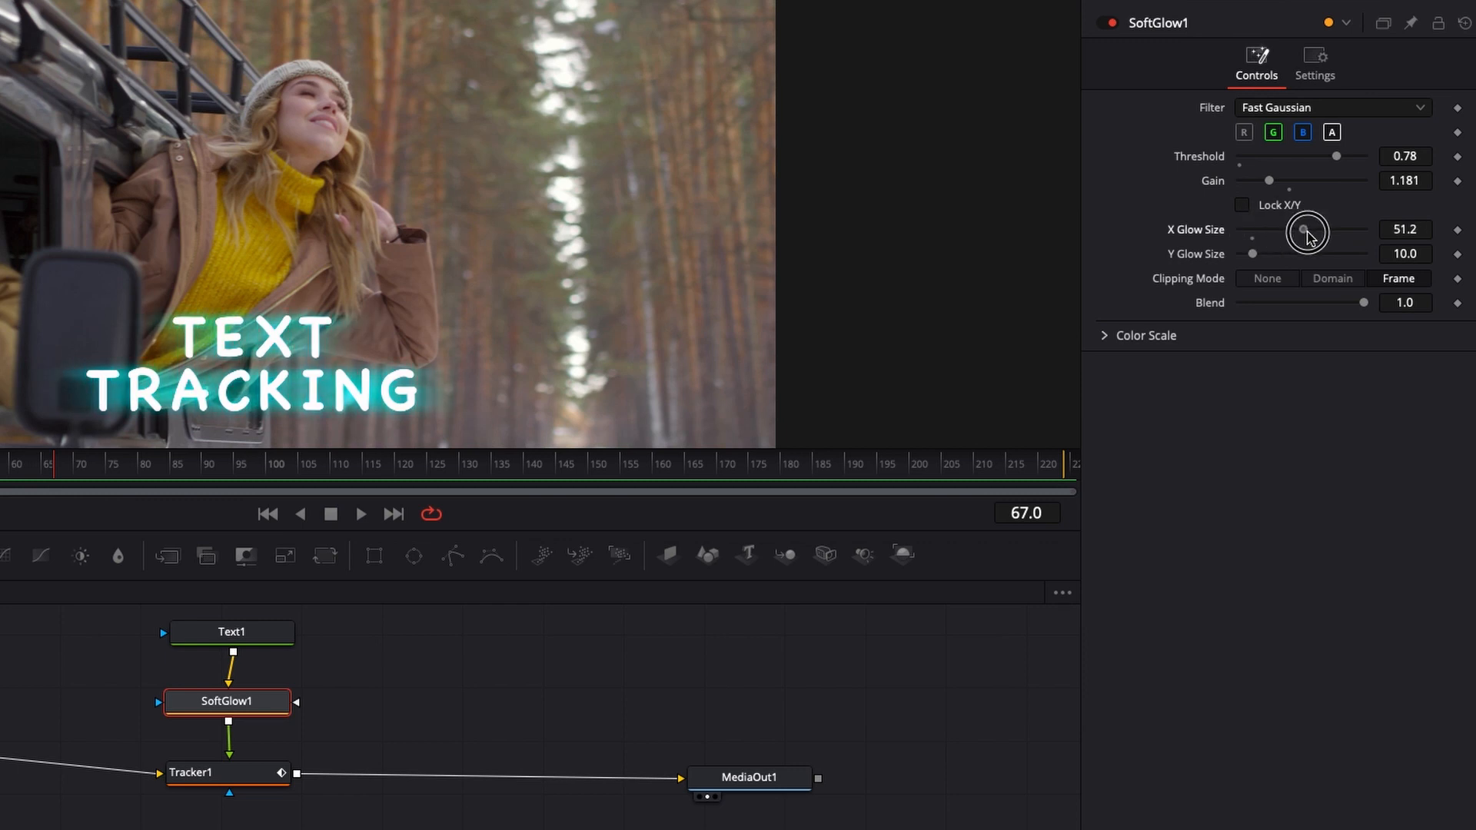
pyautogui.moveTo(1303, 233); pyautogui.dragTo(1345, 232)
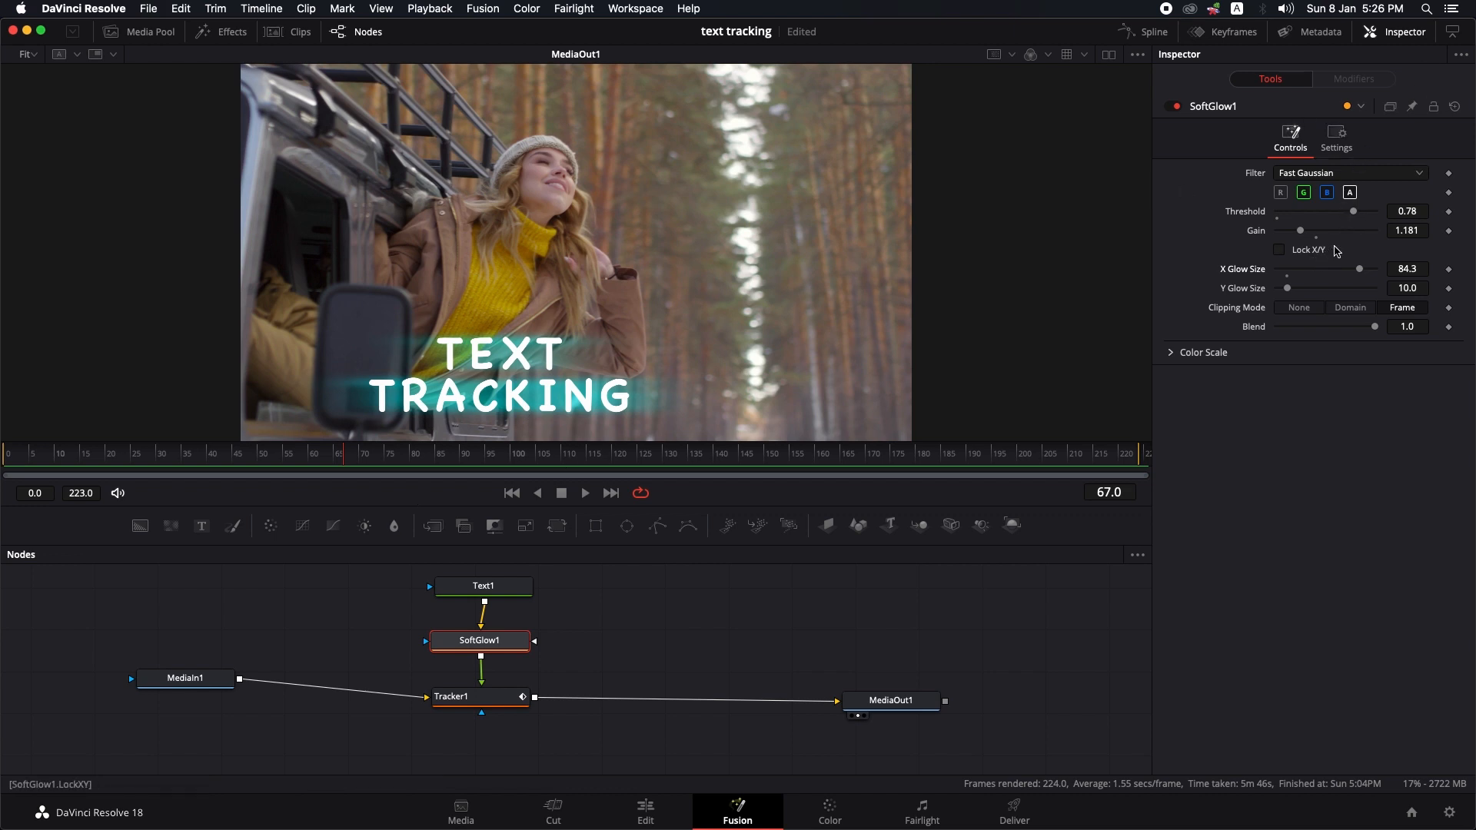
pyautogui.moveTo(1338, 249)
pyautogui.write('soft')
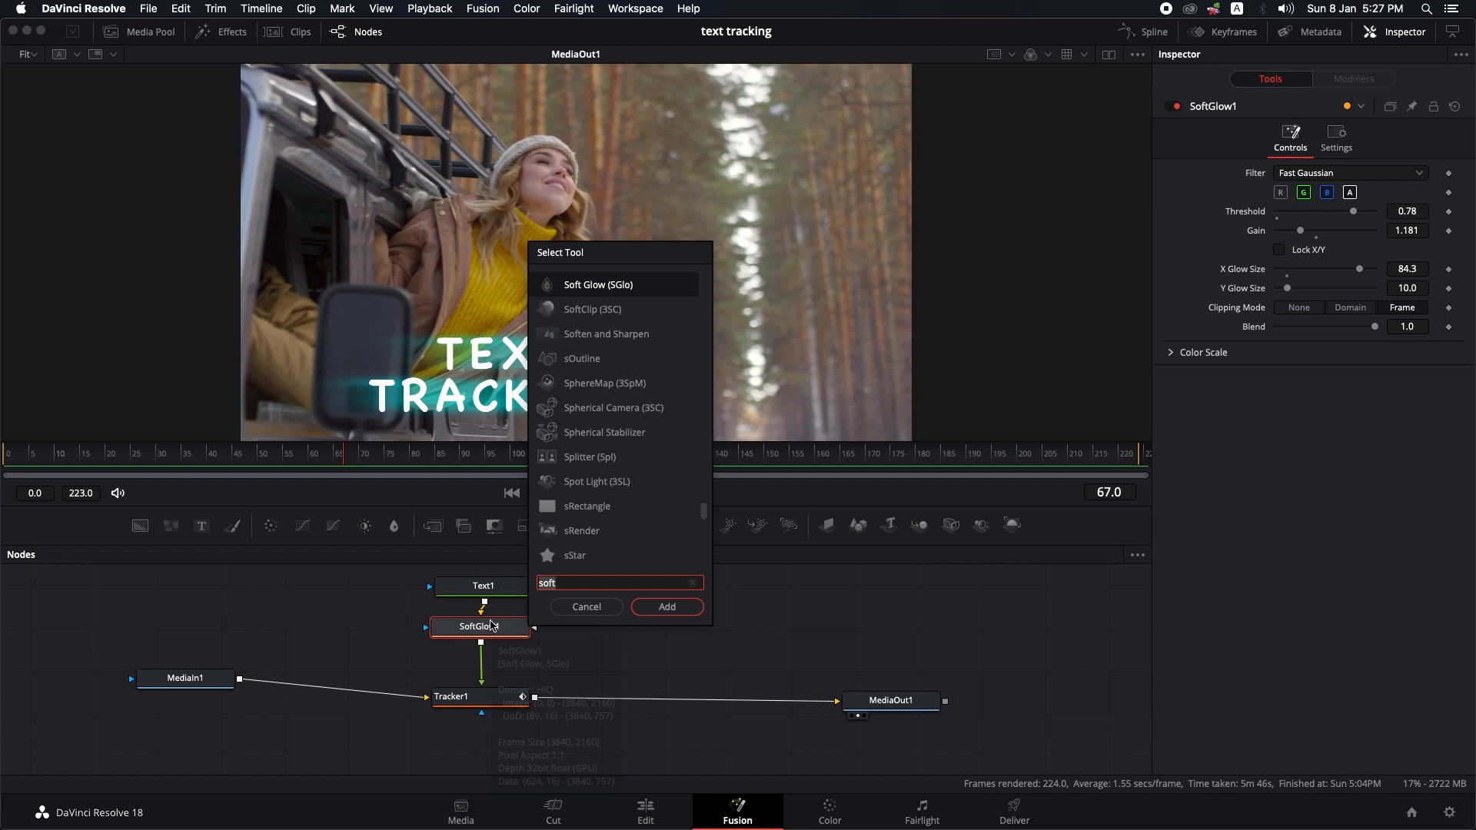
# Add a Gaussian Blur after SoftGlow1 at about 0.165 strength, then bypass the glow to compare
pyautogui.write('b')
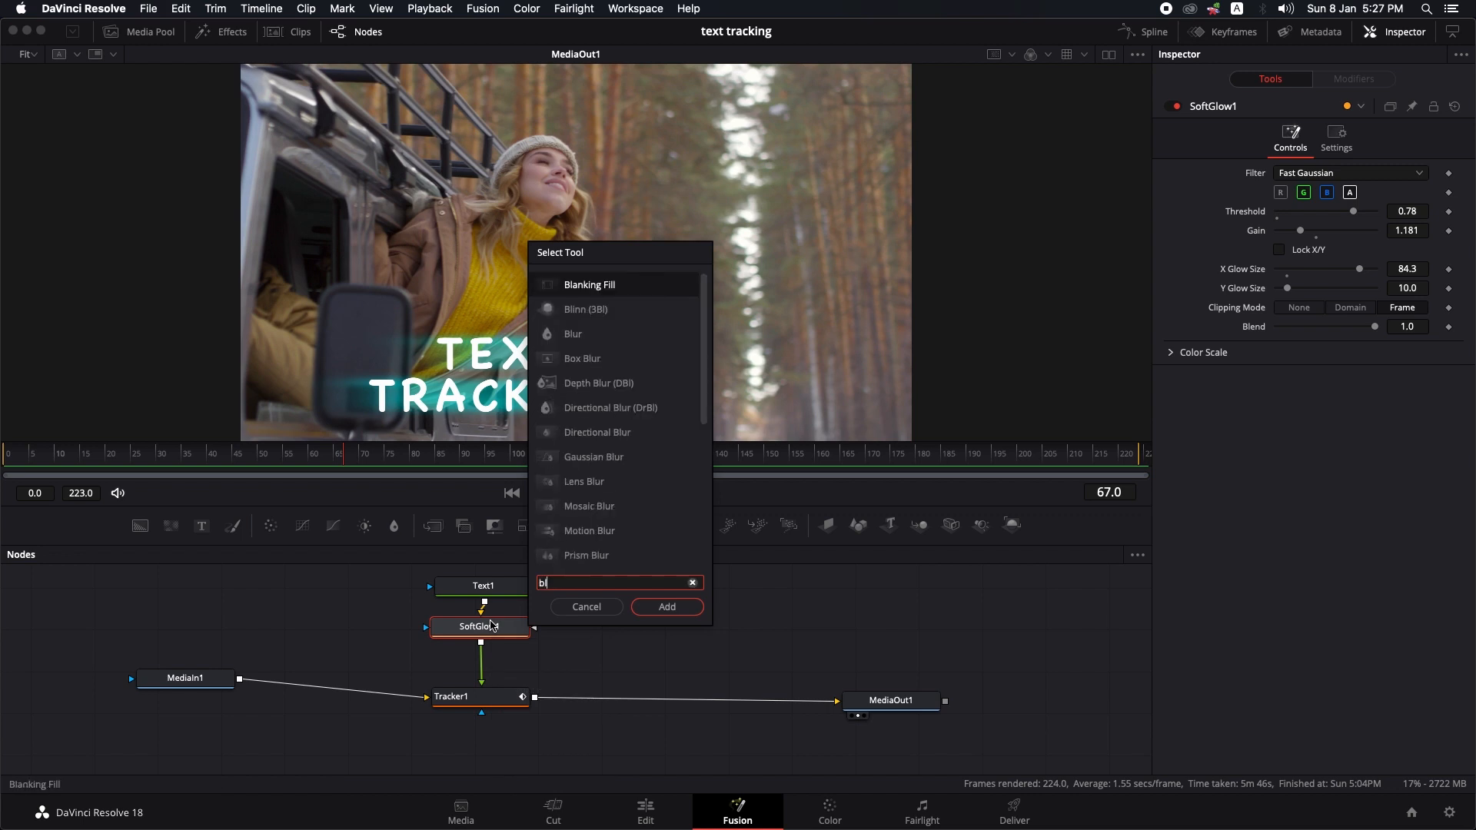
pyautogui.write('lur')
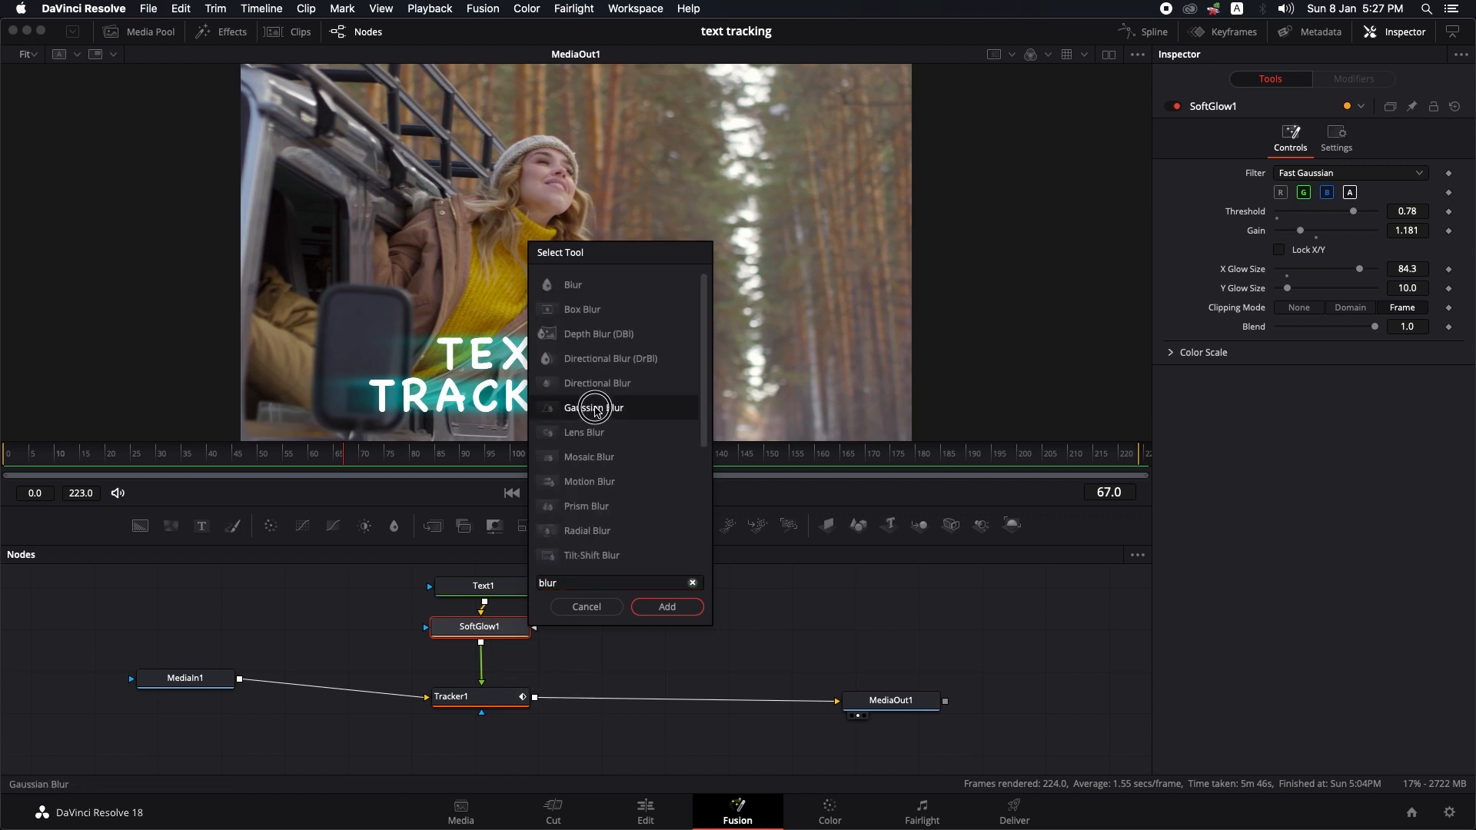
pyautogui.click(667, 607)
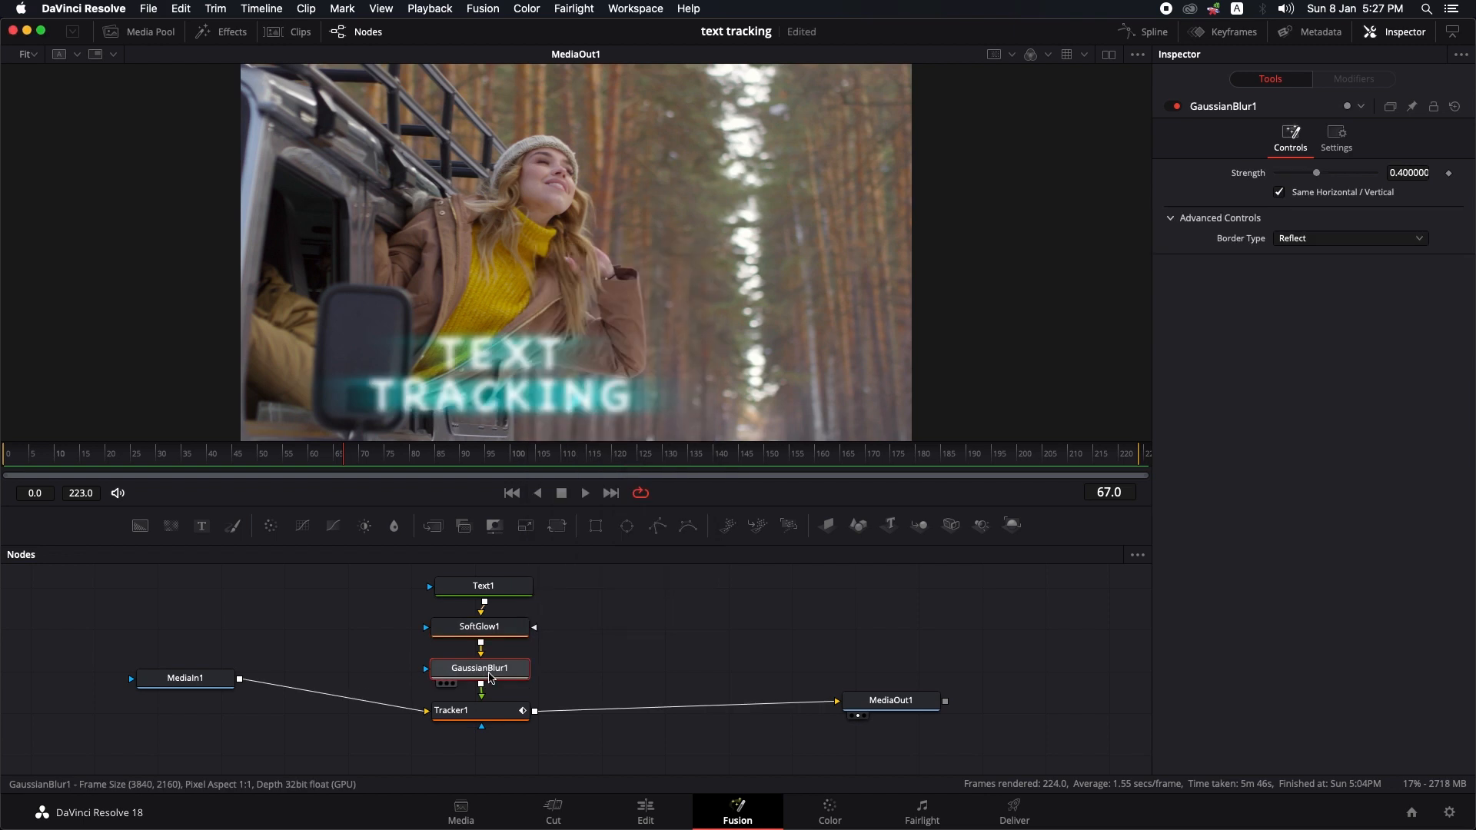
pyautogui.moveTo(1317, 173); pyautogui.dragTo(1301, 174)
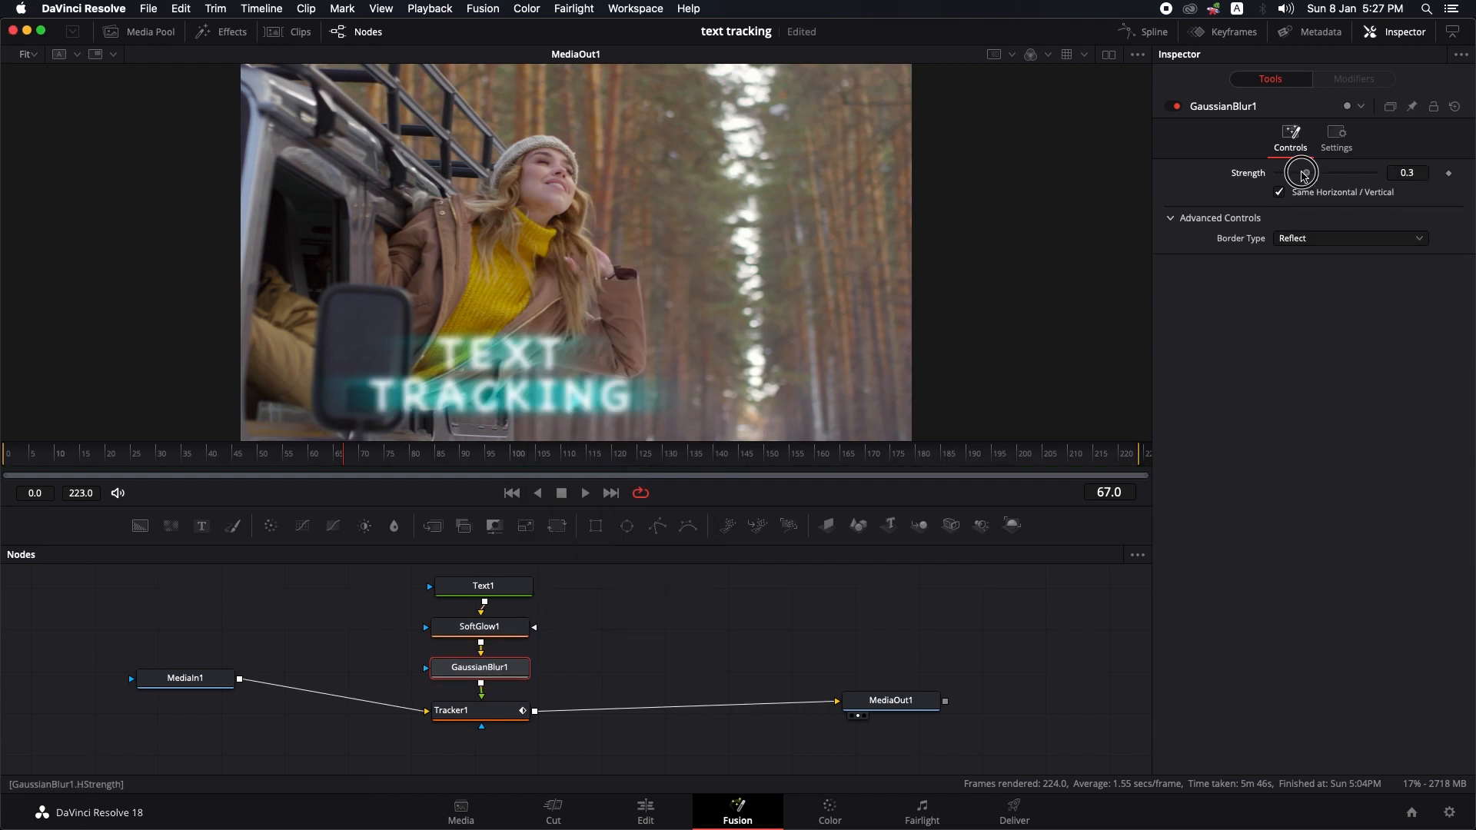
pyautogui.moveTo(1302, 173); pyautogui.dragTo(1287, 173)
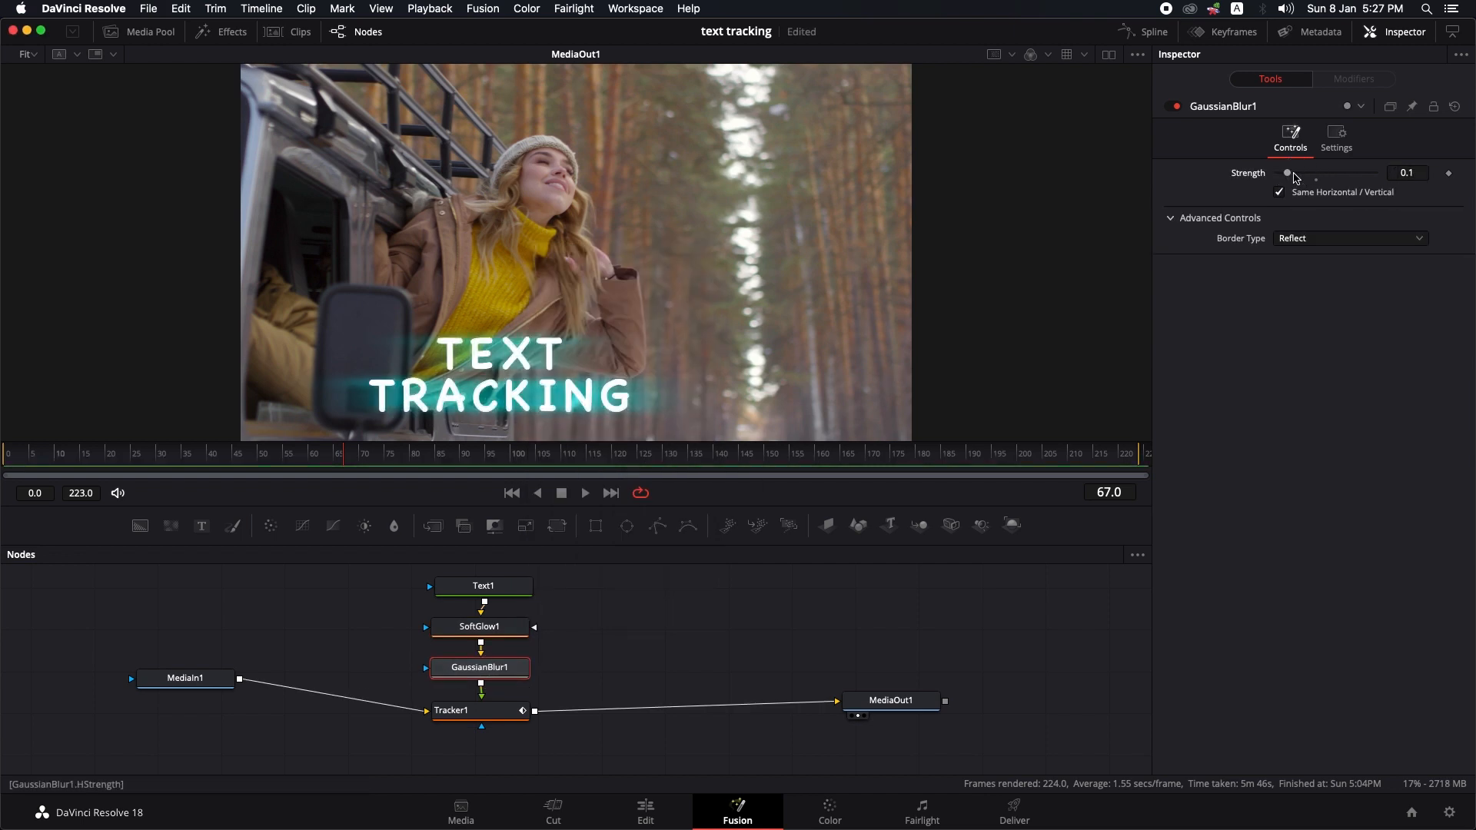
pyautogui.moveTo(1287, 173); pyautogui.dragTo(1295, 173)
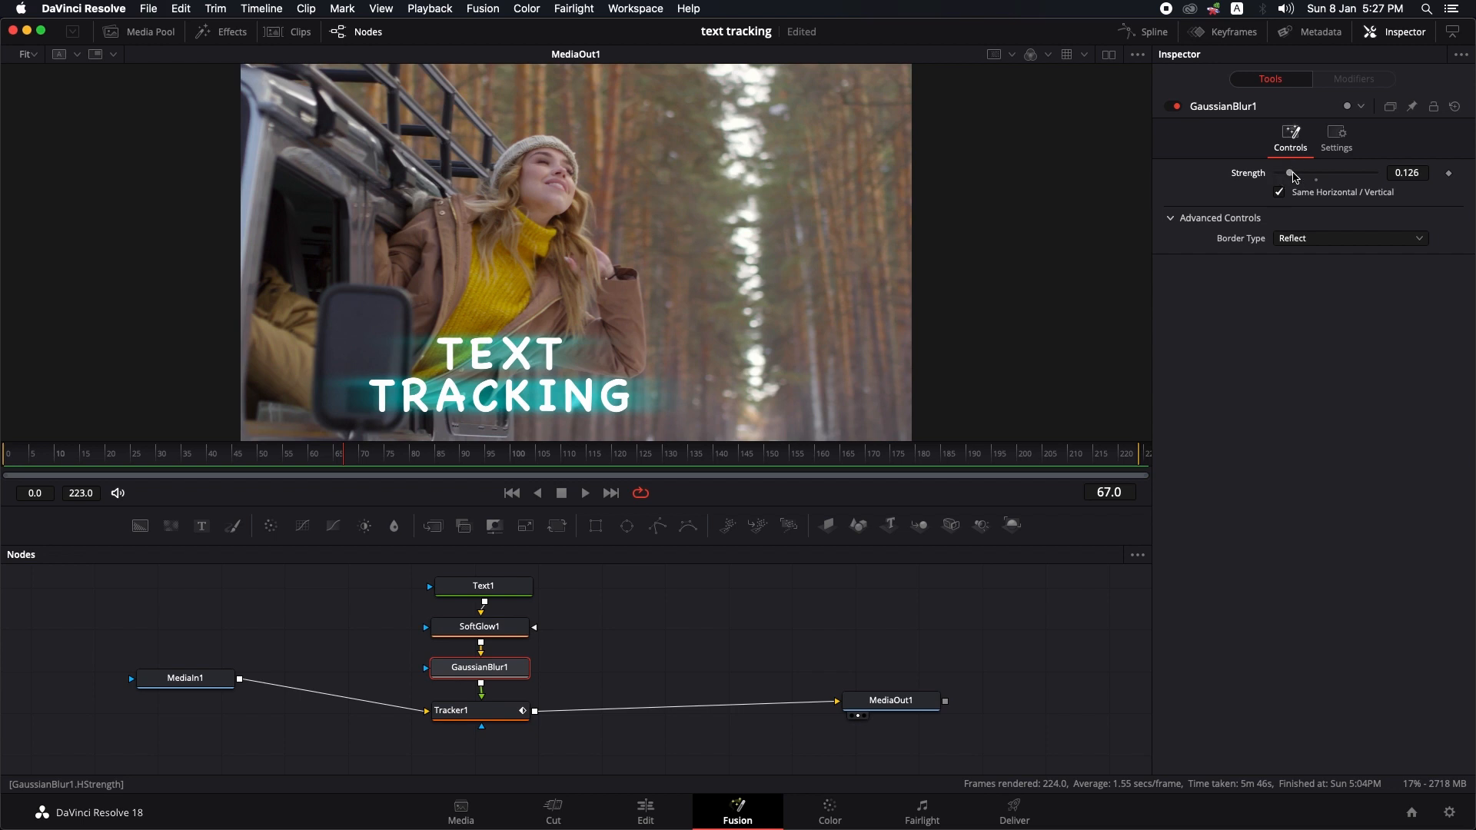
pyautogui.moveTo(1293, 173); pyautogui.dragTo(1295, 173)
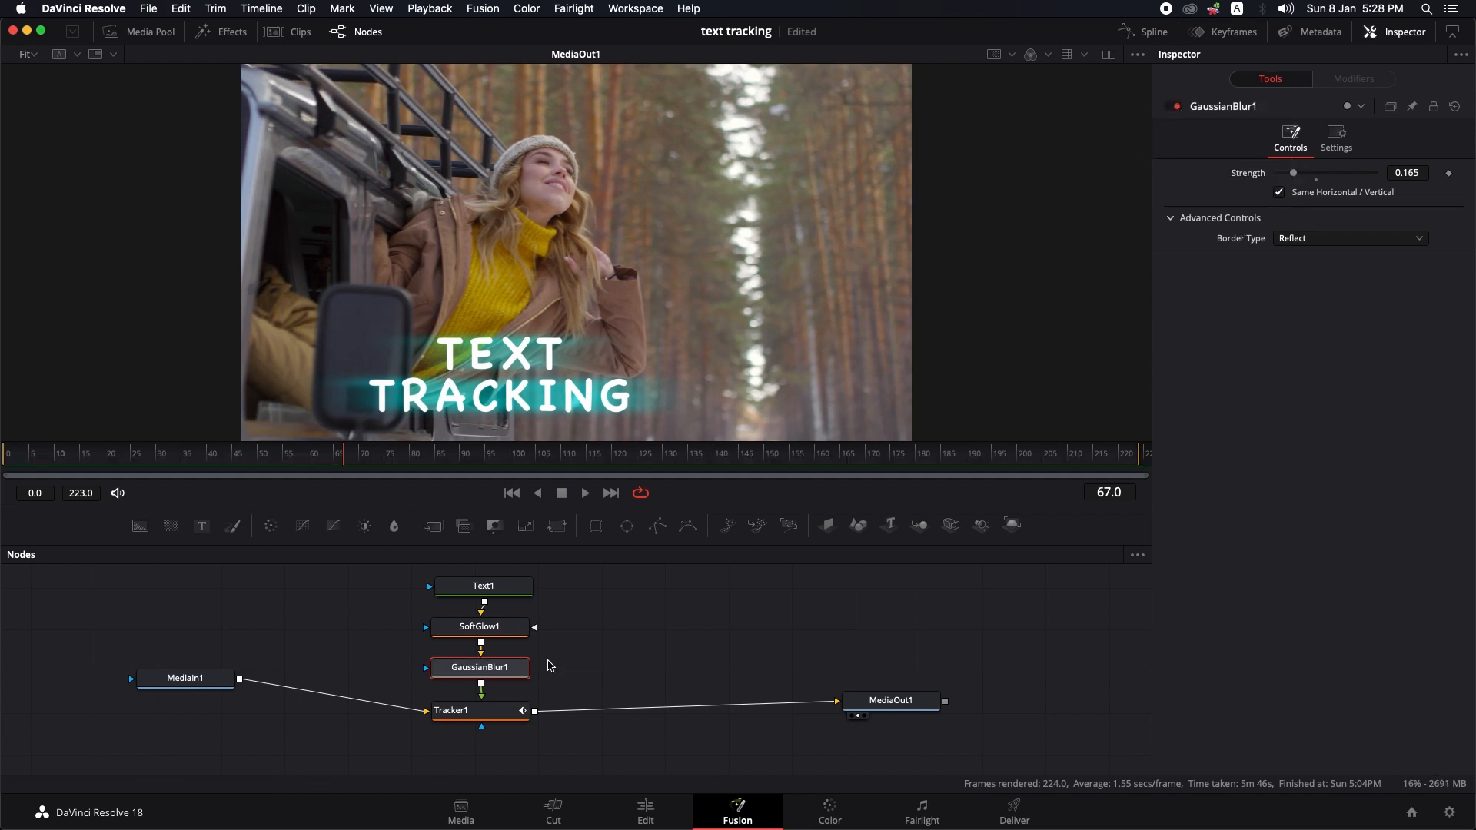
pyautogui.moveTo(495, 636)
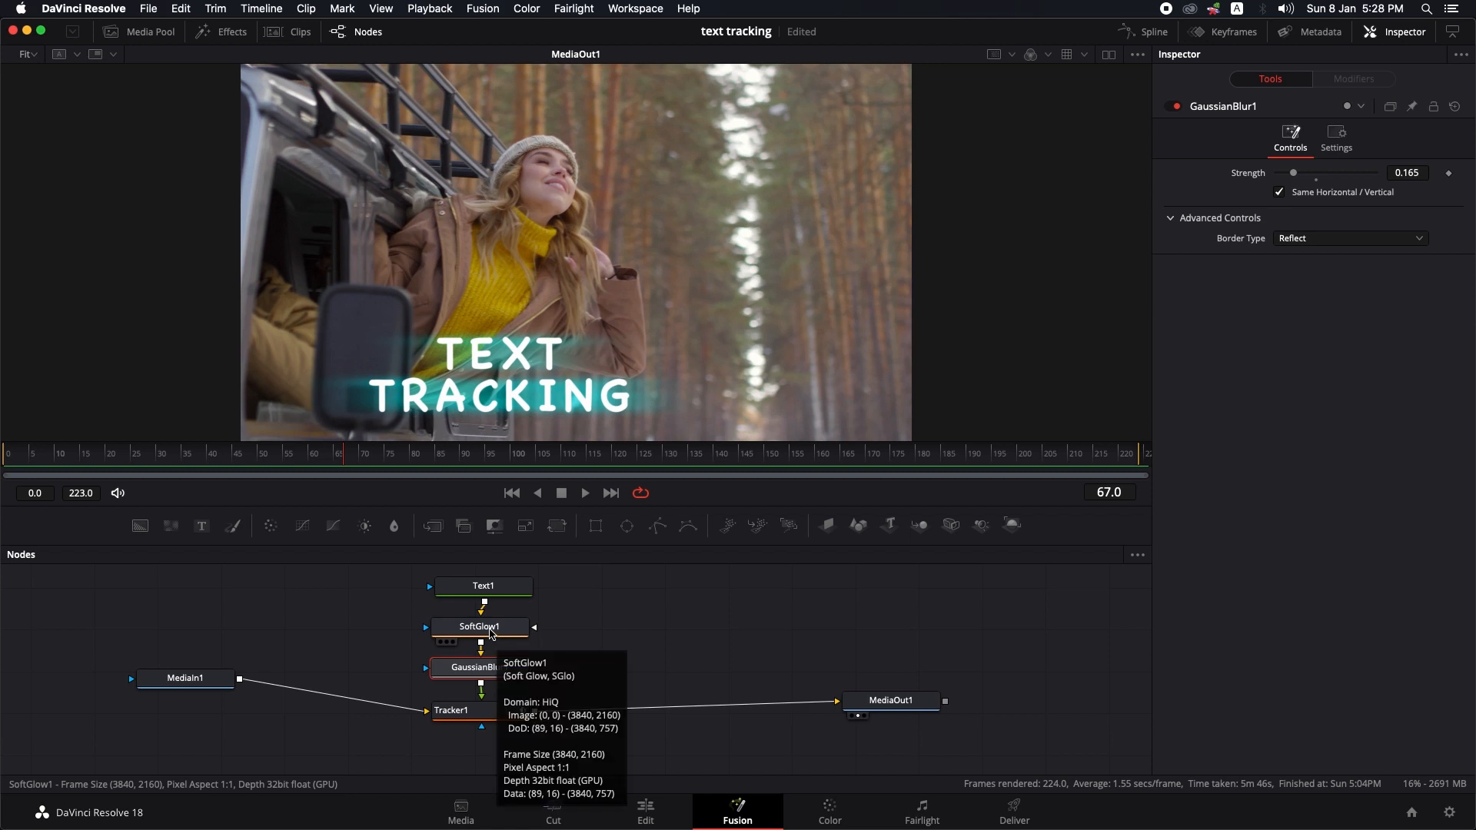
pyautogui.click(483, 626)
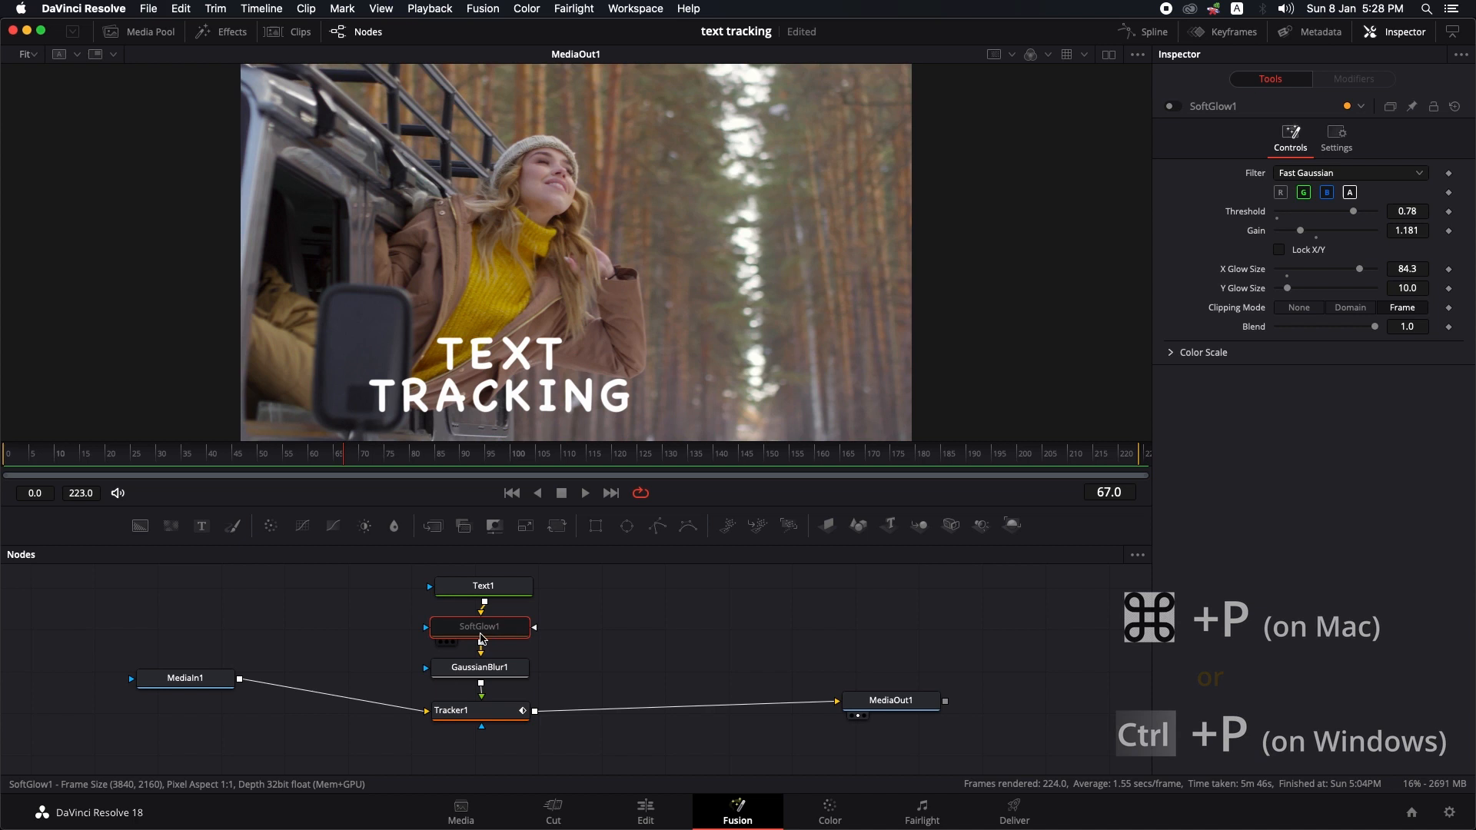
pyautogui.moveTo(482, 639)
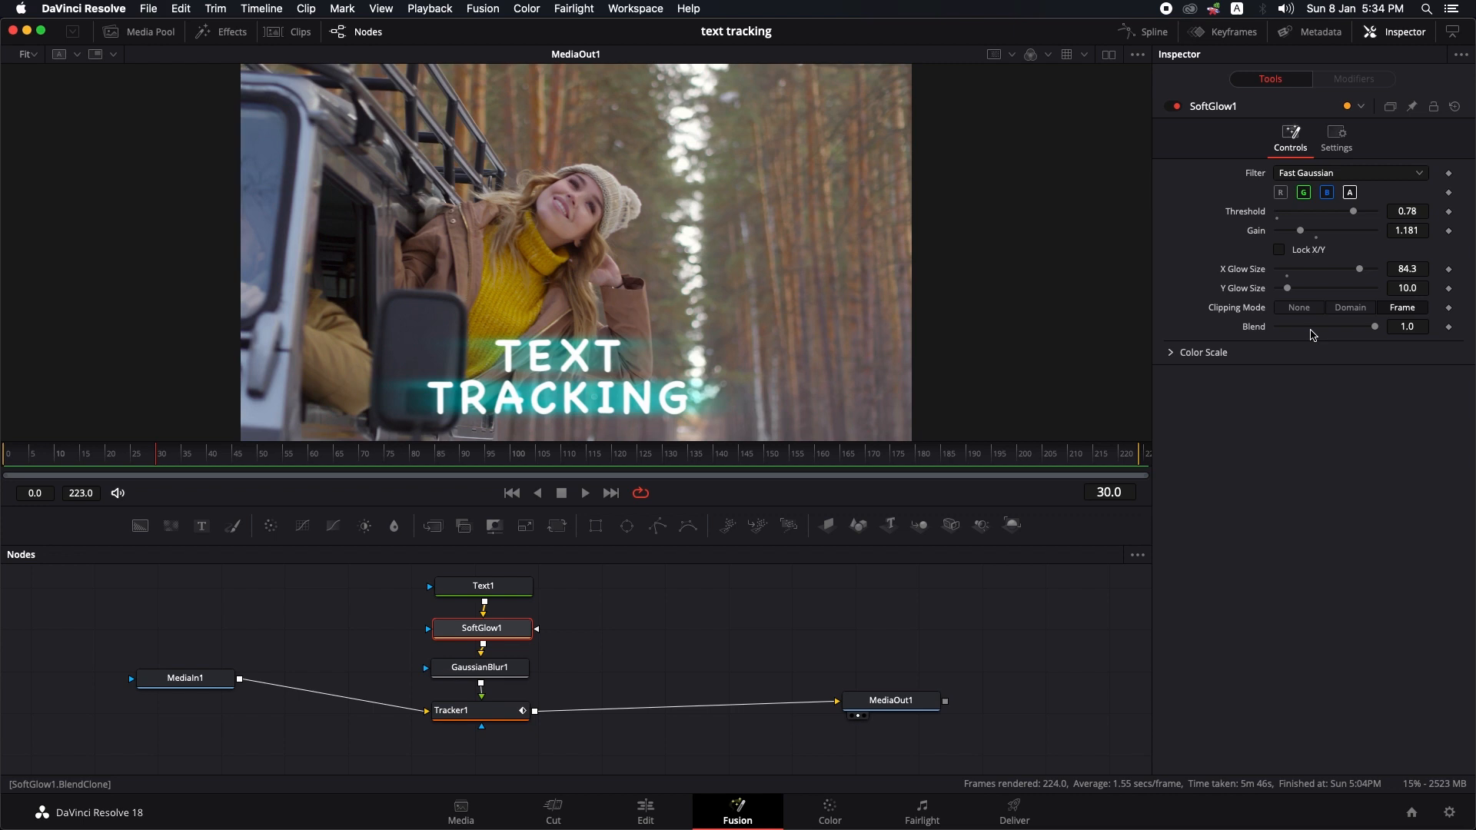
# Keyframe SoftGlow1's Blend at 0.2, 0.36 and 0.97, reaching 1.0 around frame 66
pyautogui.moveTo(1375, 327); pyautogui.dragTo(1296, 327)
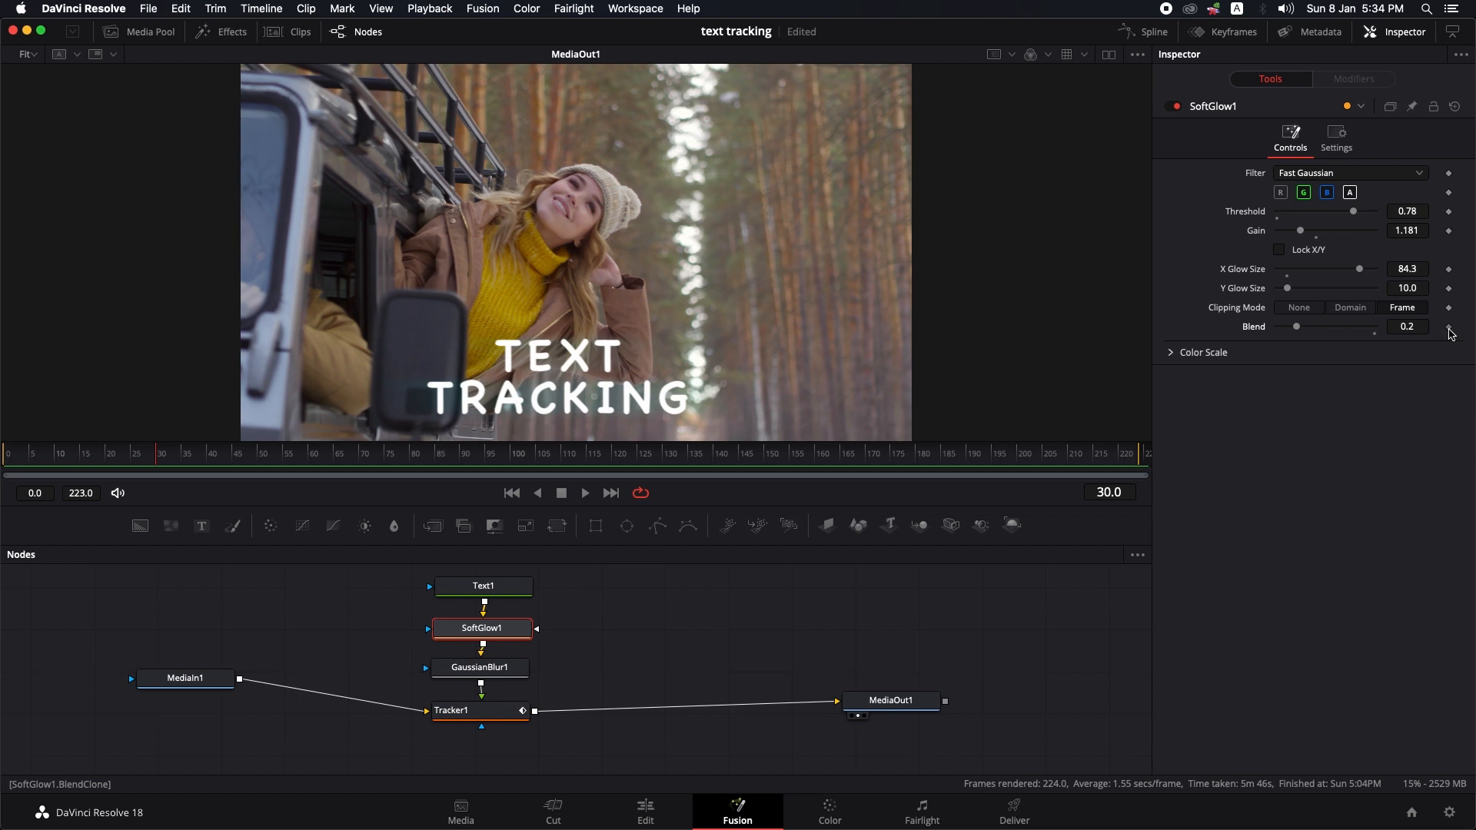
pyautogui.moveTo(1296, 327); pyautogui.dragTo(1318, 326)
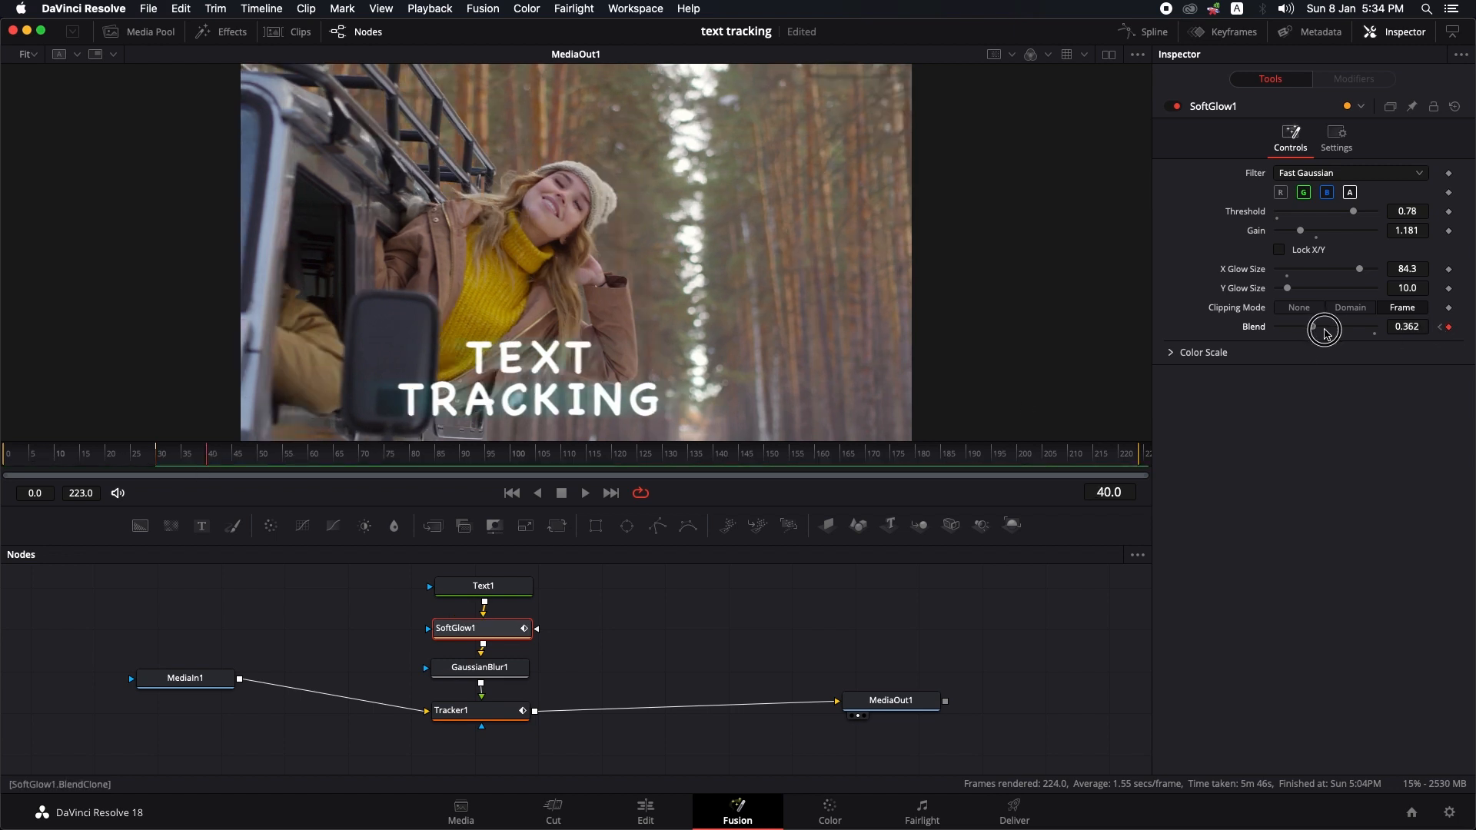
pyautogui.moveTo(1323, 327); pyautogui.dragTo(1372, 327)
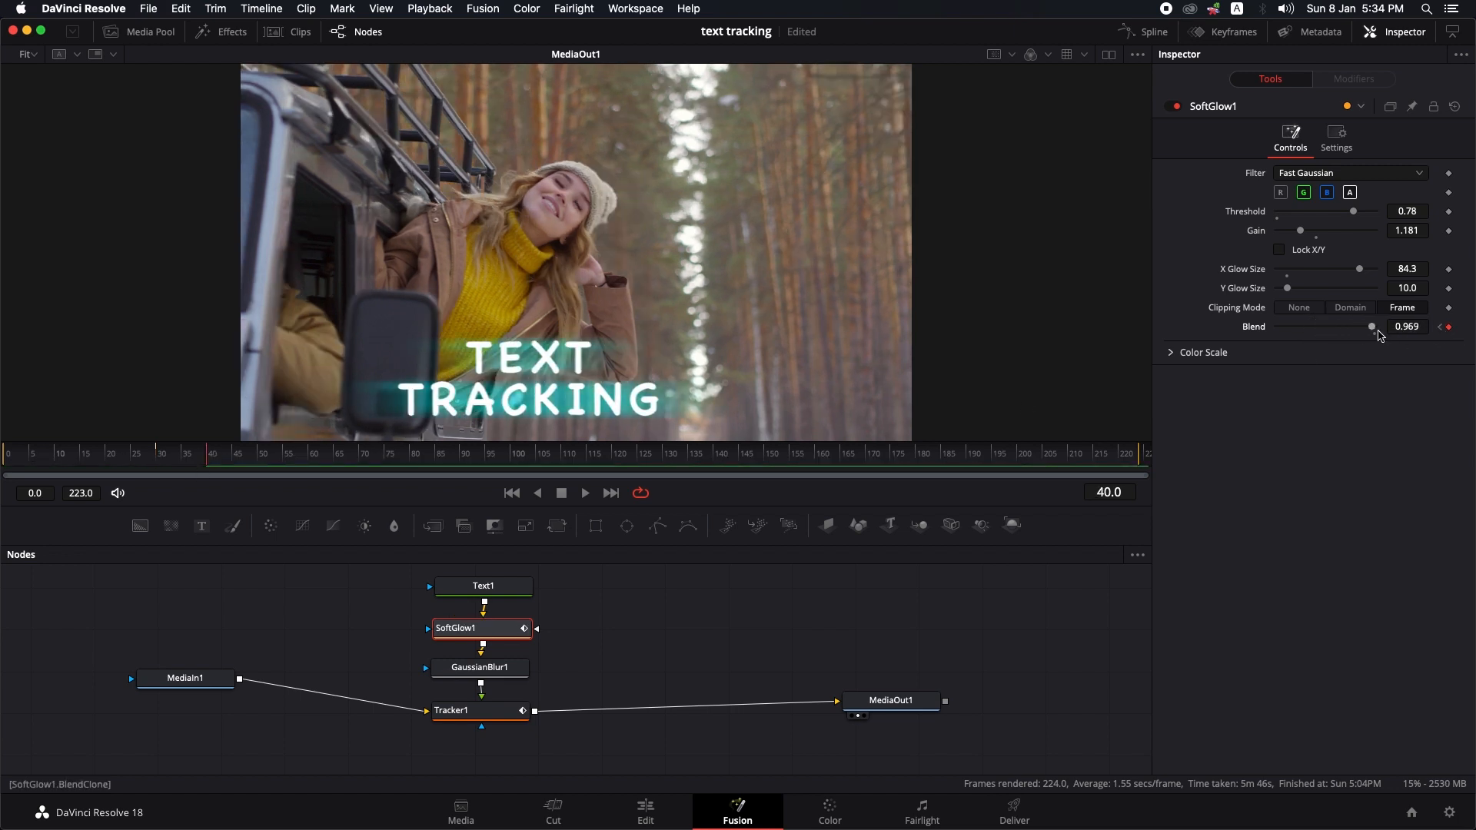
pyautogui.moveTo(1372, 327); pyautogui.dragTo(1375, 327)
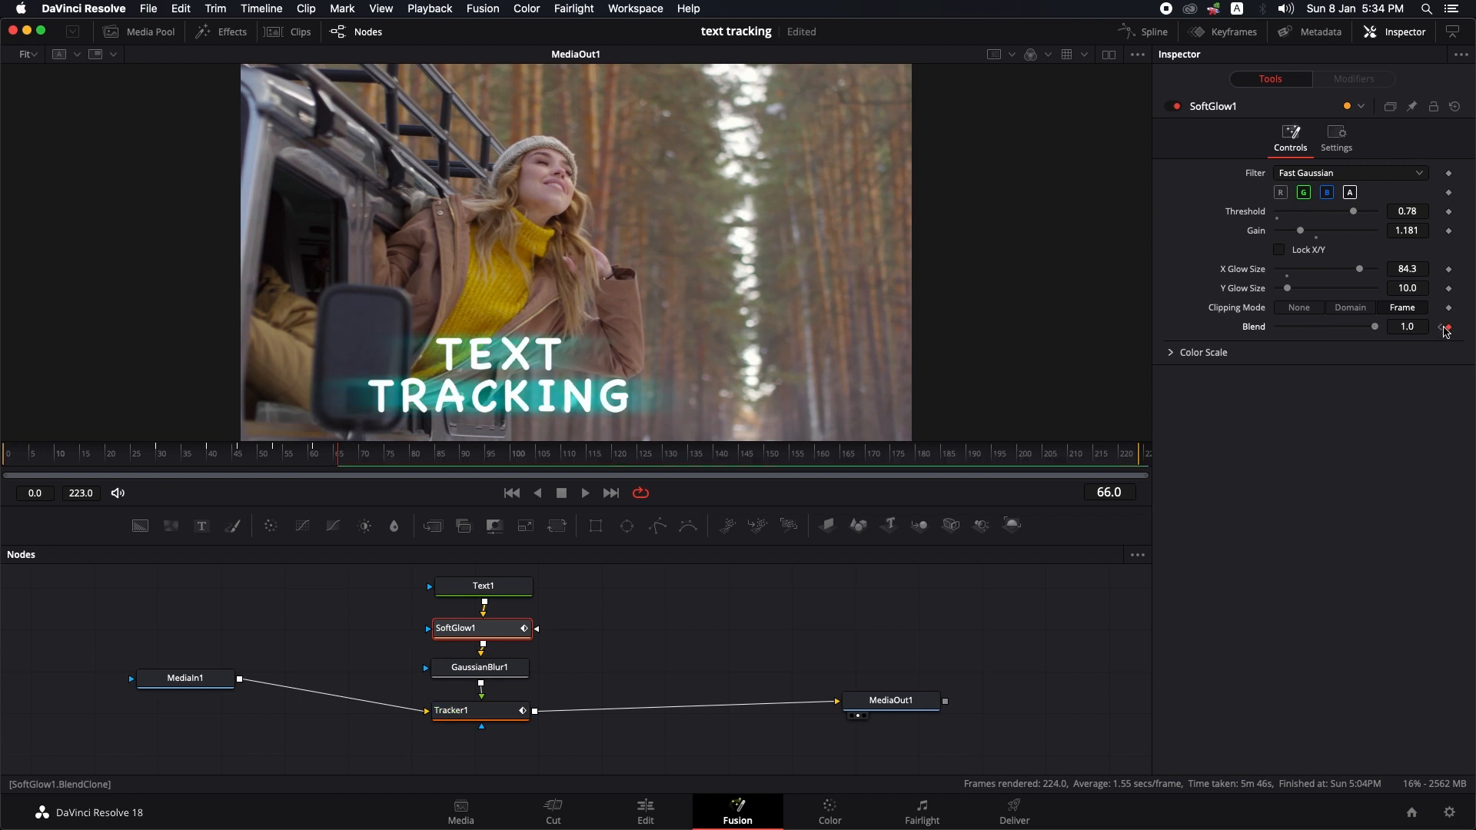
pyautogui.click(645, 812)
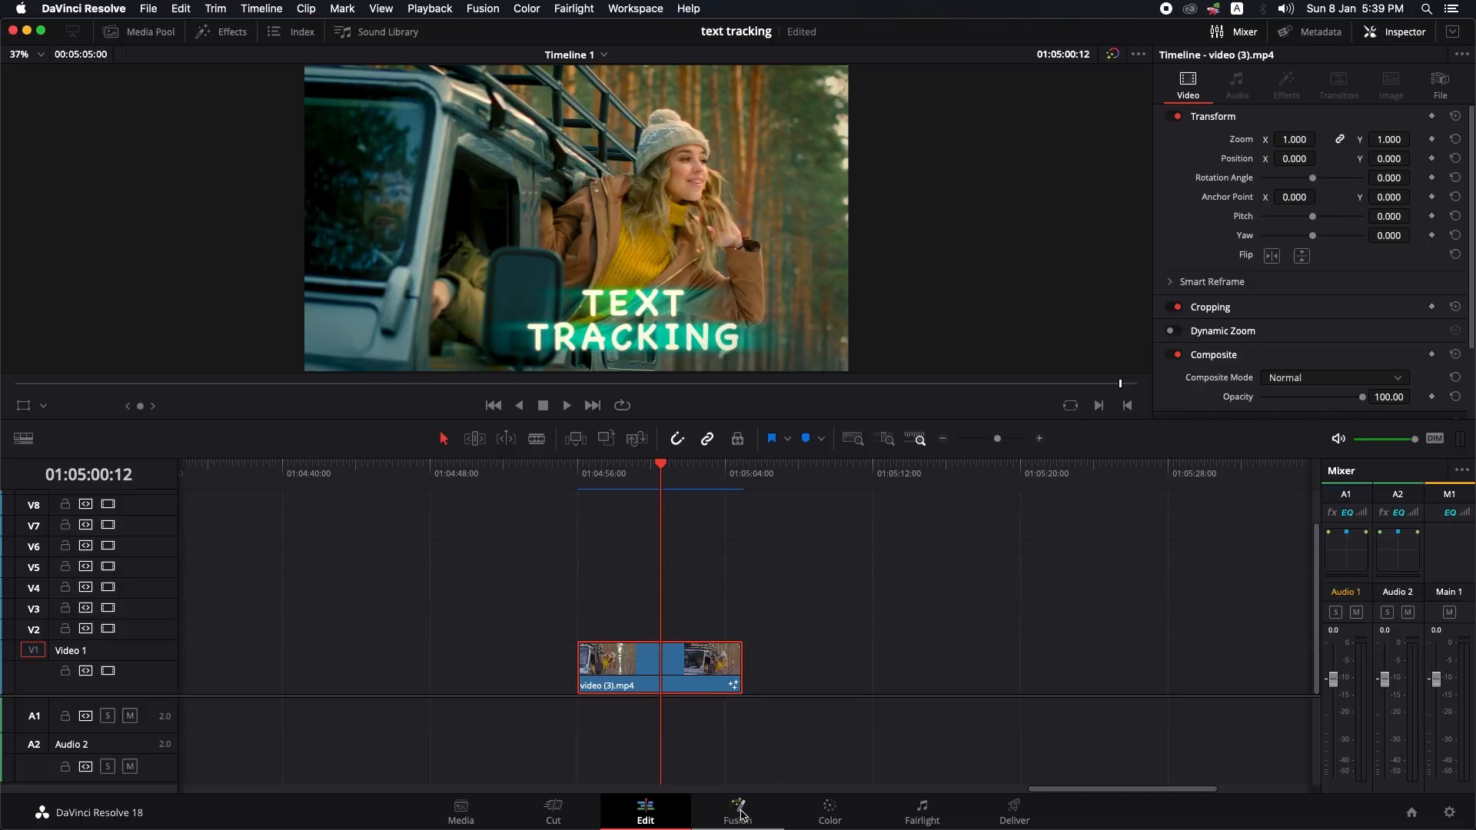
# Disconnect MediaIn1 from Tracker1 and feed it a Background node with Alpha 0
pyautogui.click(737, 812)
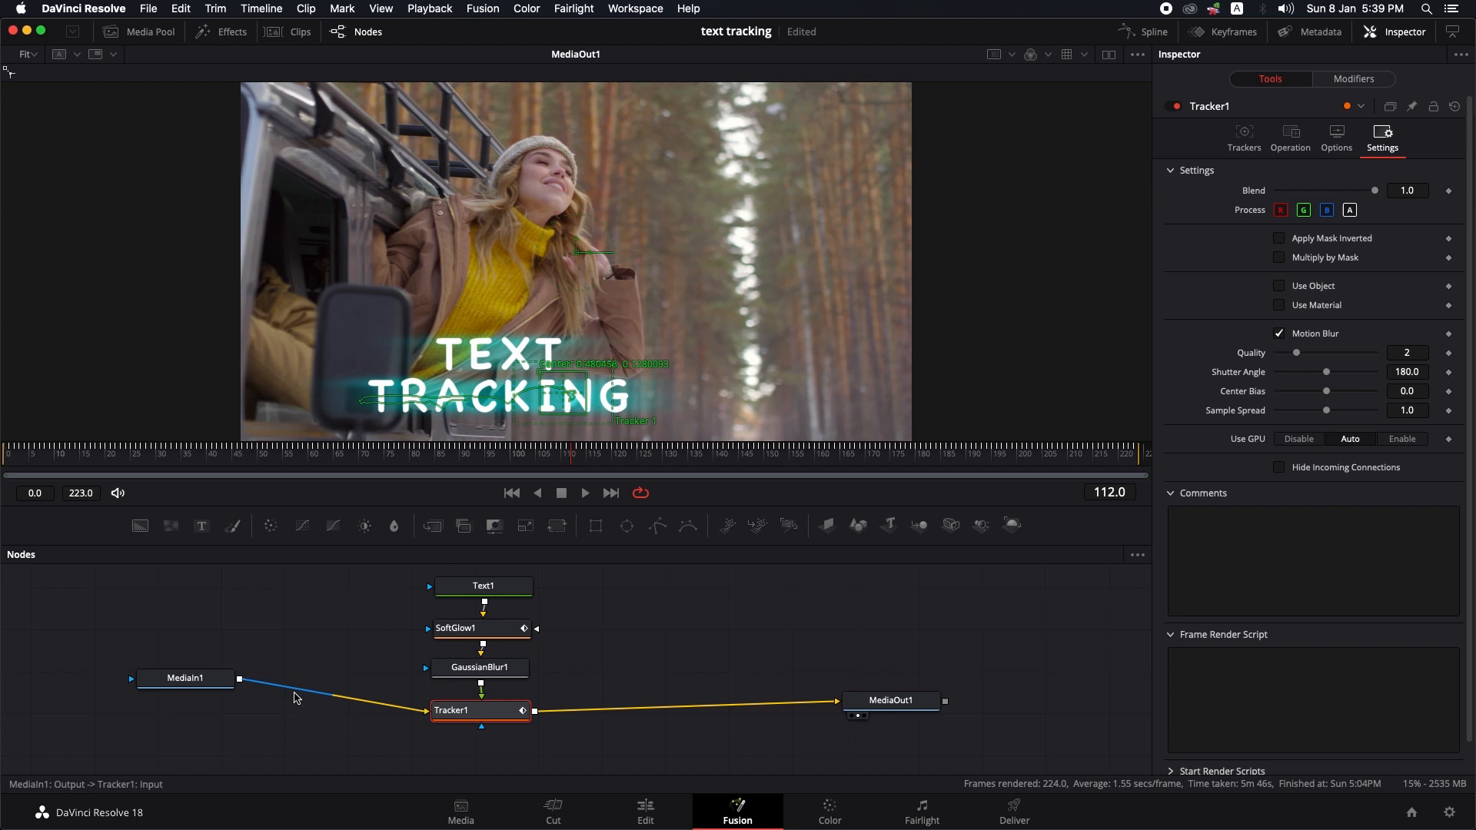
pyautogui.click(181, 679)
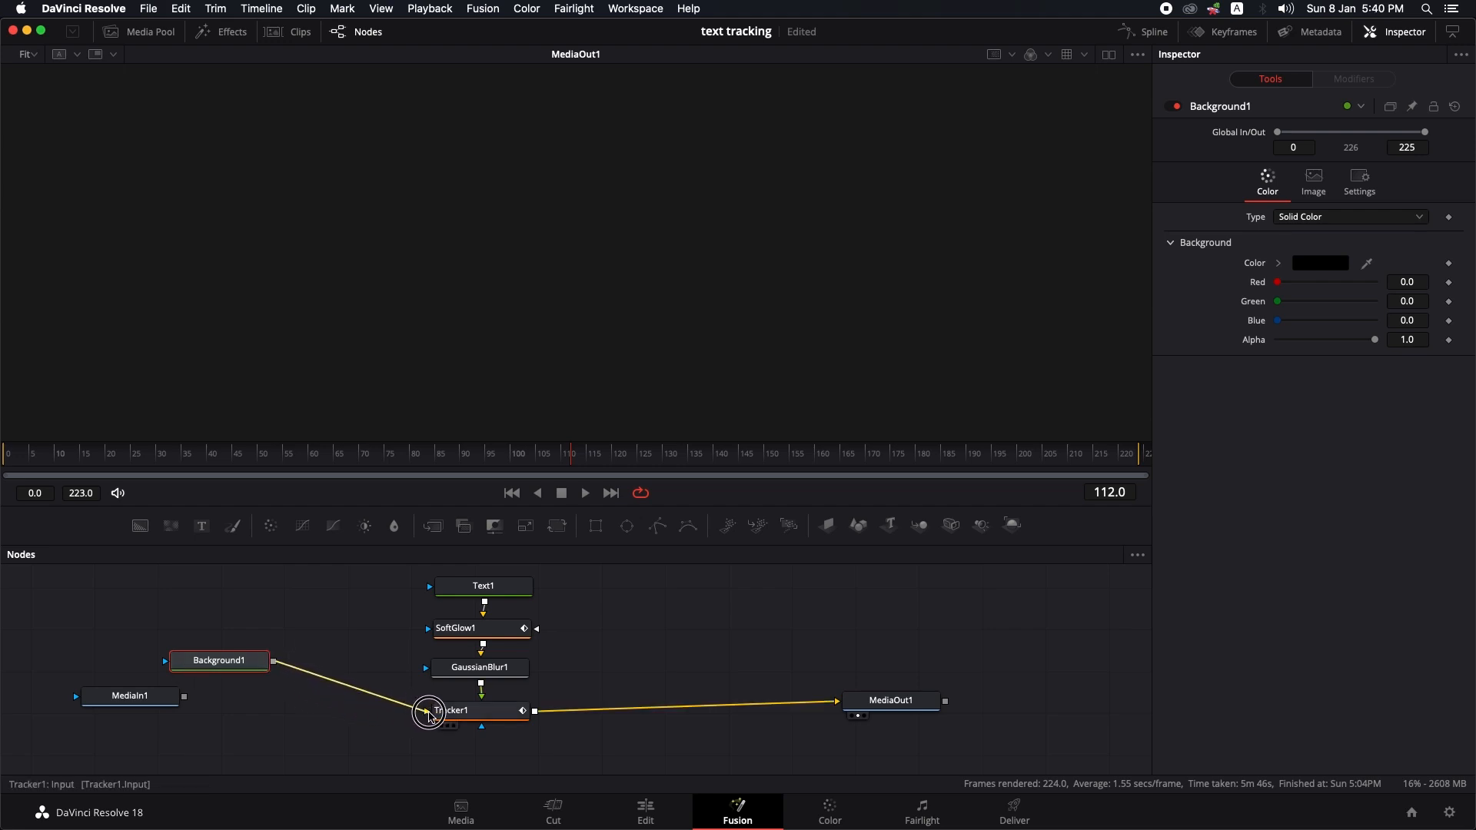
pyautogui.moveTo(216, 659)
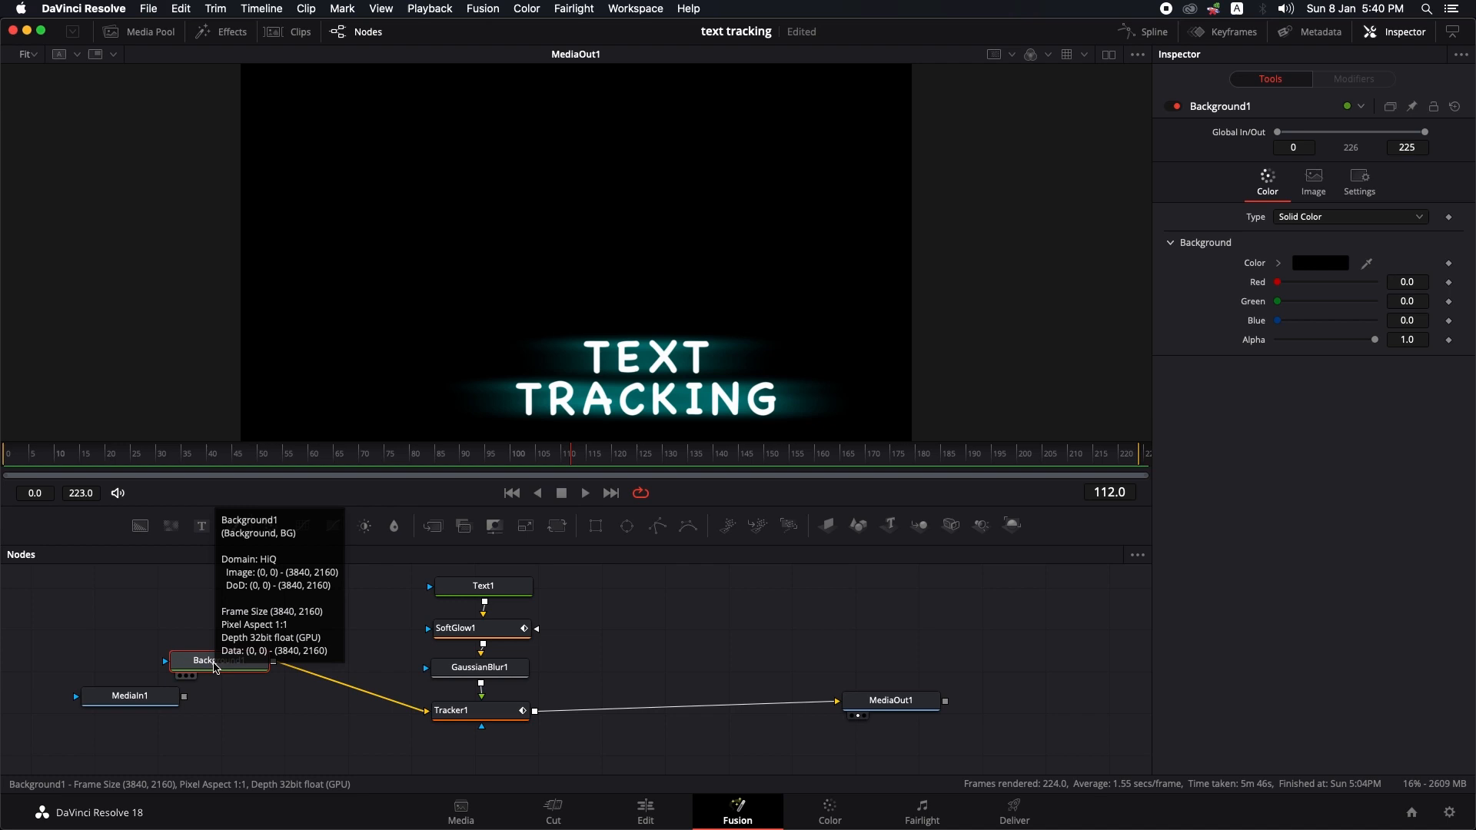
pyautogui.moveTo(1149, 366)
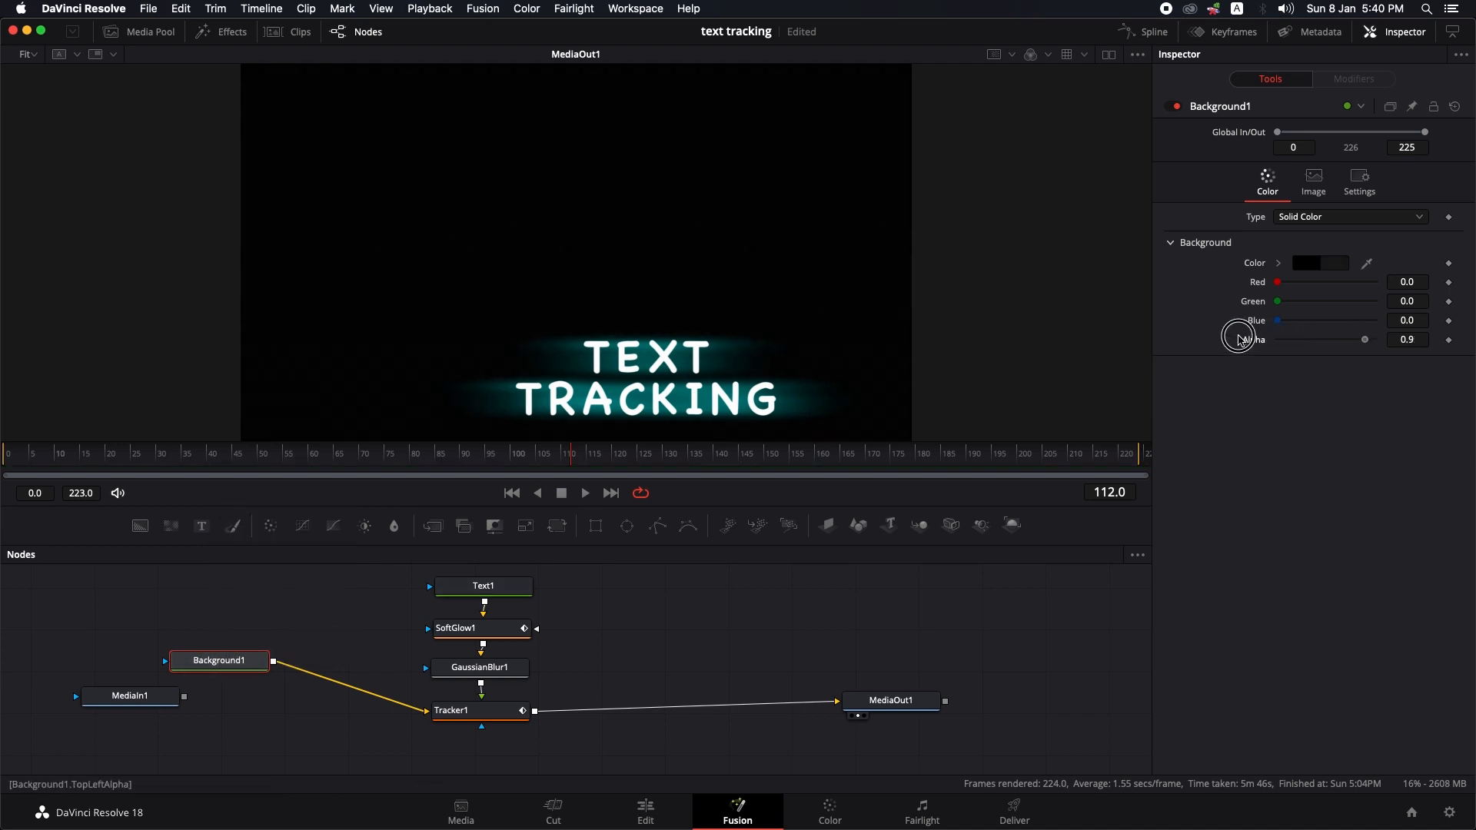
pyautogui.moveTo(1365, 340); pyautogui.dragTo(1278, 339)
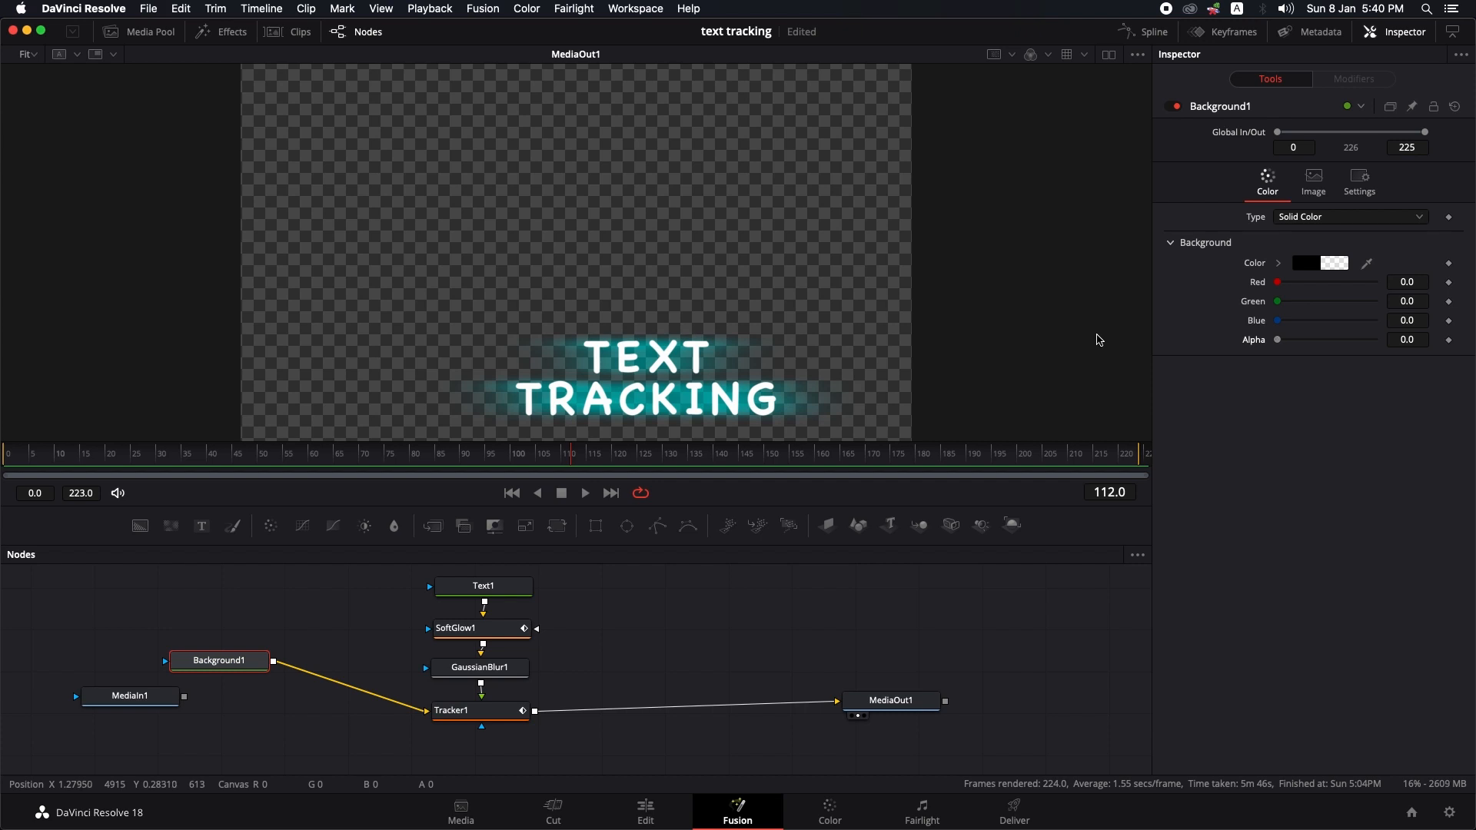
pyautogui.click(645, 812)
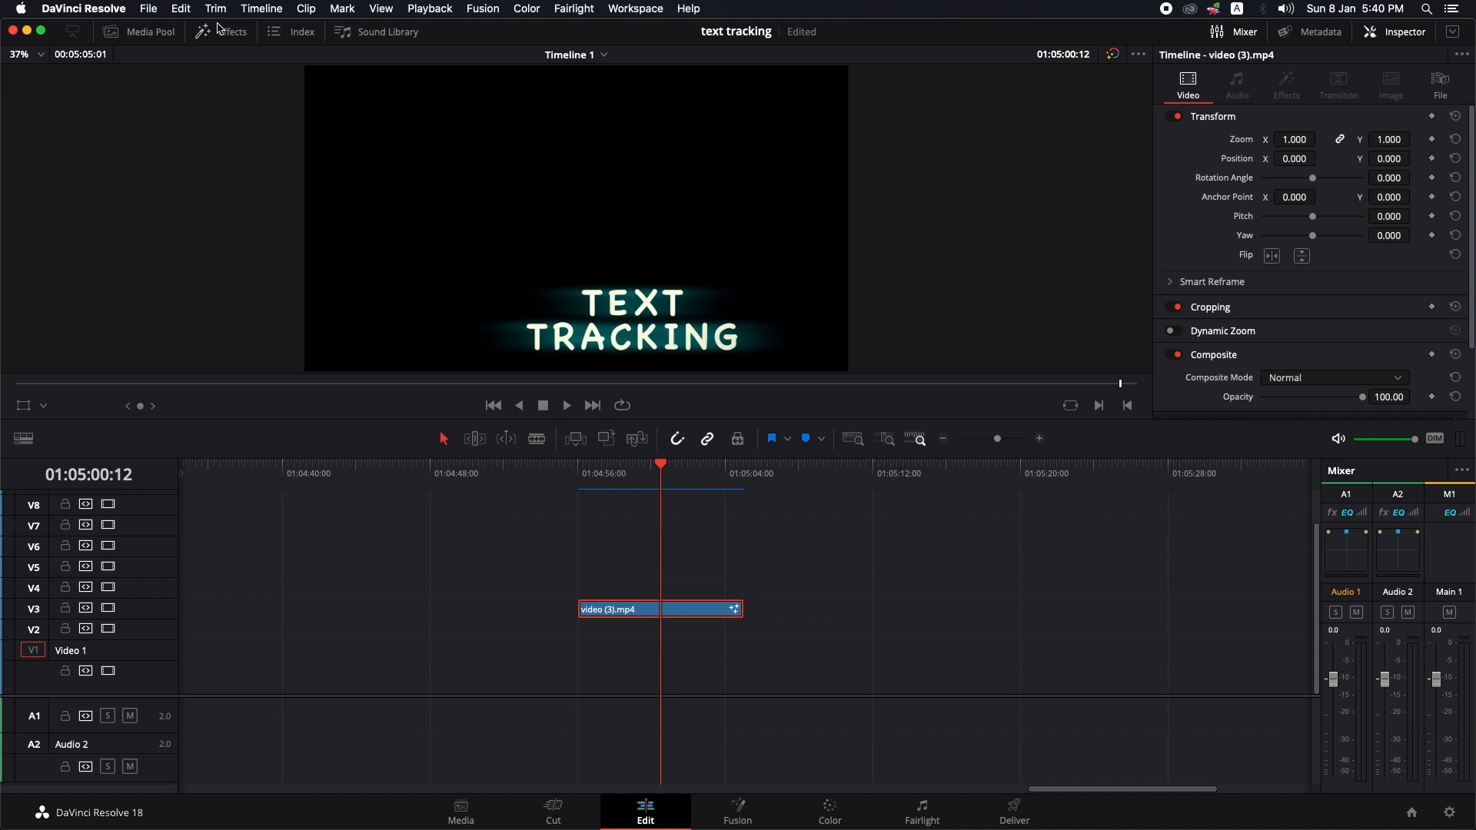
# Drag video (3).mp4 from the Media Pool onto V1 beneath the title clip and preview
pyautogui.click(138, 31)
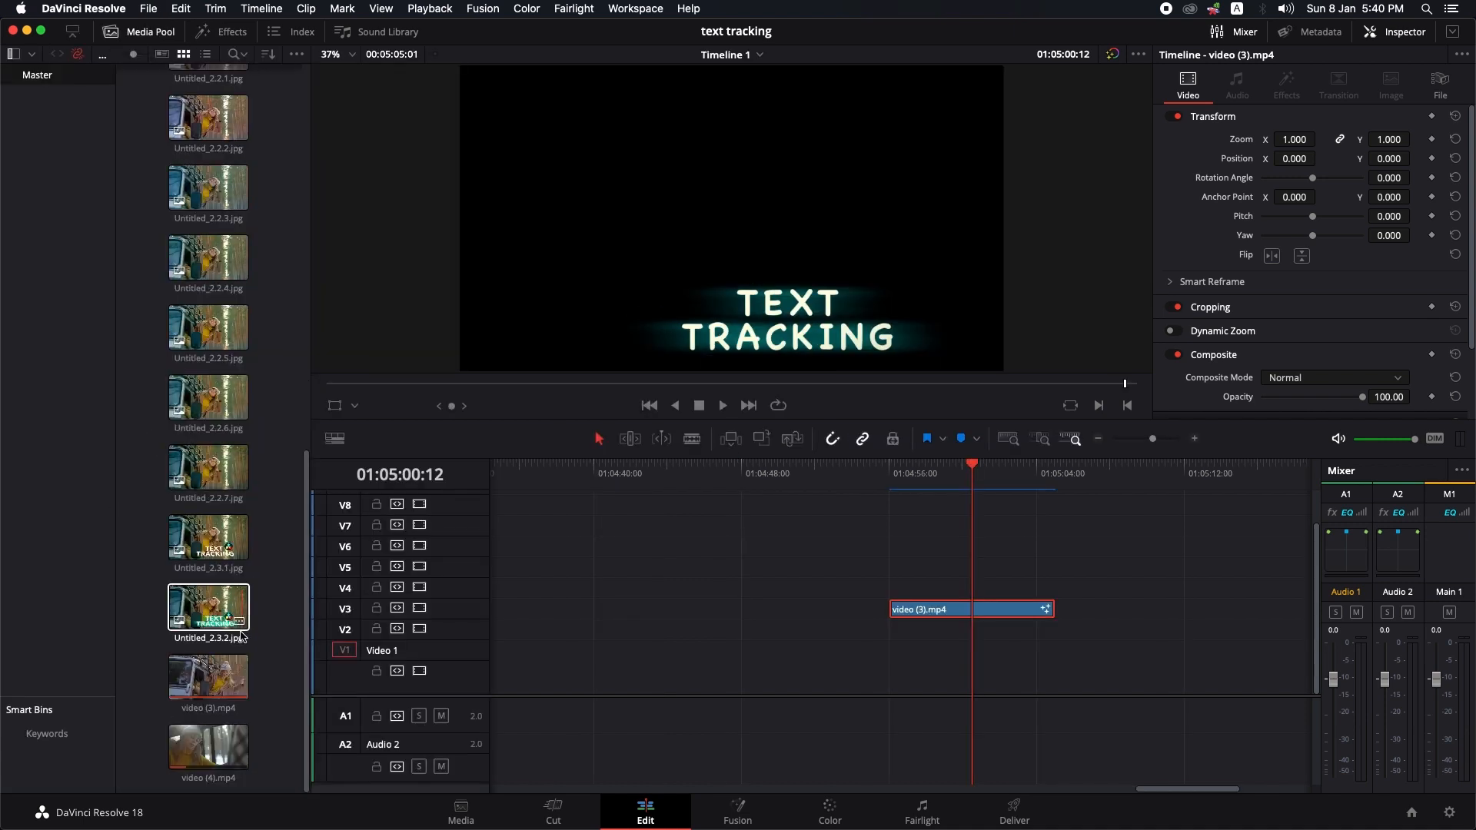
pyautogui.moveTo(209, 676); pyautogui.dragTo(954, 659)
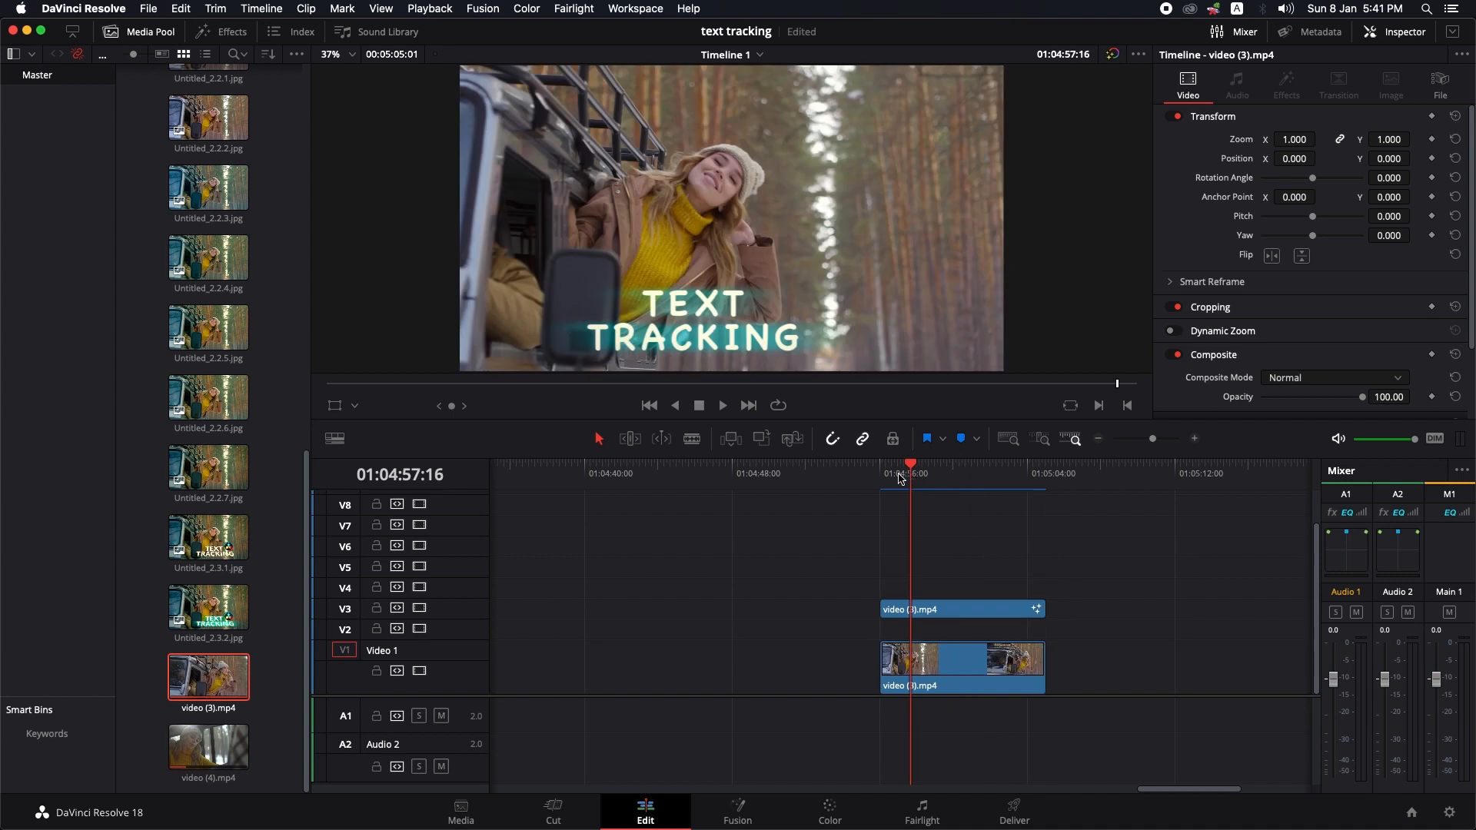
pyautogui.click(721, 405)
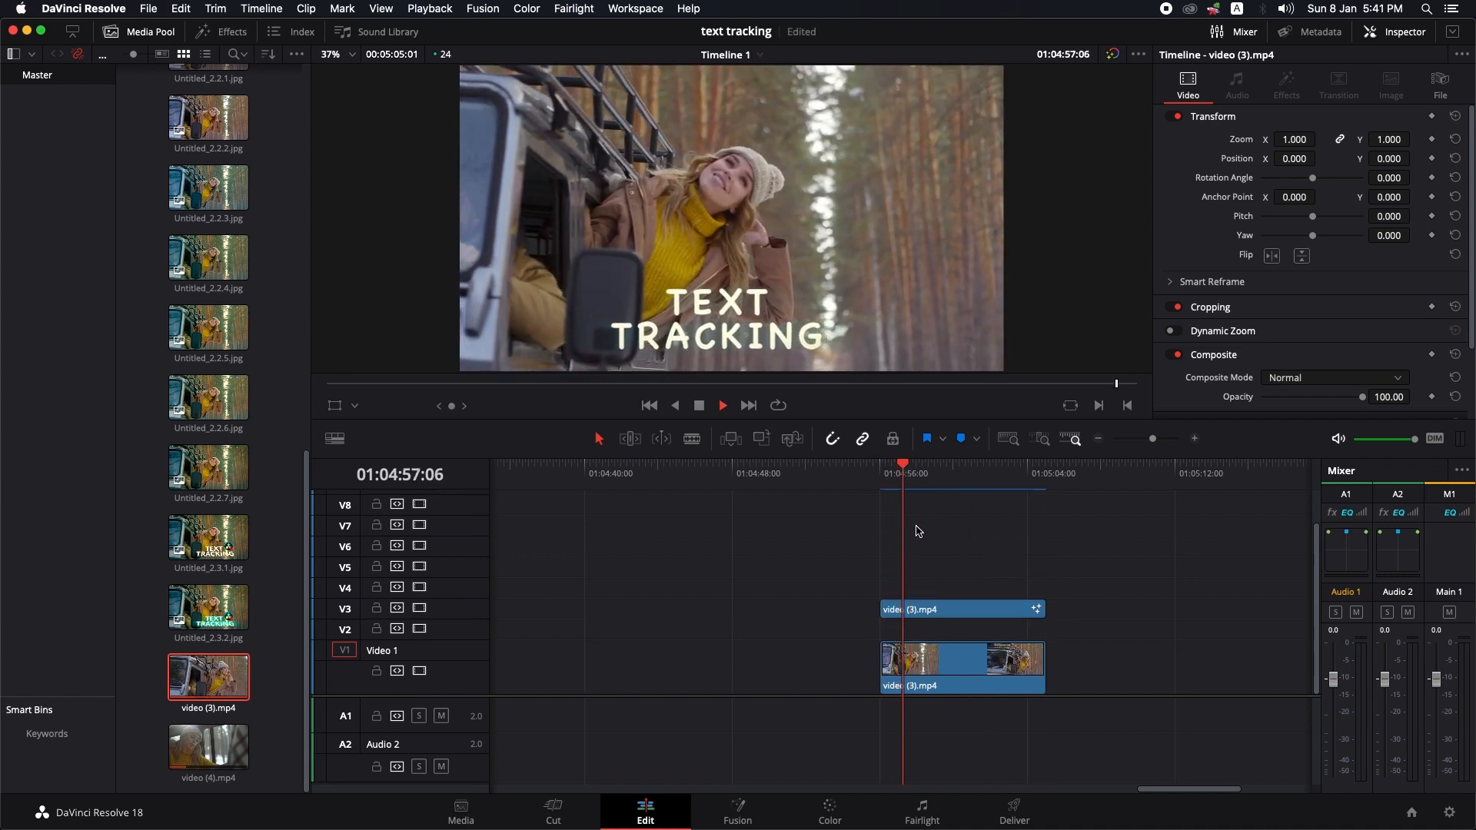